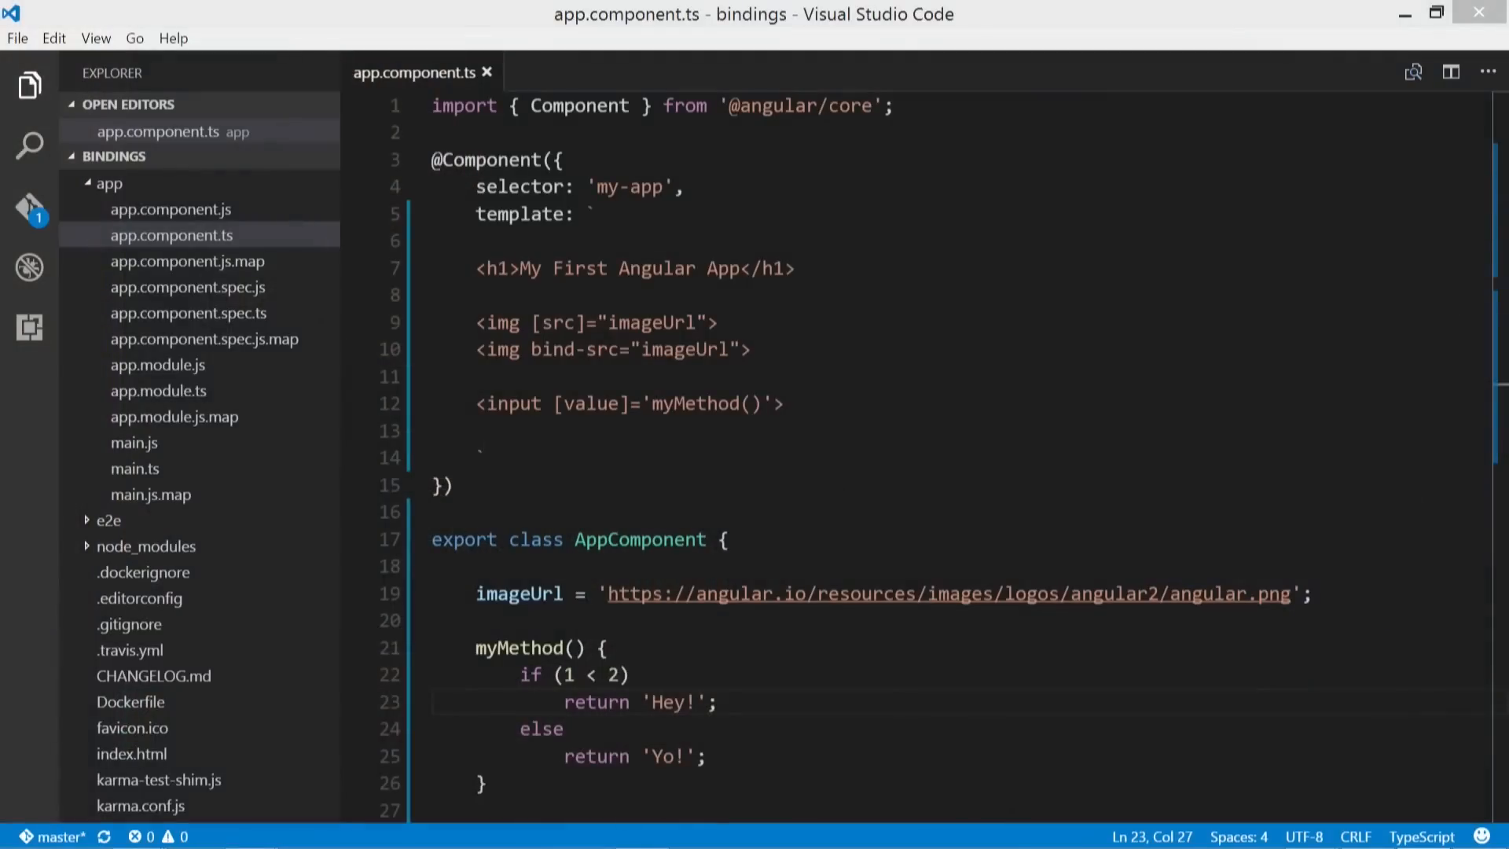
Step: Delete the [src] image and input lines, leaving one img with (click)='myMethod()'
{"action": "left_click", "coordinate": [664, 322]}
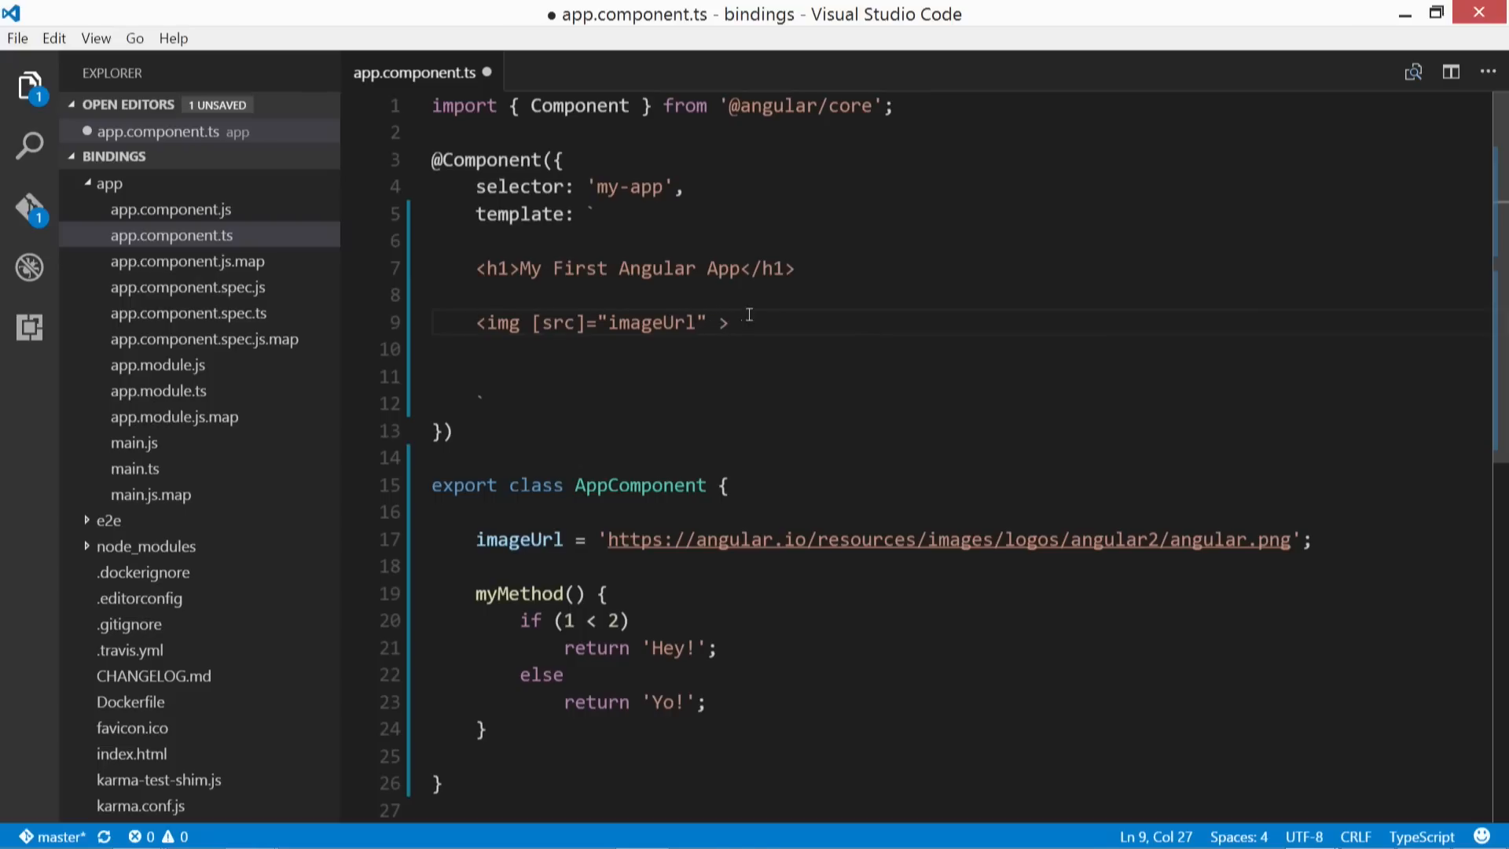
{"action": "mouse_move", "coordinate": [800, 308]}
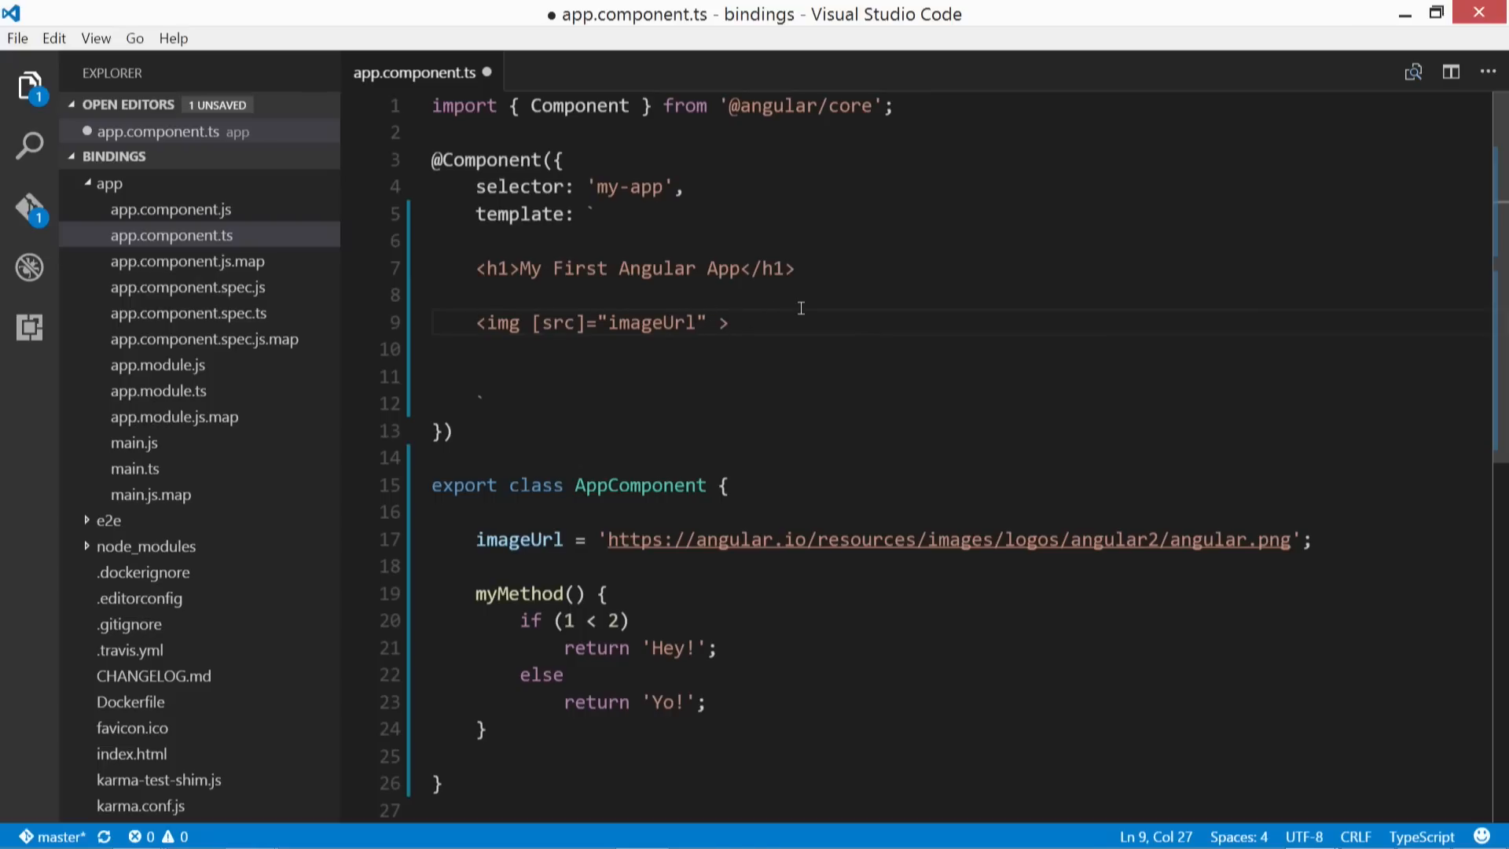
{"action": "mouse_move", "coordinate": [895, 314]}
{"action": "type", "text": "("}
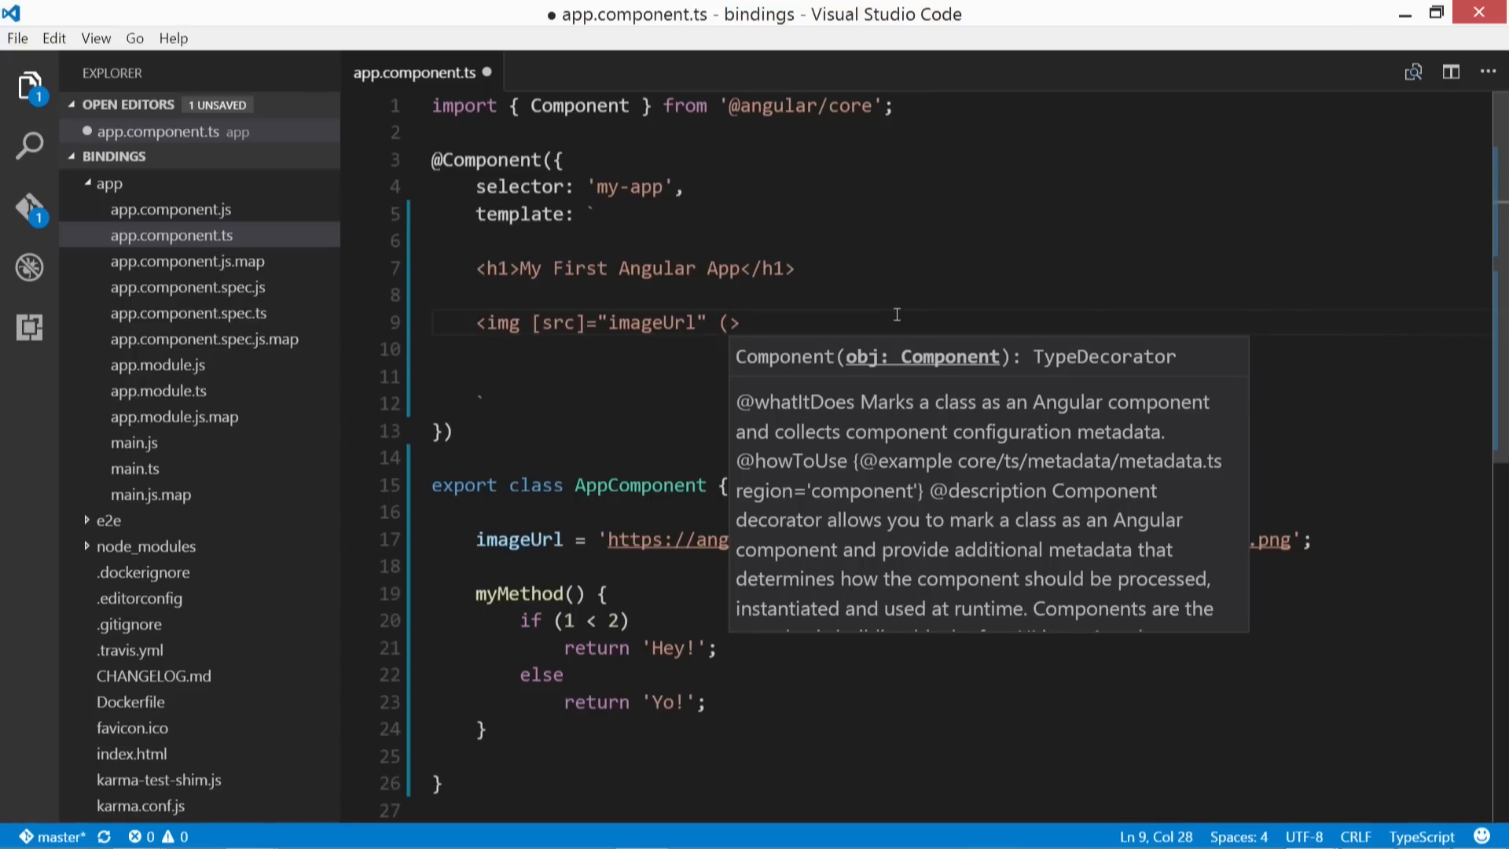
{"action": "type", "text": "click)"}
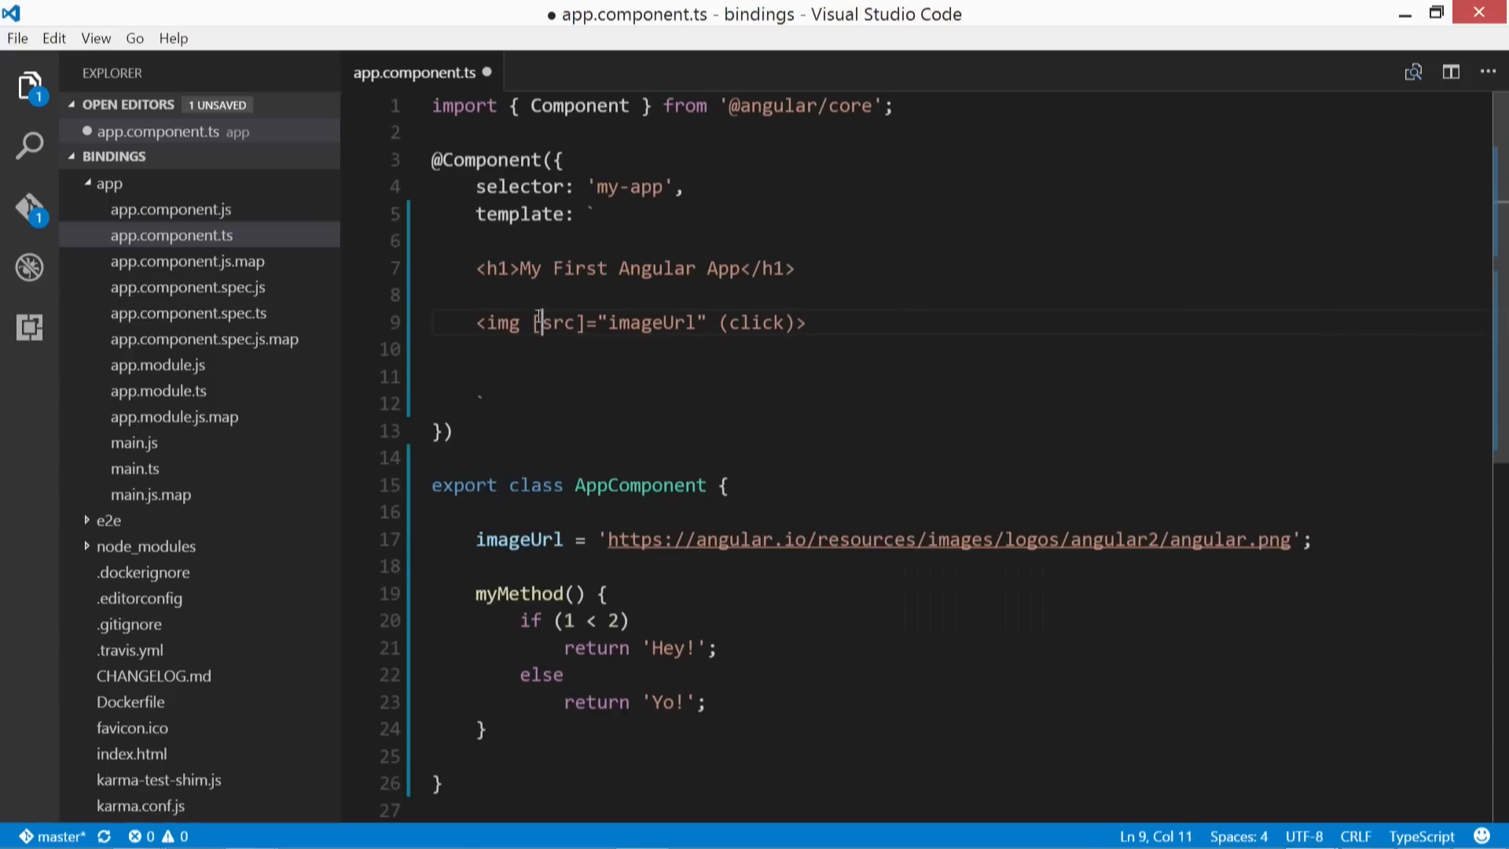
{"action": "double_click", "coordinate": [559, 322]}
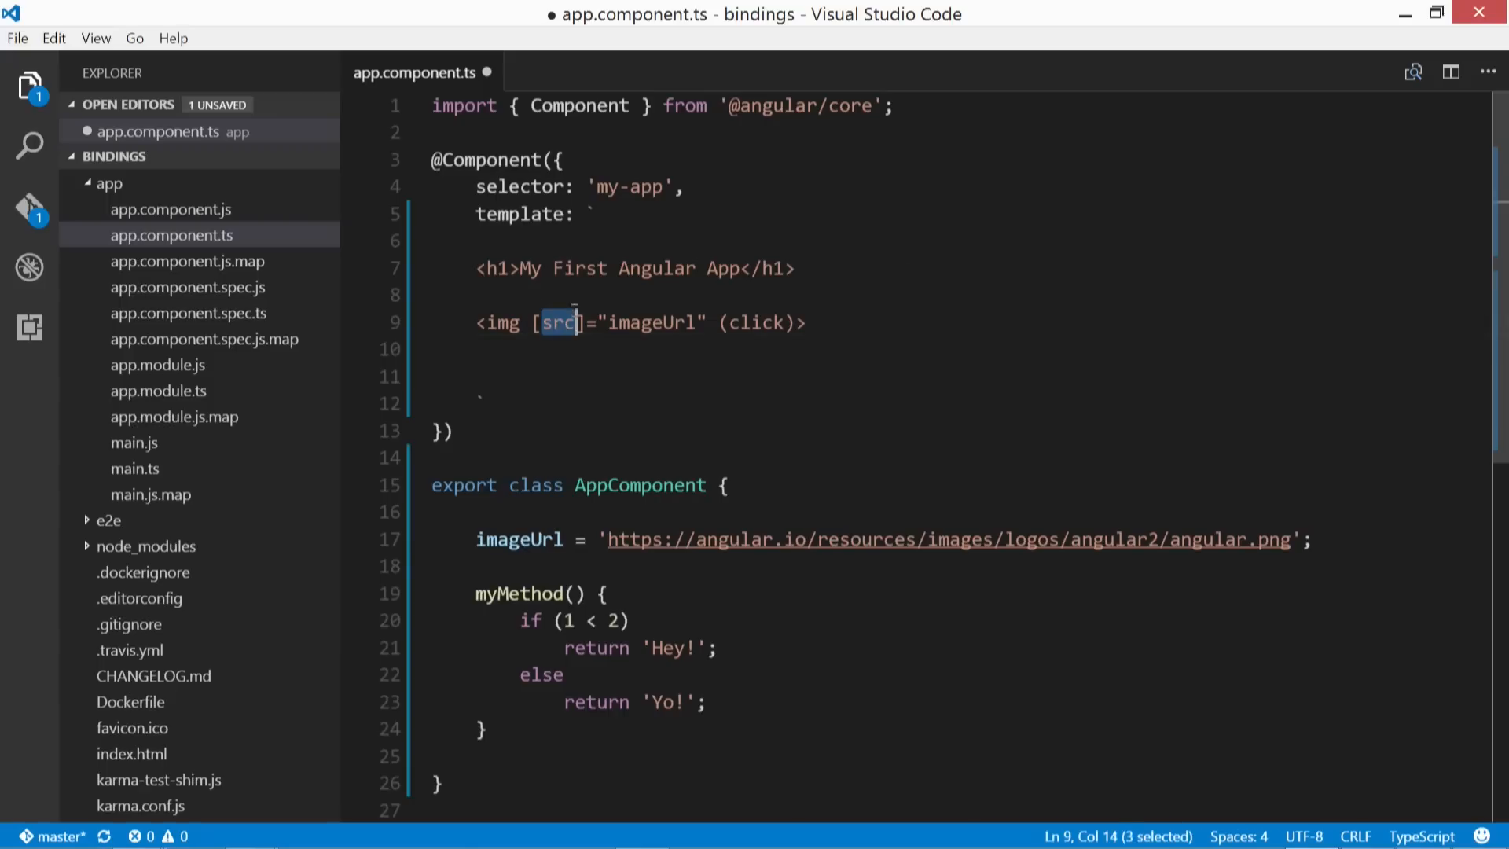
{"action": "left_click", "coordinate": [720, 323]}
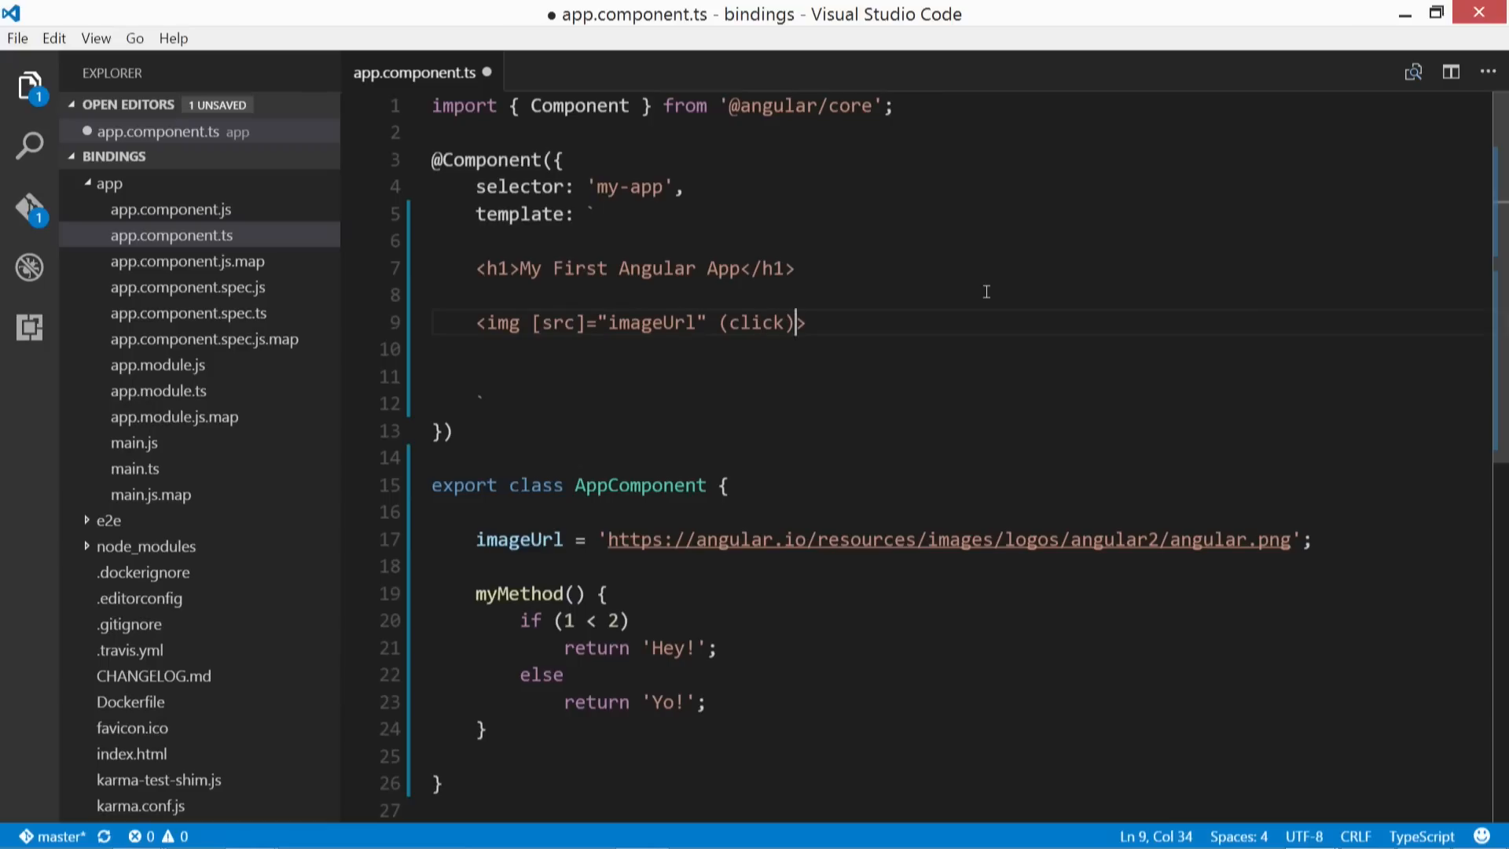
{"action": "type", "text": "=>"}
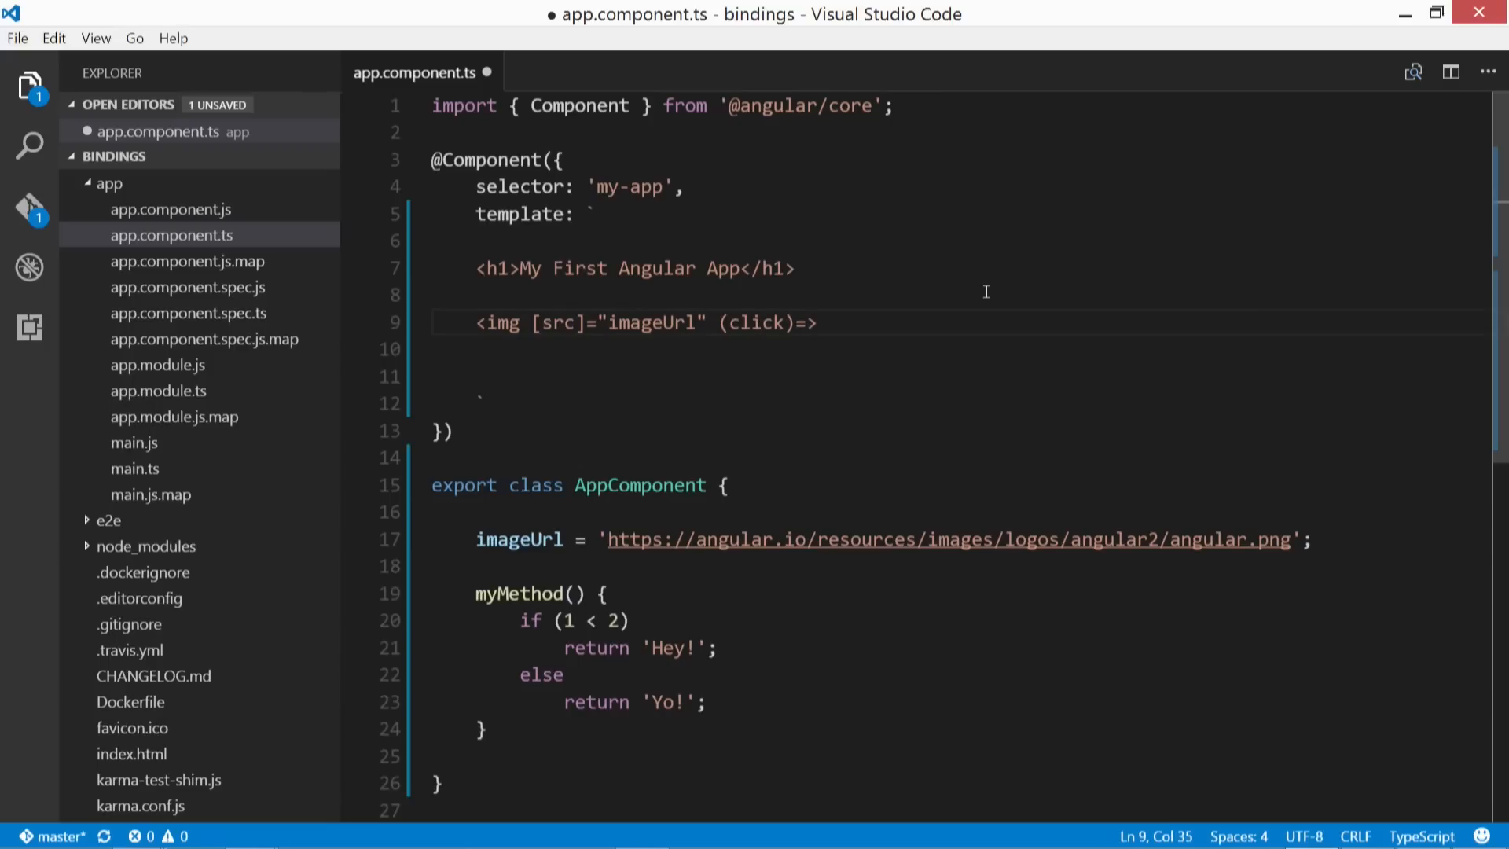
{"action": "type", "text": "'"}
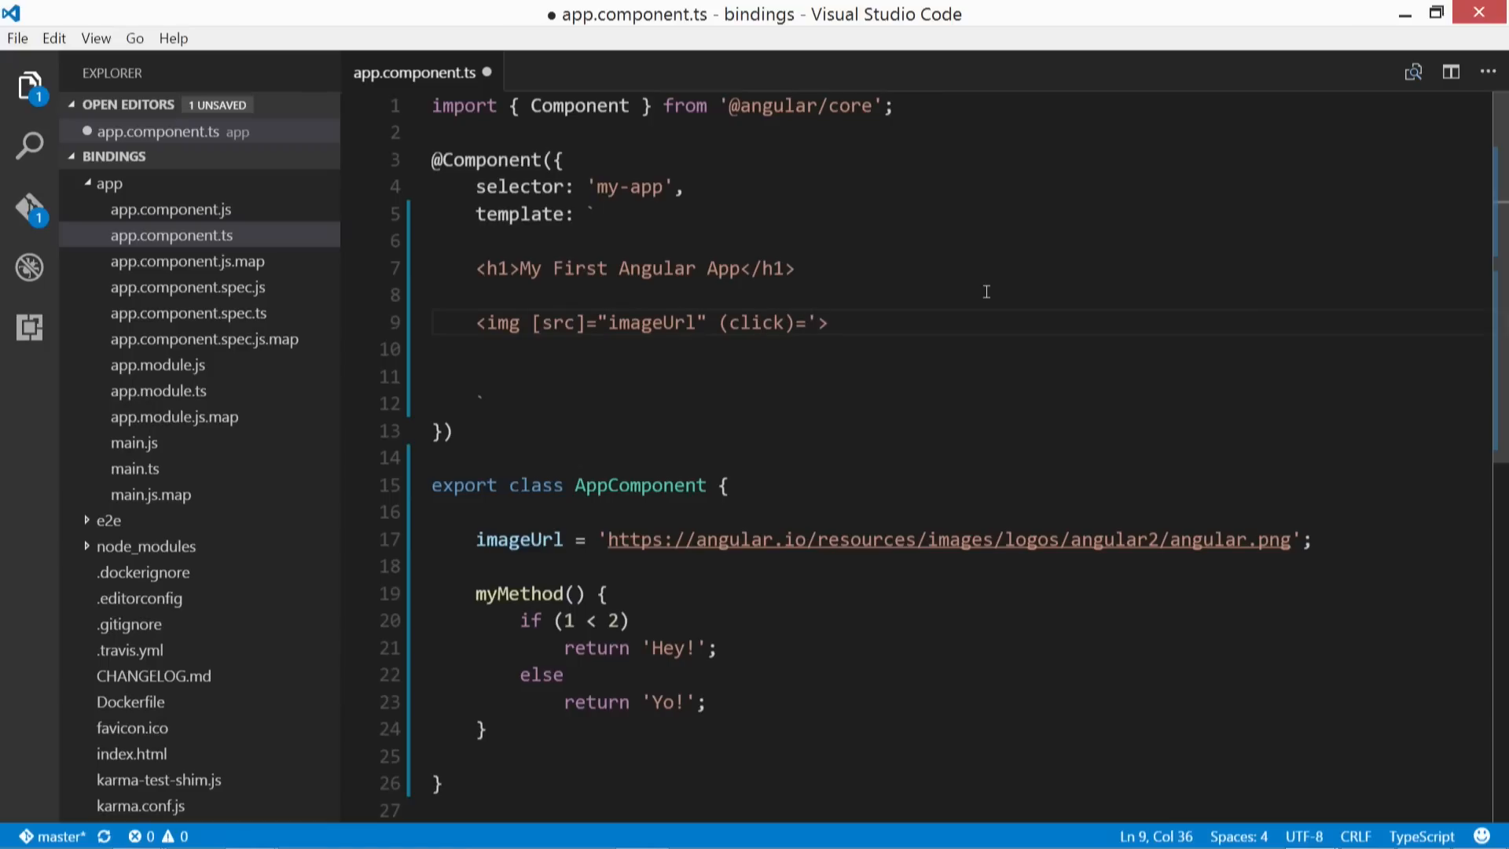
{"action": "type", "text": "myMethod("}
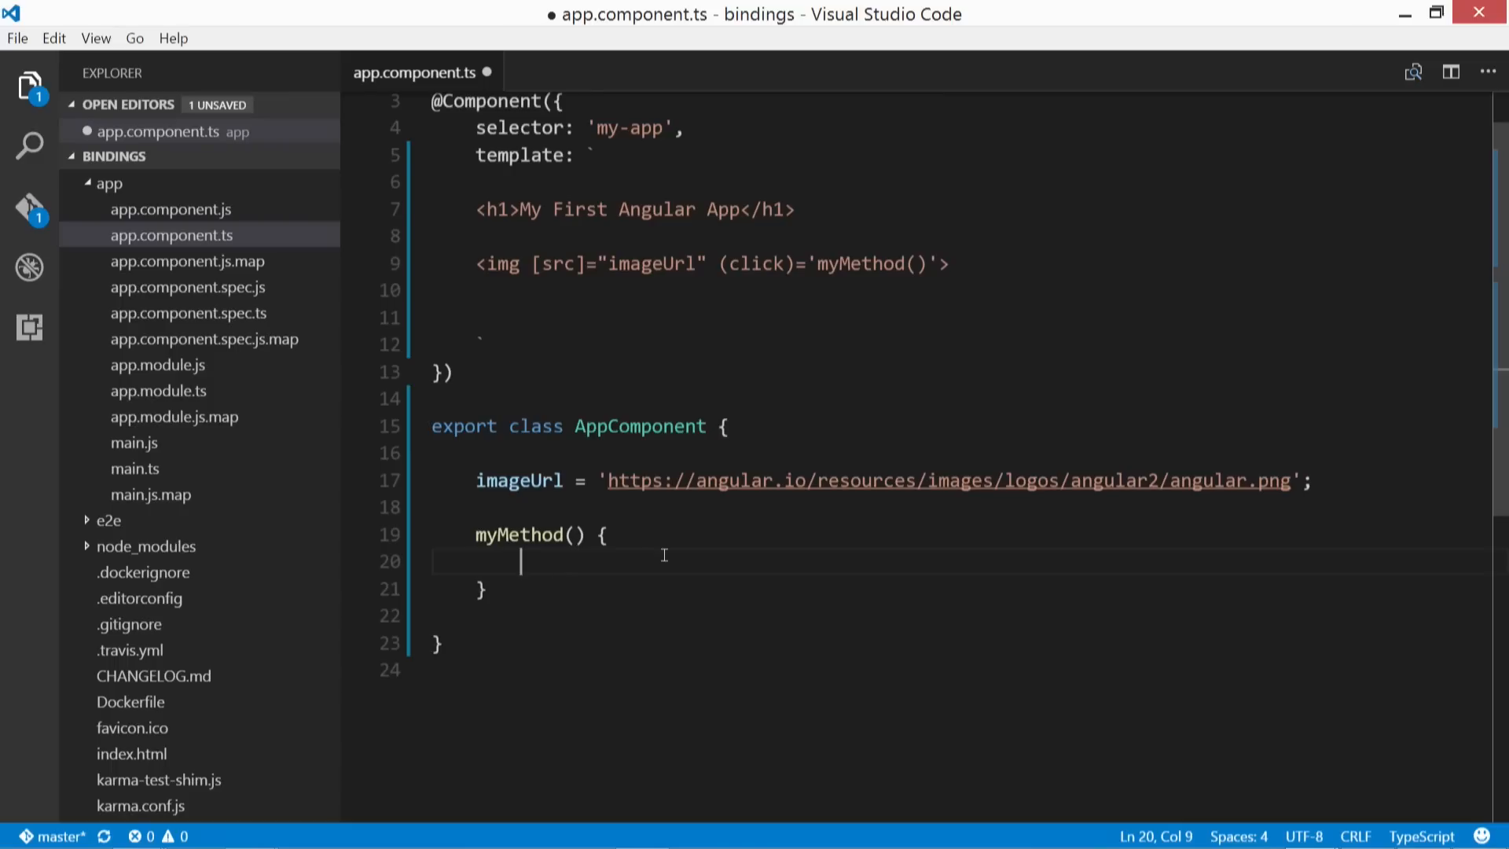
Step: Write console.log('I was clicked!') inside myMethod
{"action": "type", "text": "console."}
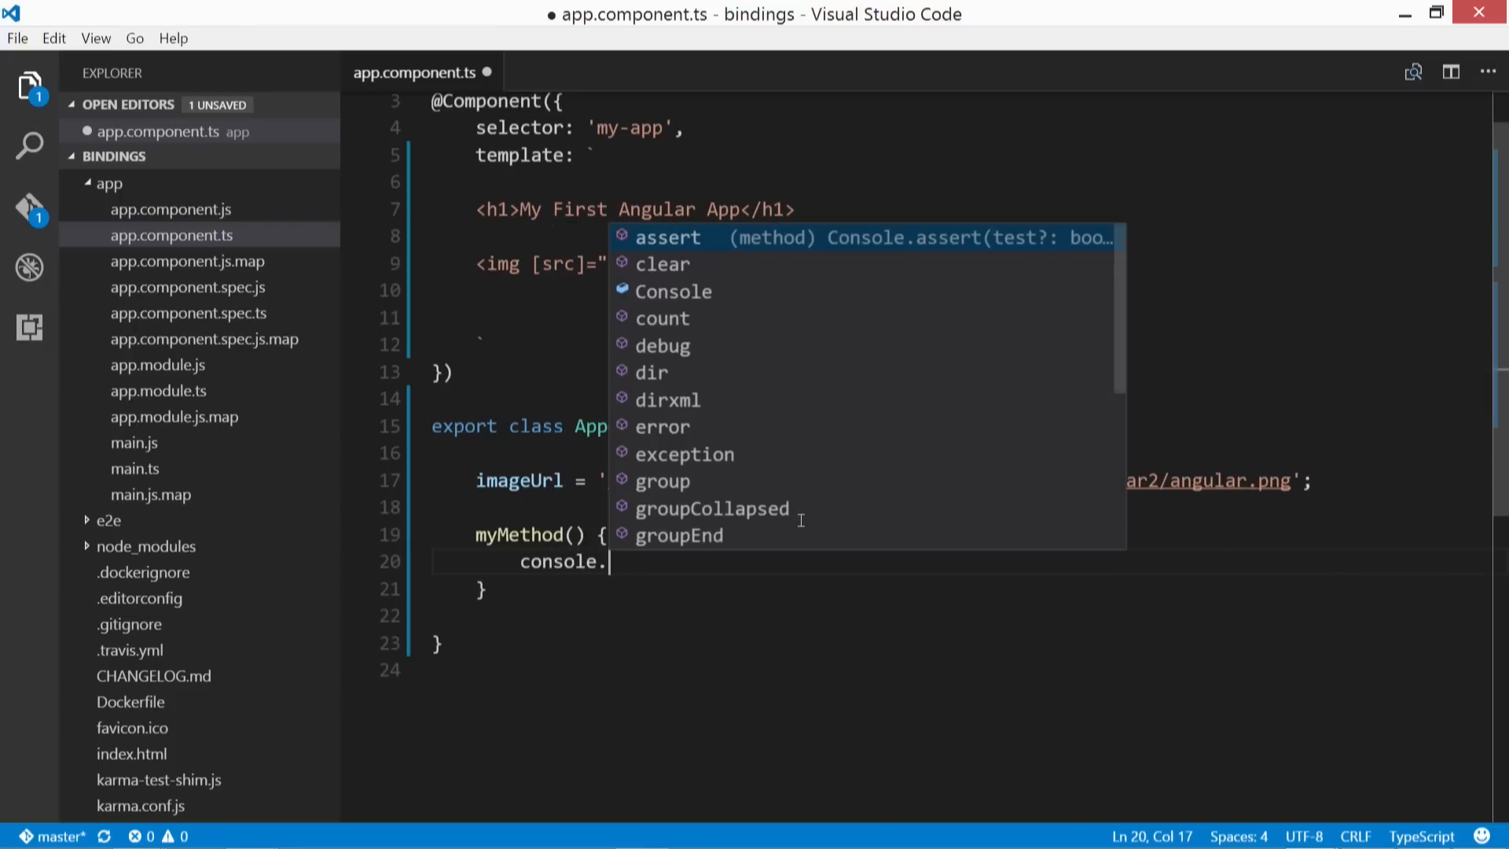
{"action": "type", "text": "log(''"}
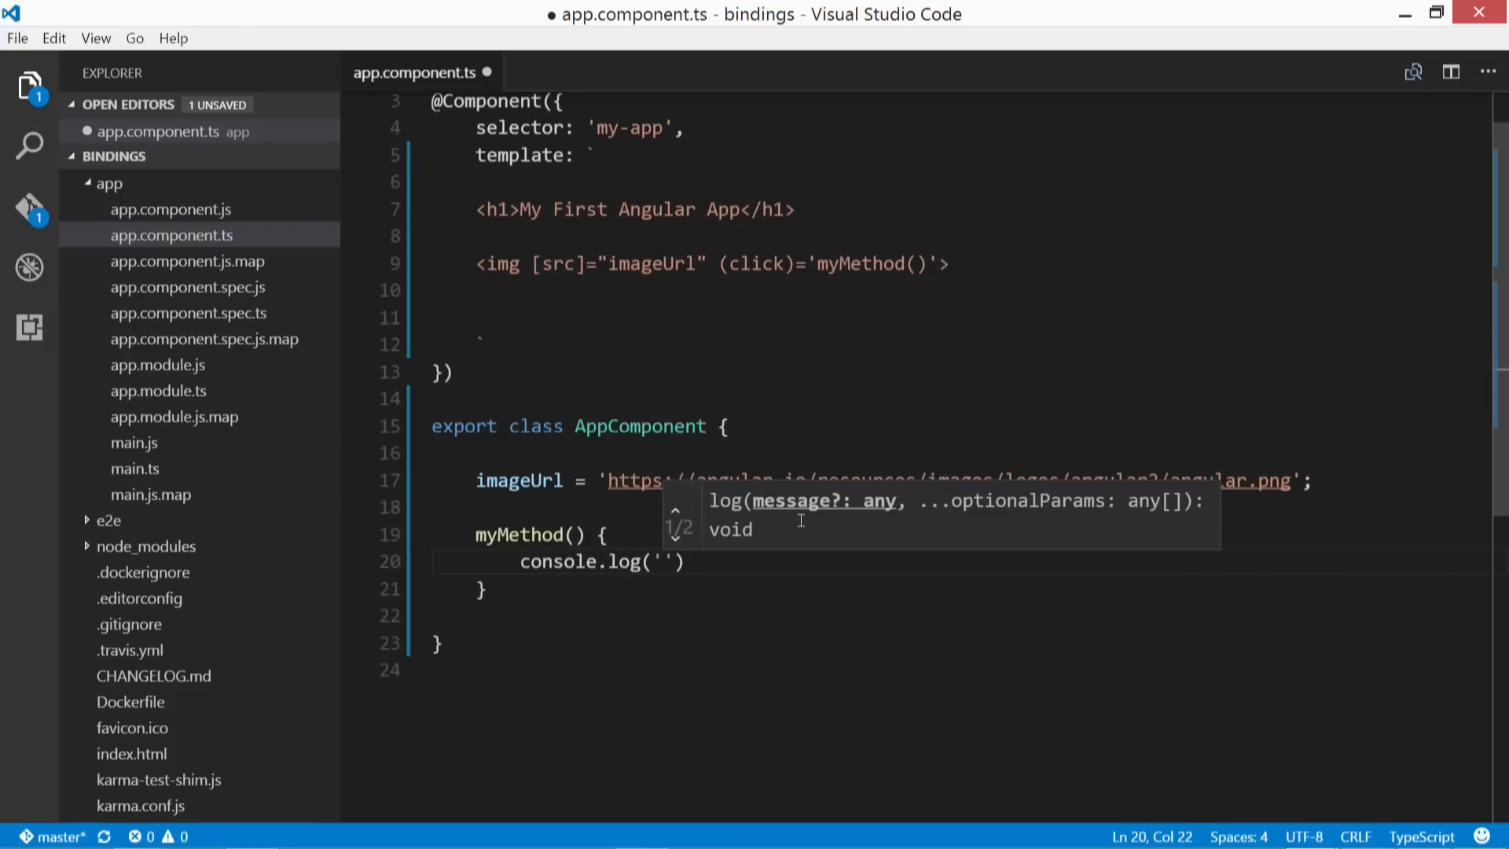
{"action": "type", "text": "I was clicked!"}
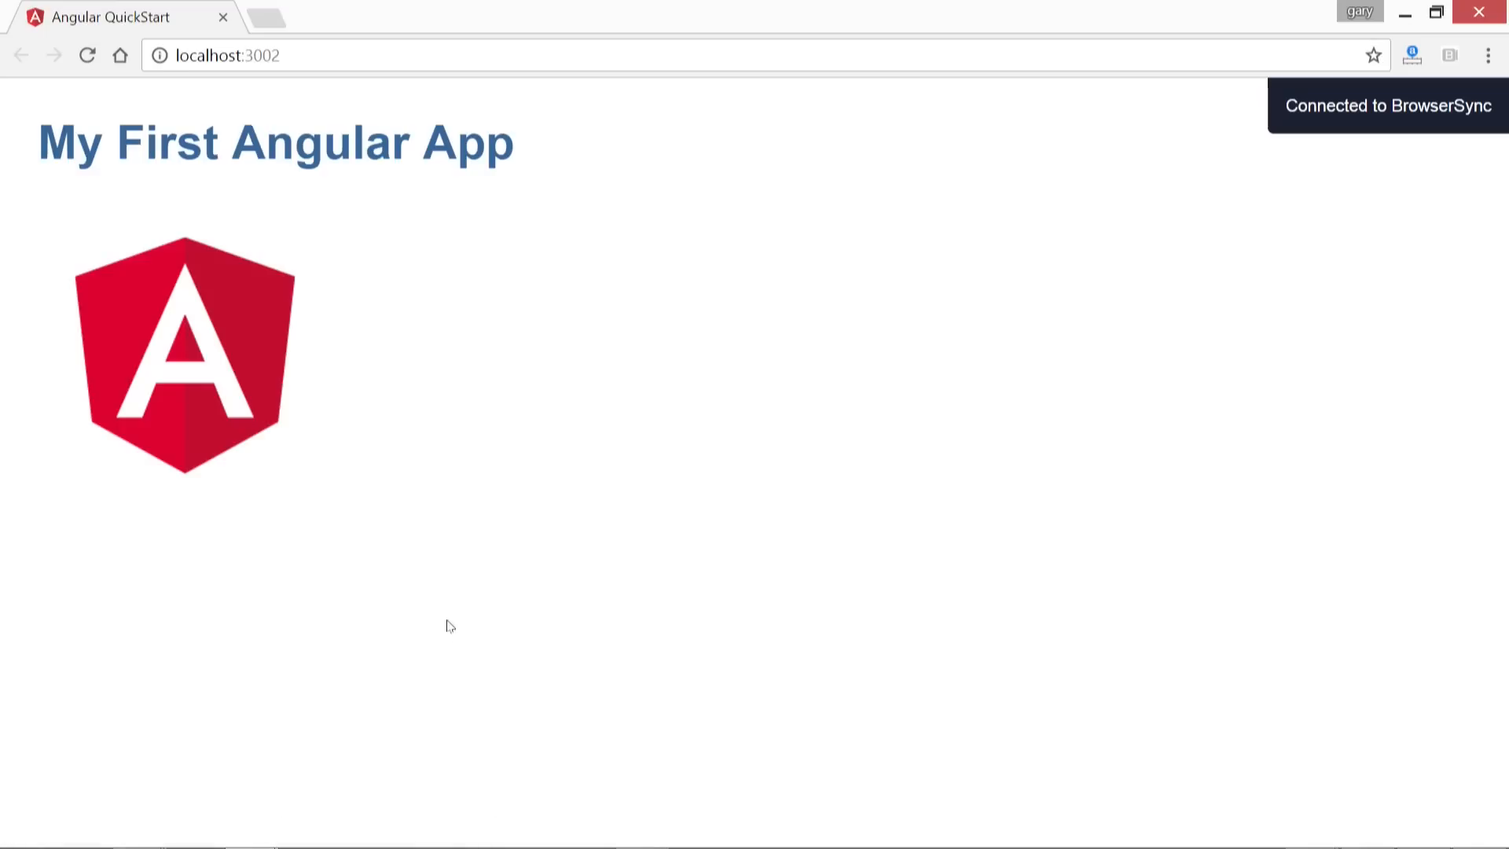
{"action": "mouse_move", "coordinate": [398, 444]}
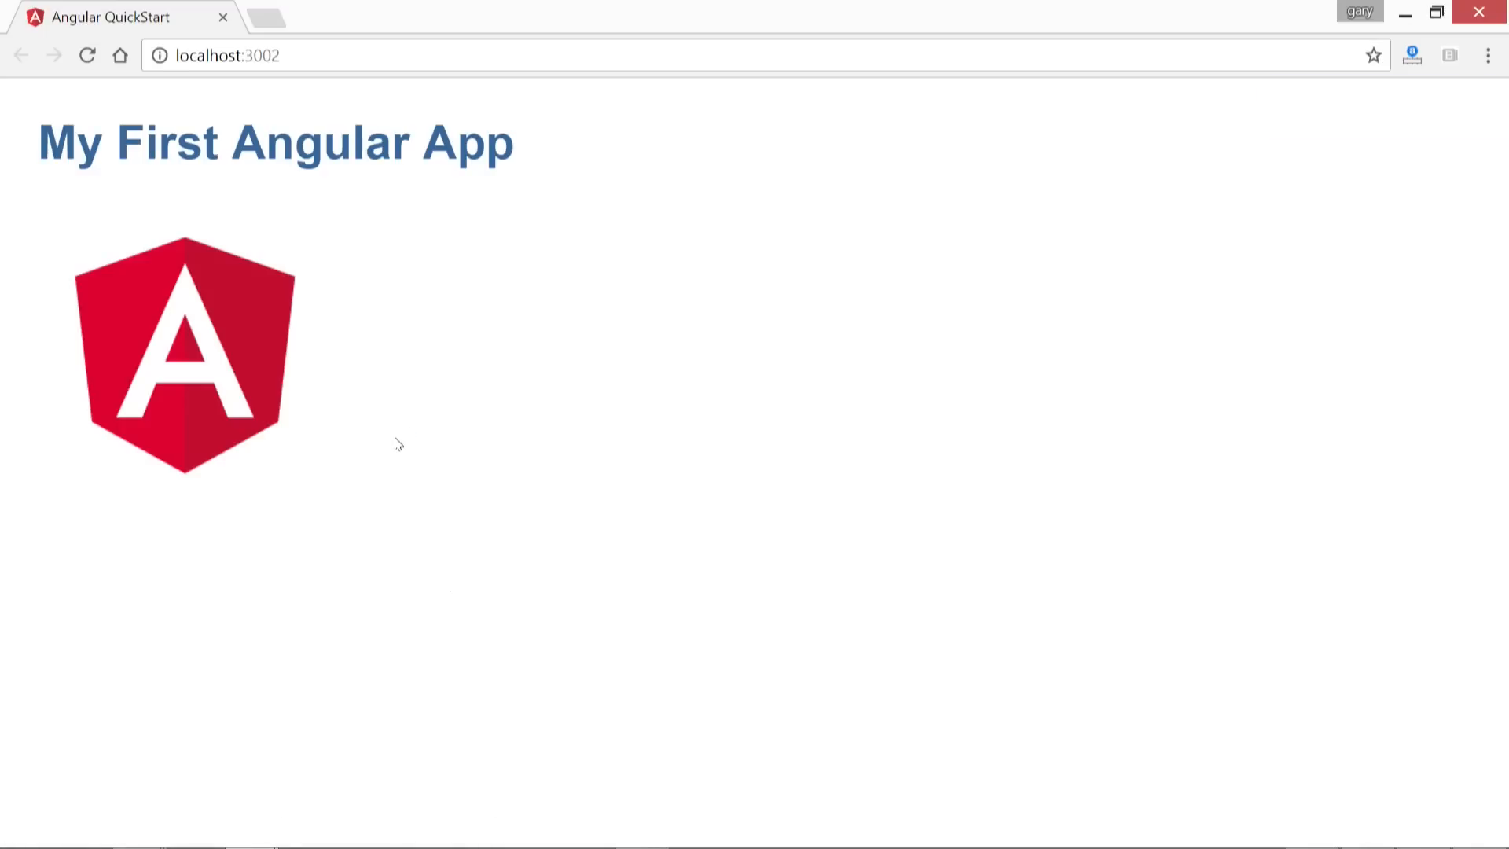
{"action": "key", "text": "F12"}
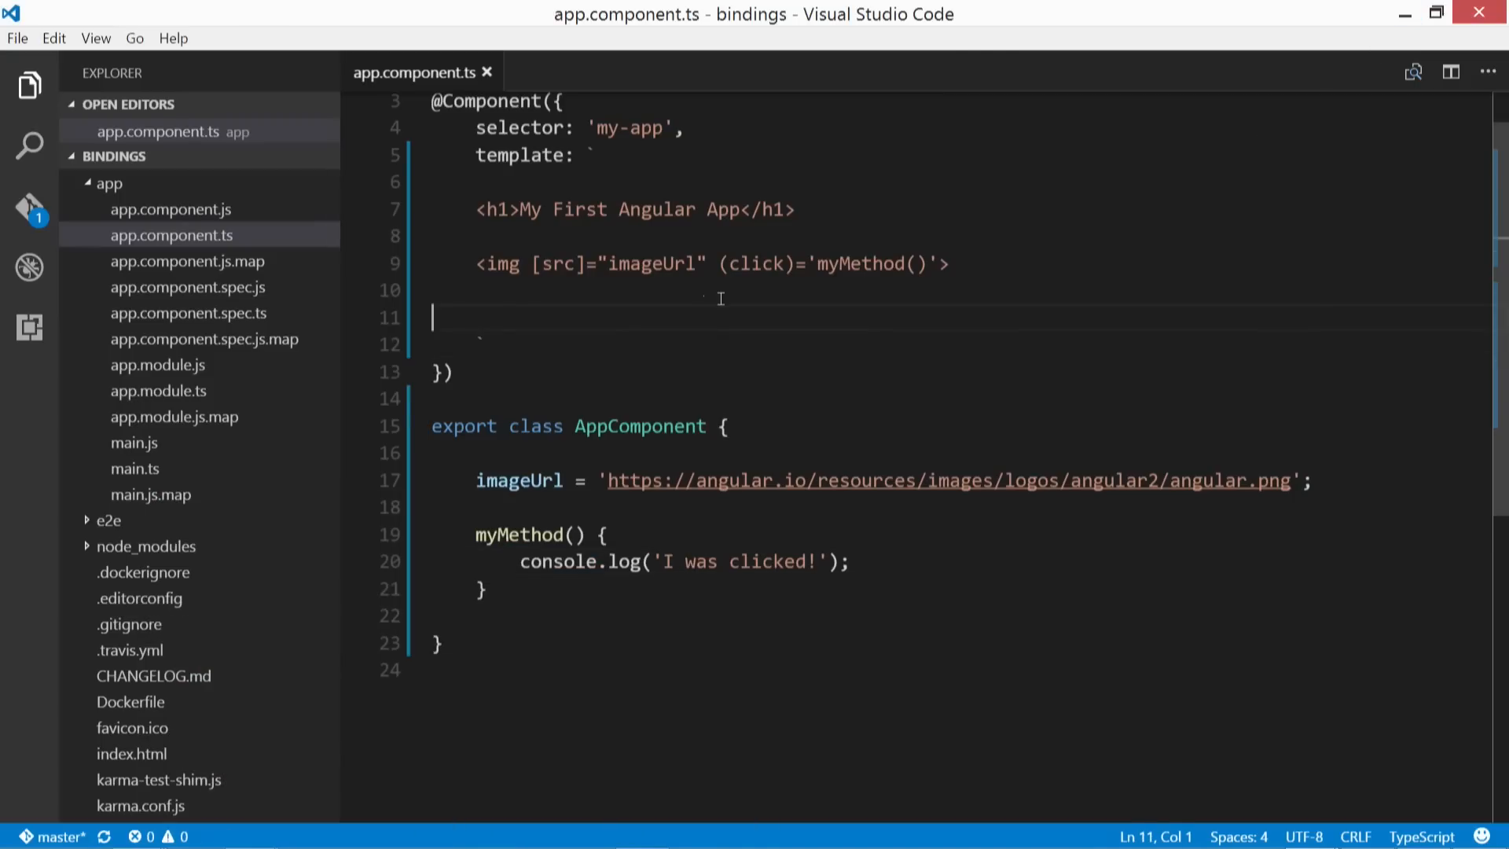
Step: Pass $event into the myMethod call in the image's click binding
{"action": "left_click", "coordinate": [739, 291]}
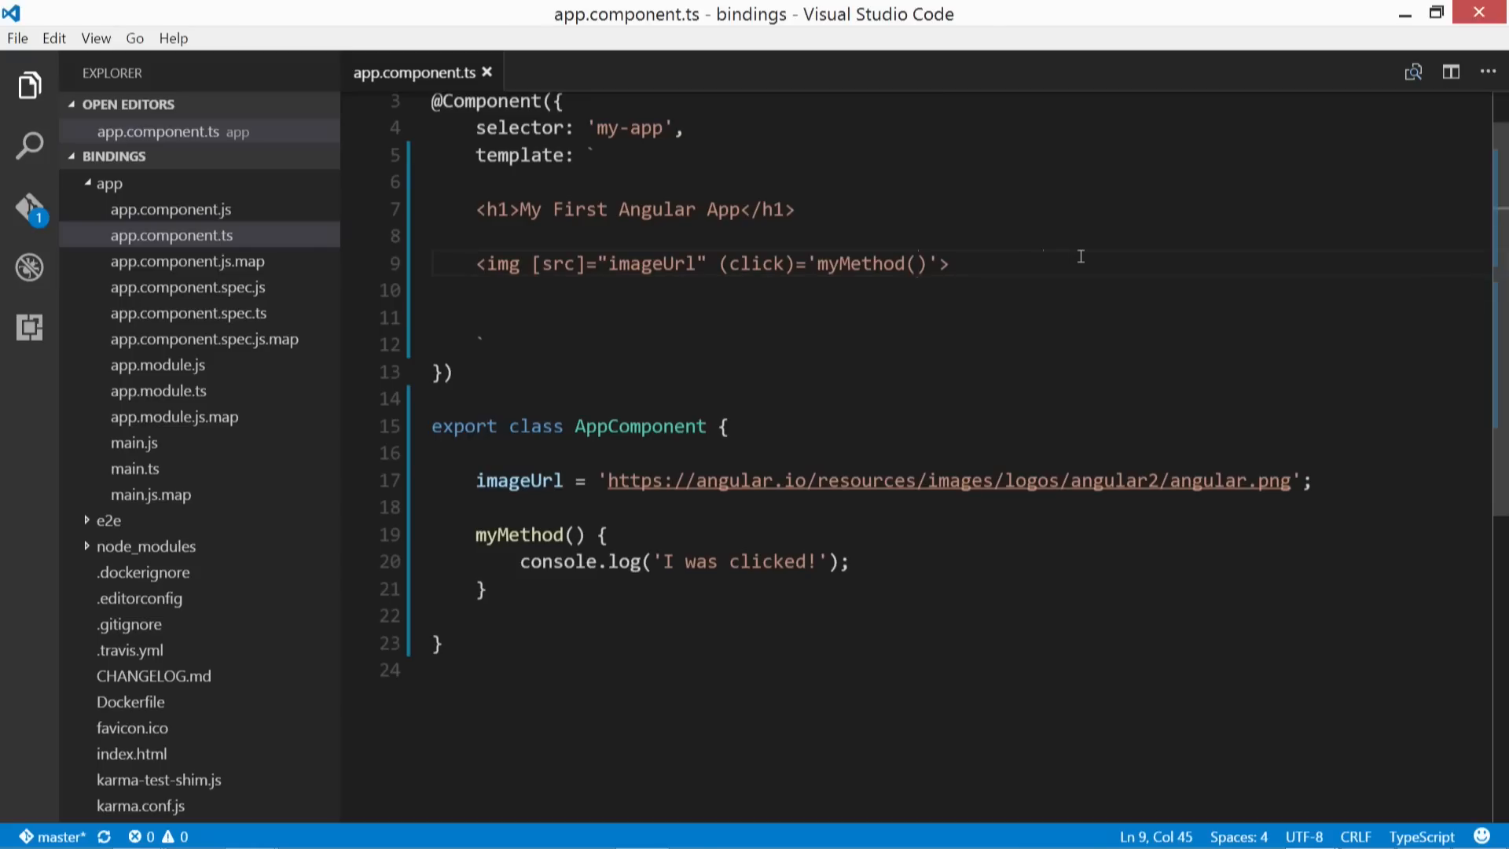
{"action": "type", "text": "$"}
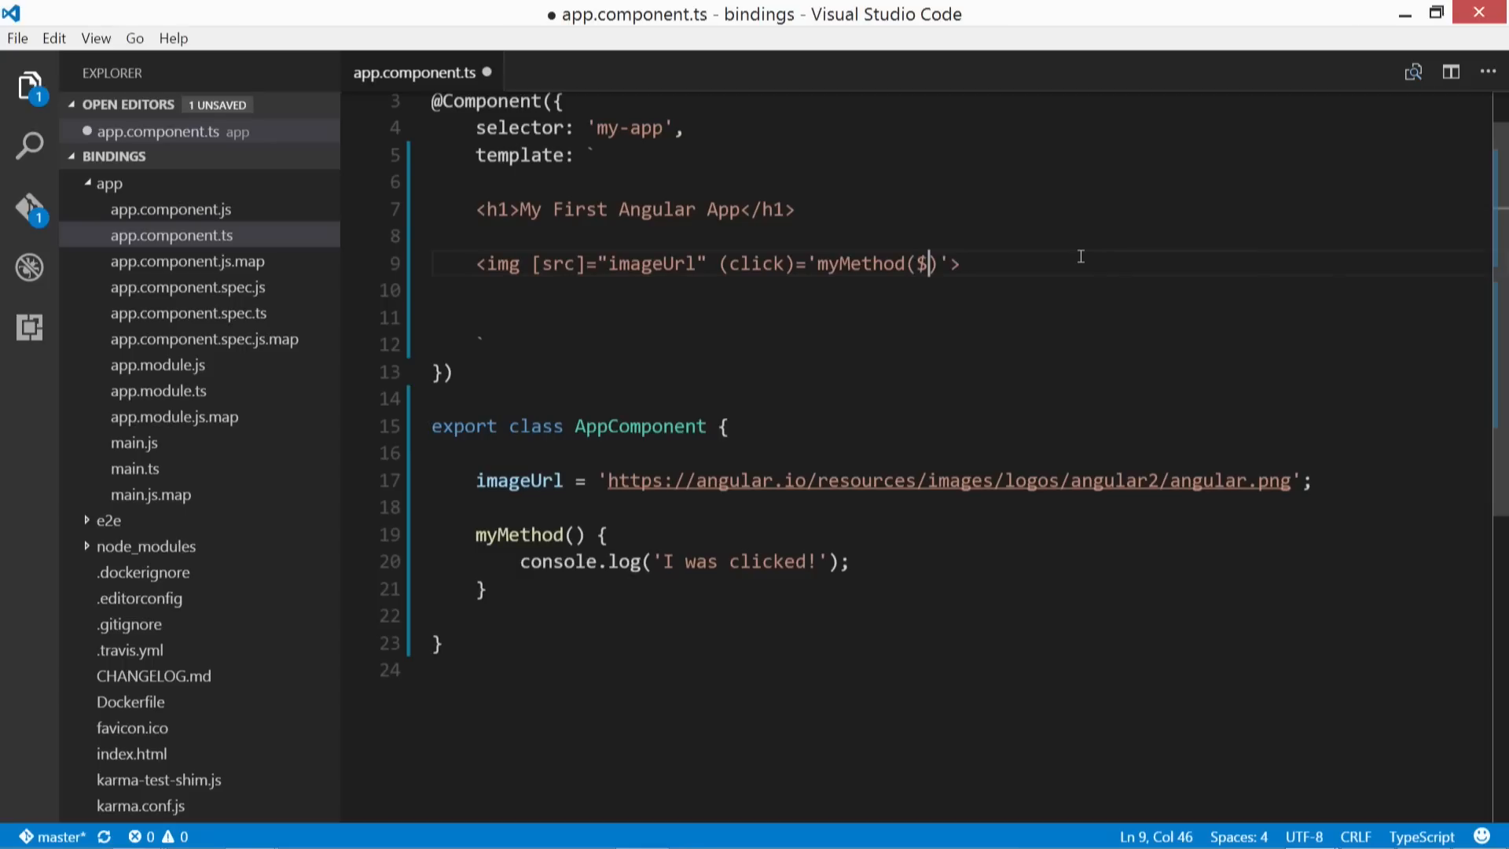
{"action": "type", "text": "event"}
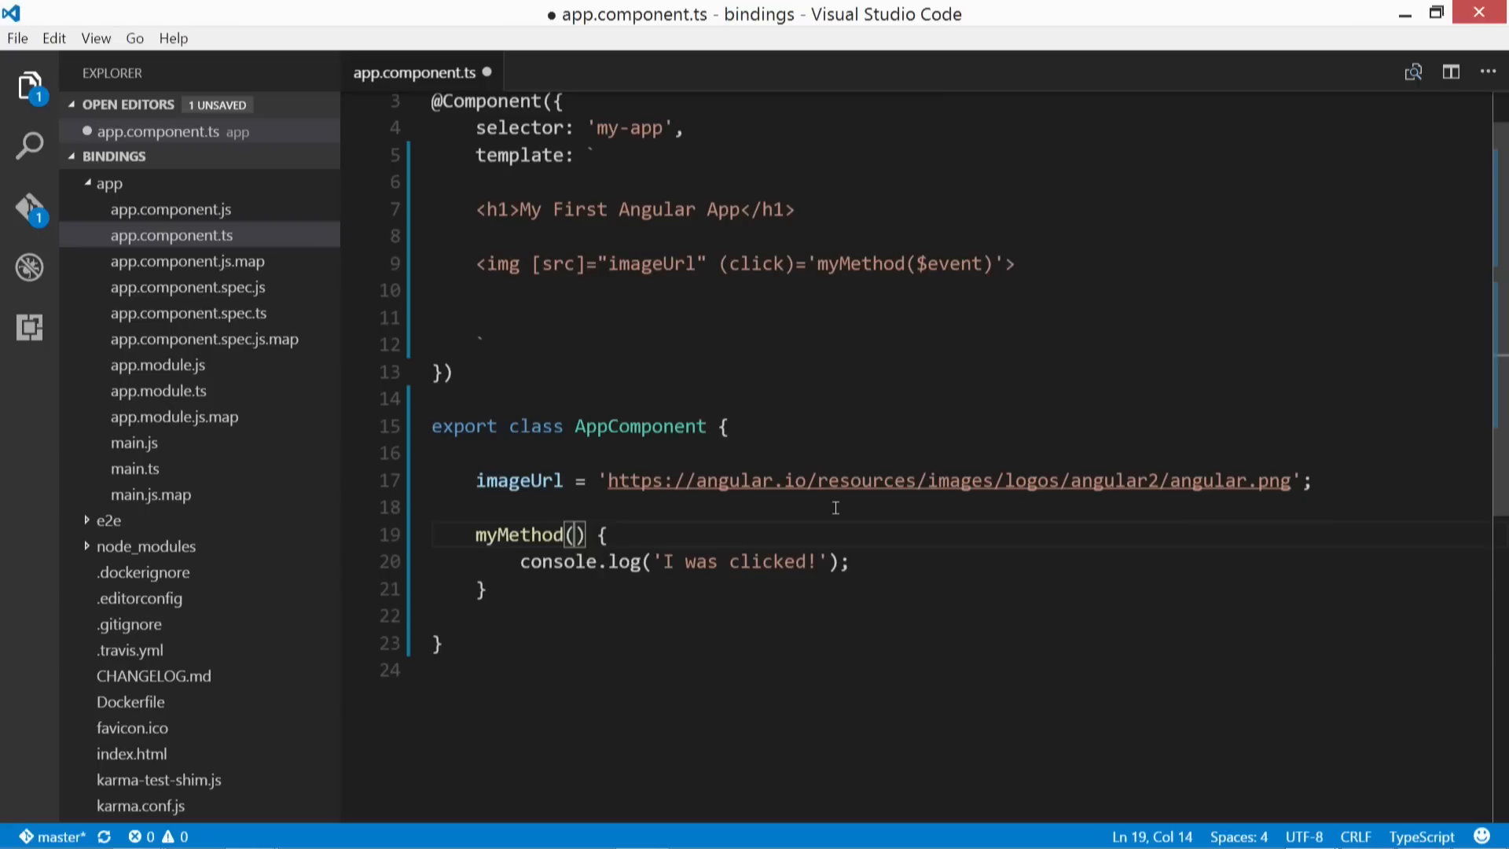
Step: Give myMethod an event:any parameter and log event instead of the message
{"action": "type", "text": "event:"}
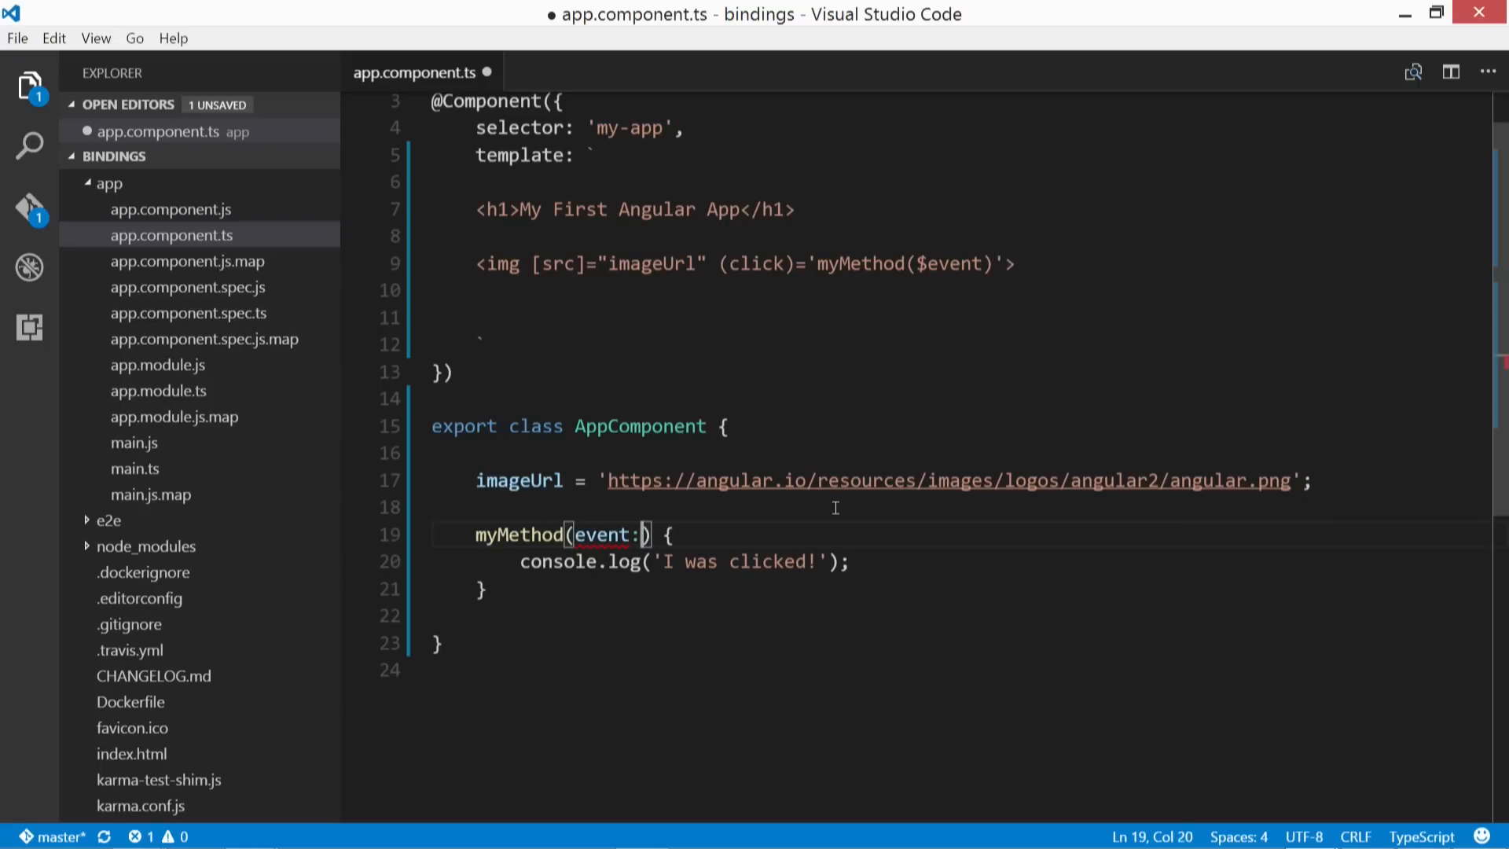
{"action": "type", "text": "any"}
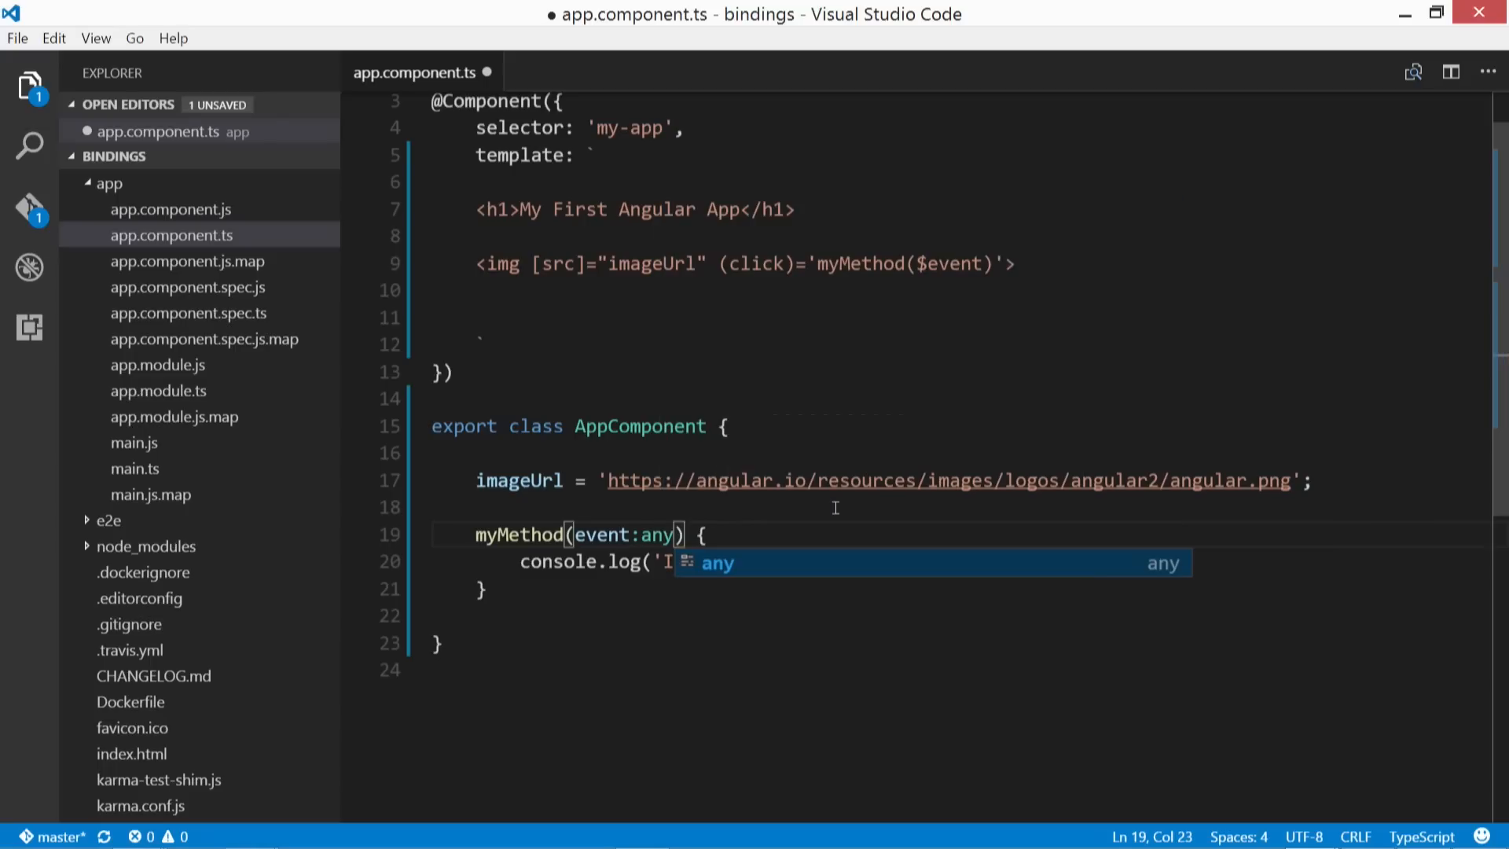
{"action": "type", "text": "was clicked!');"}
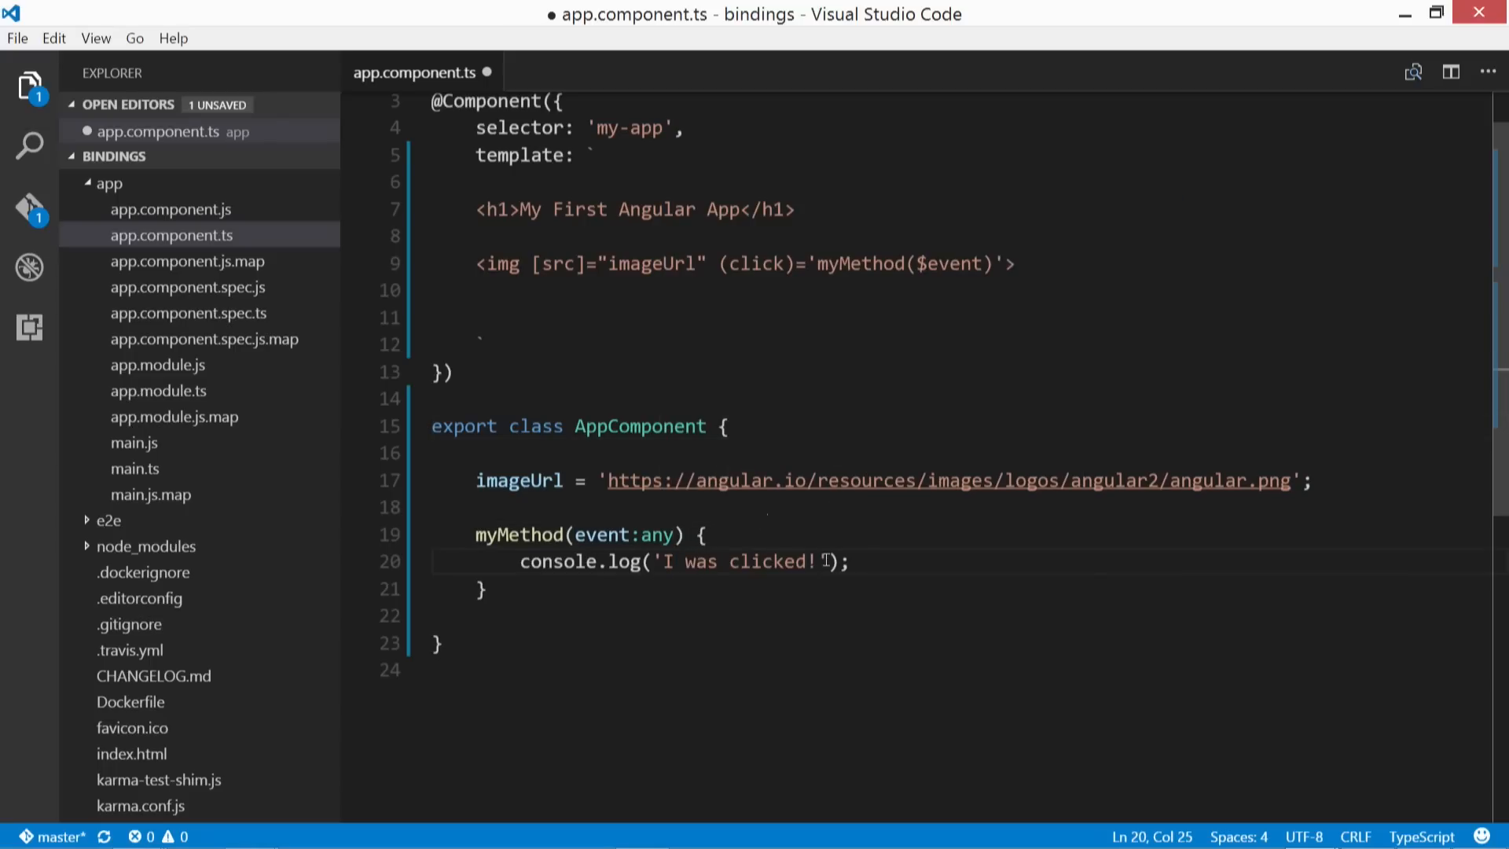
{"action": "left_click_drag", "start_coordinate": [655, 562], "coordinate": [819, 562]}
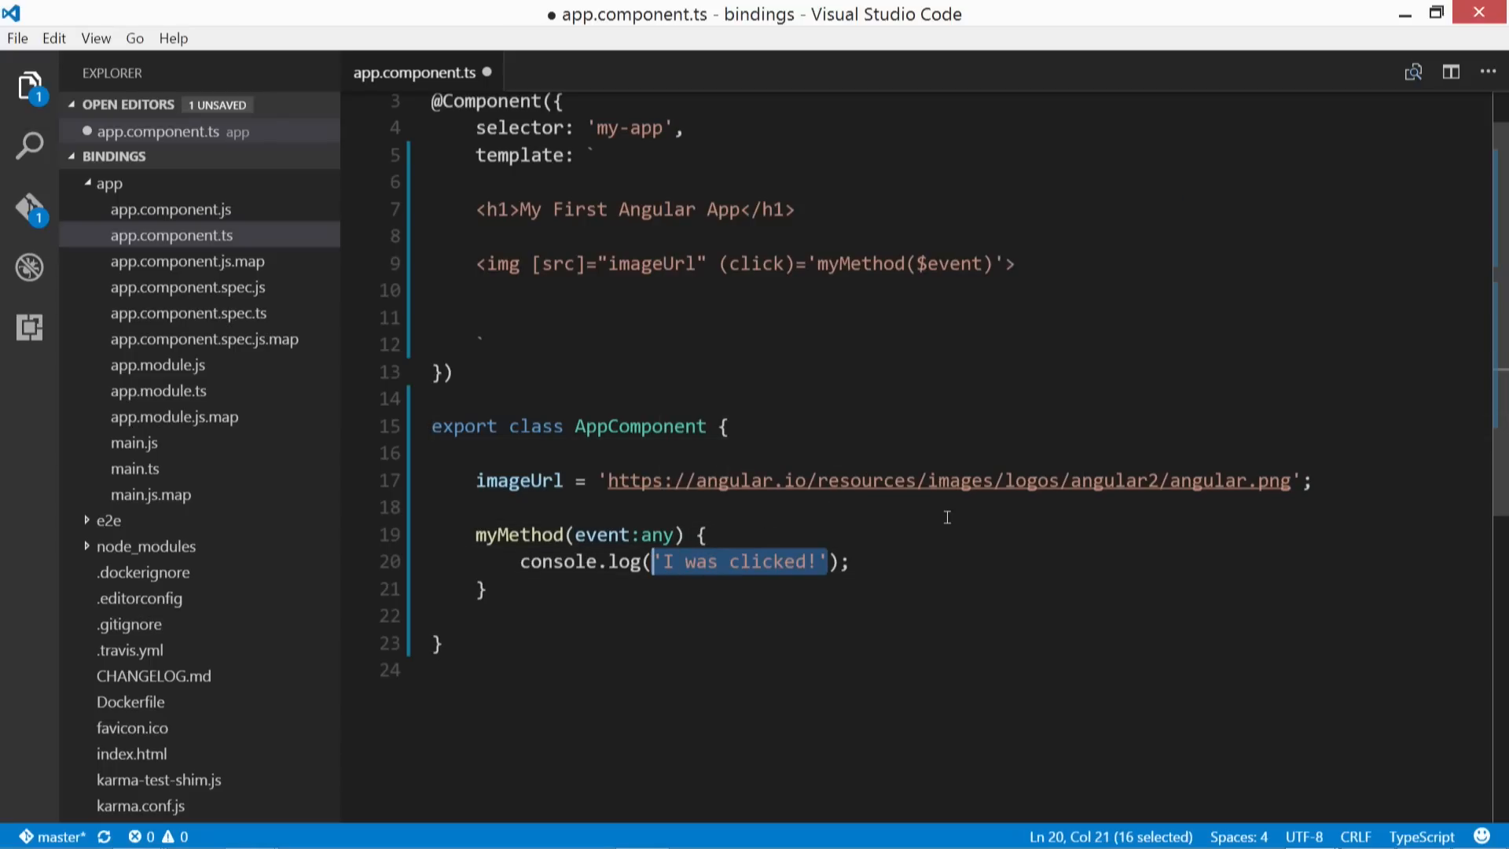
{"action": "type", "text": "event"}
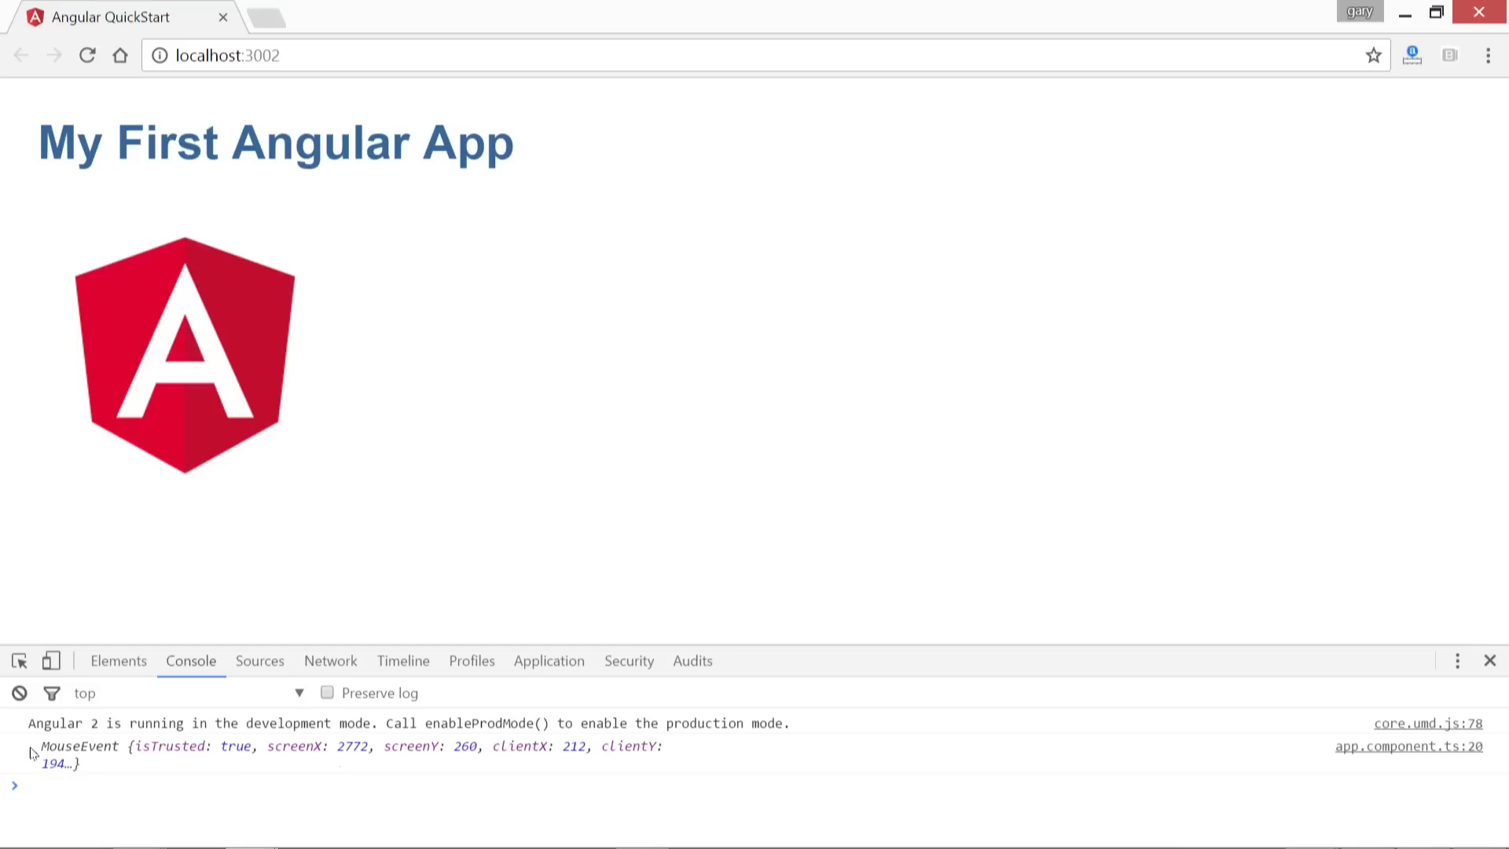
Step: Expand the logged MouseEvent in Chrome's console, browse its properties, then collapse it
{"action": "left_click", "coordinate": [31, 746]}
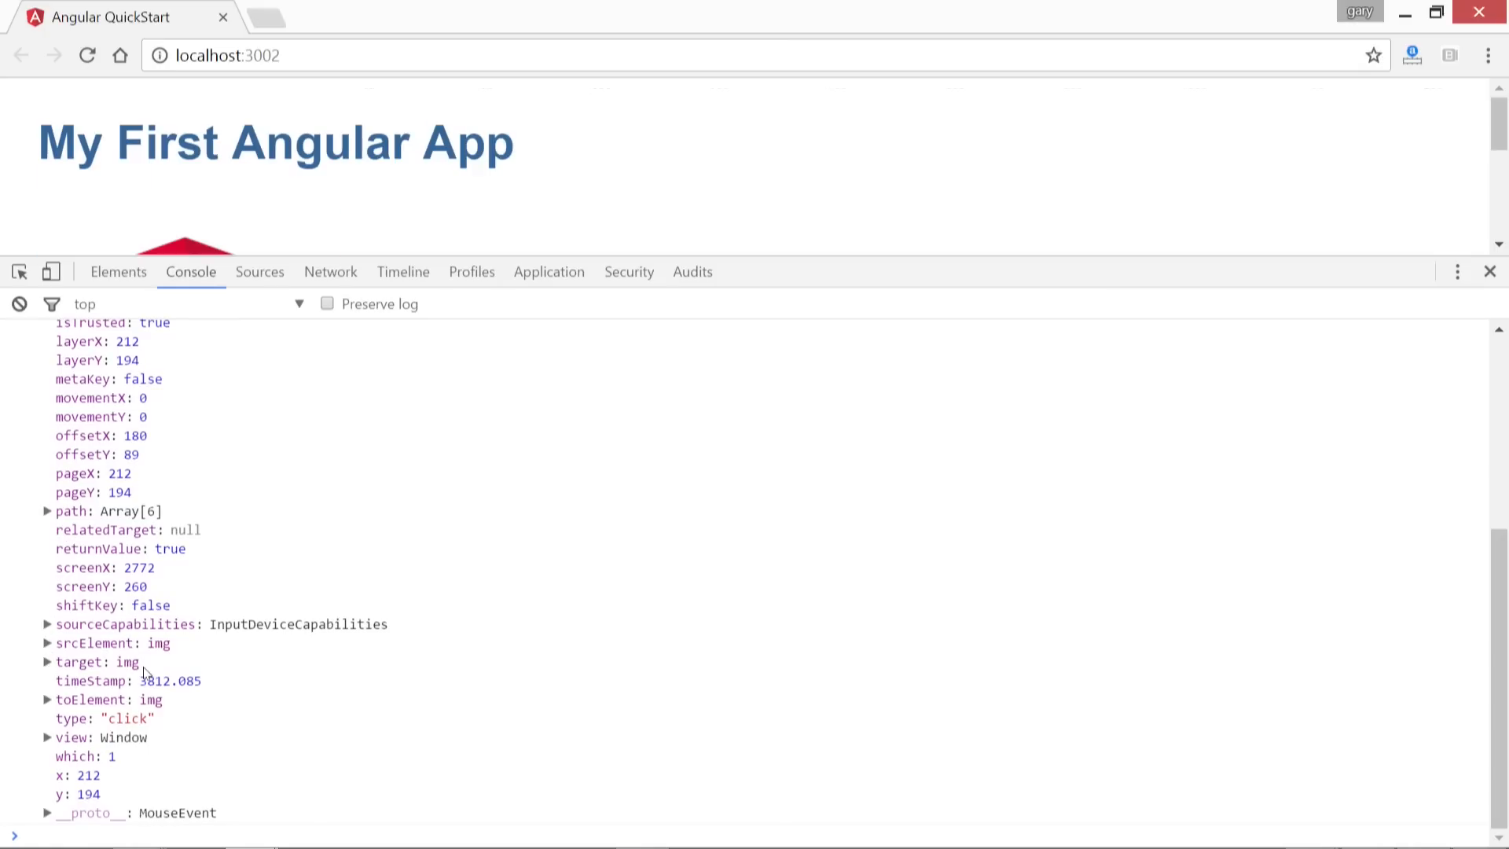
{"action": "mouse_move", "coordinate": [95, 542]}
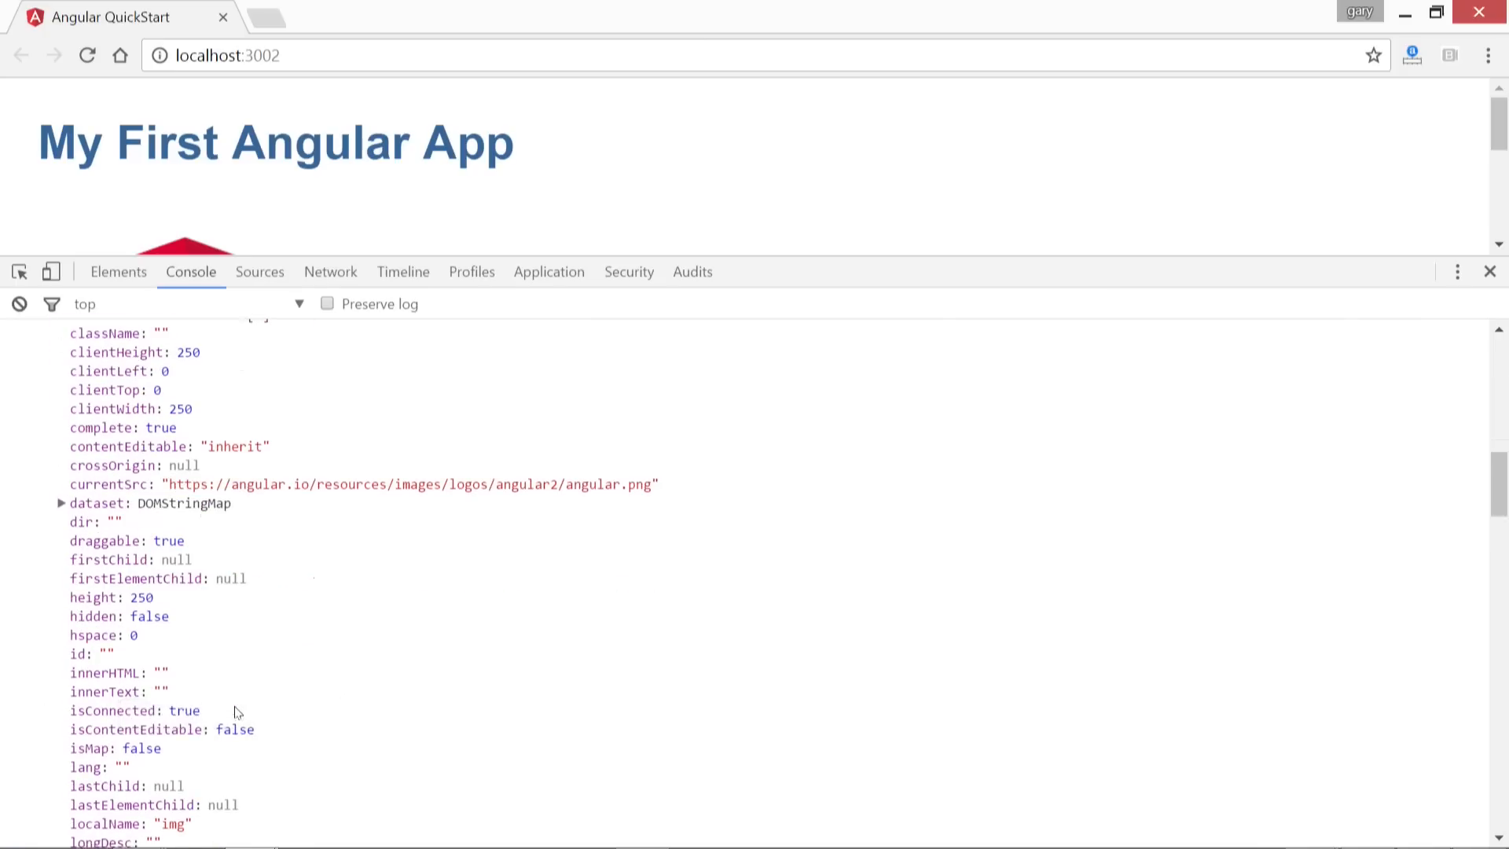
{"action": "scroll", "scroll_direction": "down", "scroll_amount": 3}
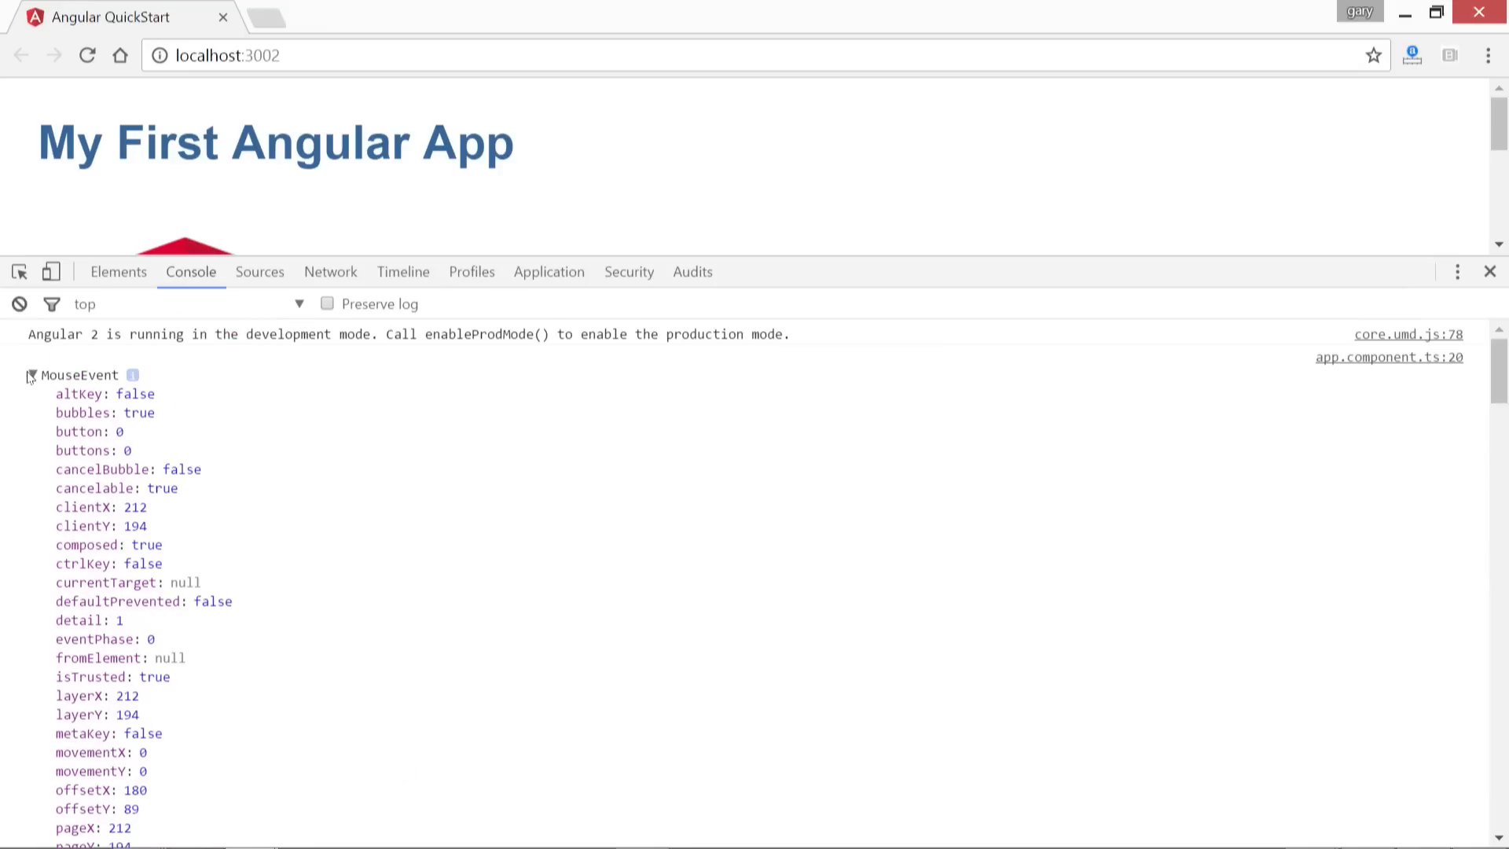
{"action": "left_click", "coordinate": [32, 374]}
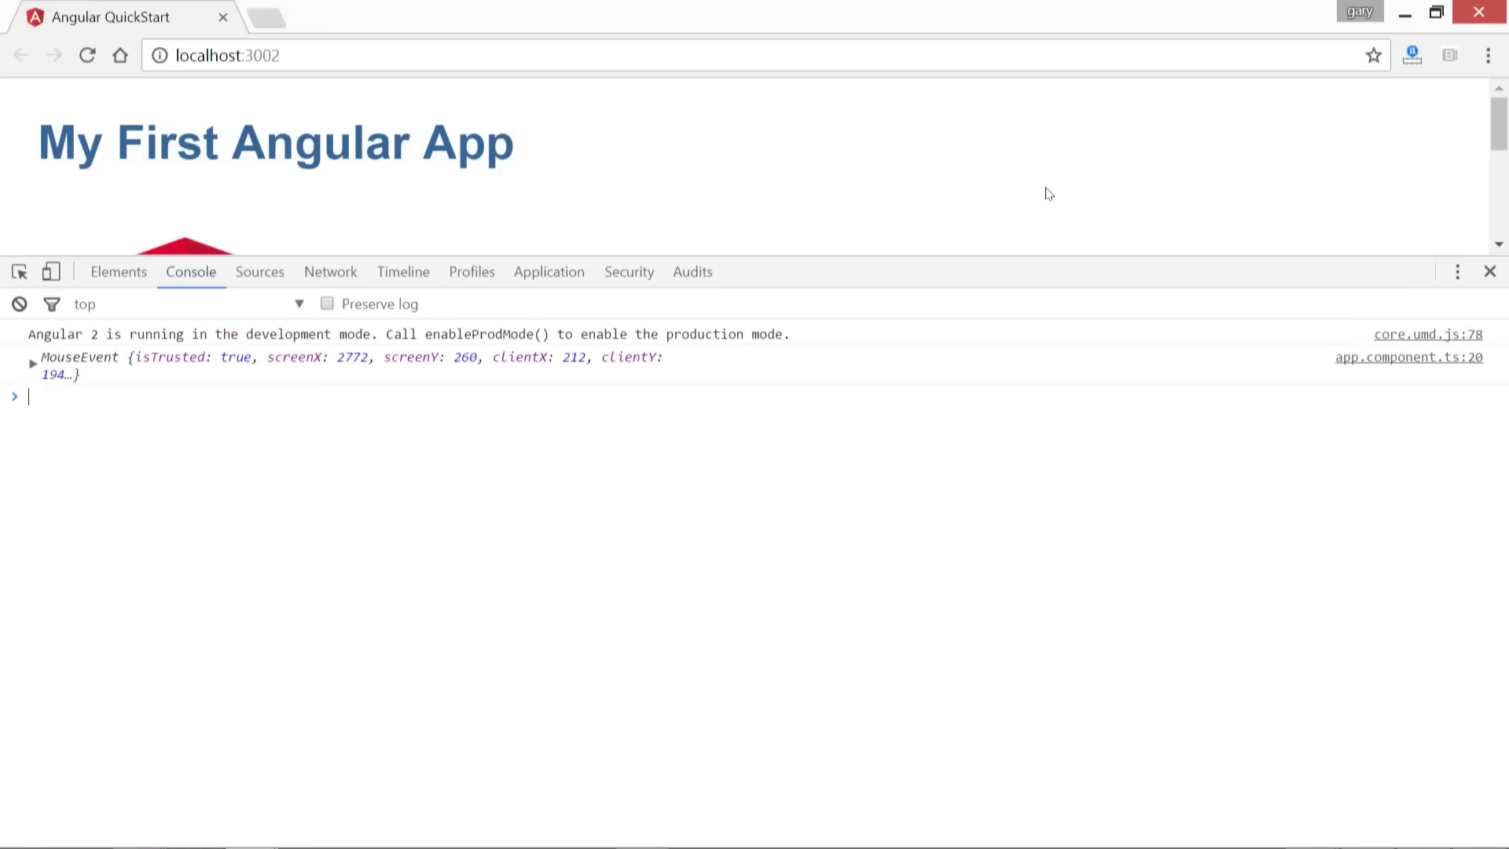
{"action": "mouse_move", "coordinate": [1488, 271]}
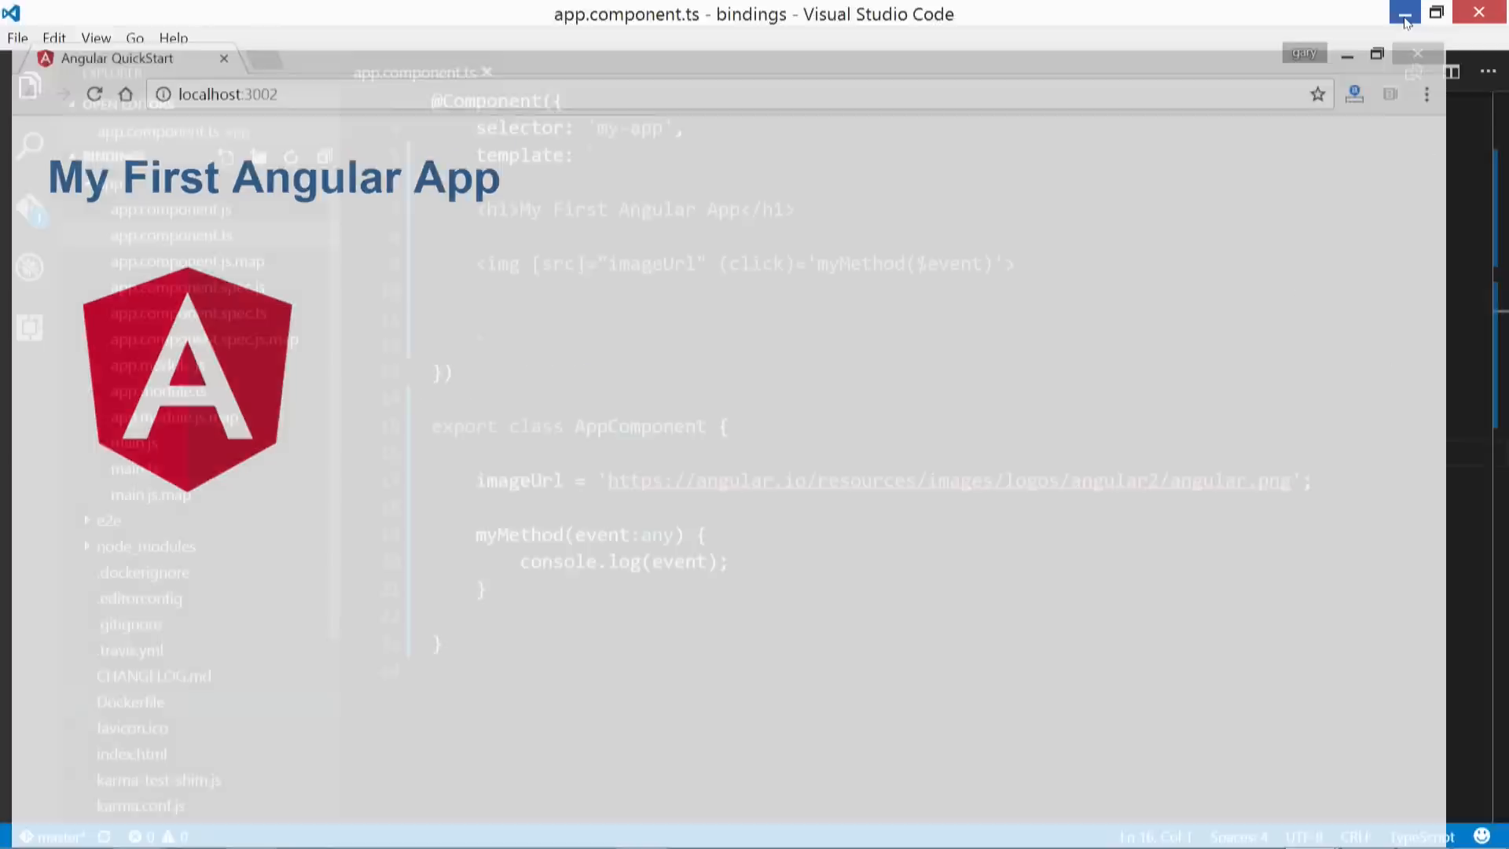
Step: Copy the logo img with on-mouseover='myMethod2()' and add myMethod2 logging 'You hovered!'
{"action": "left_click", "coordinate": [1403, 13]}
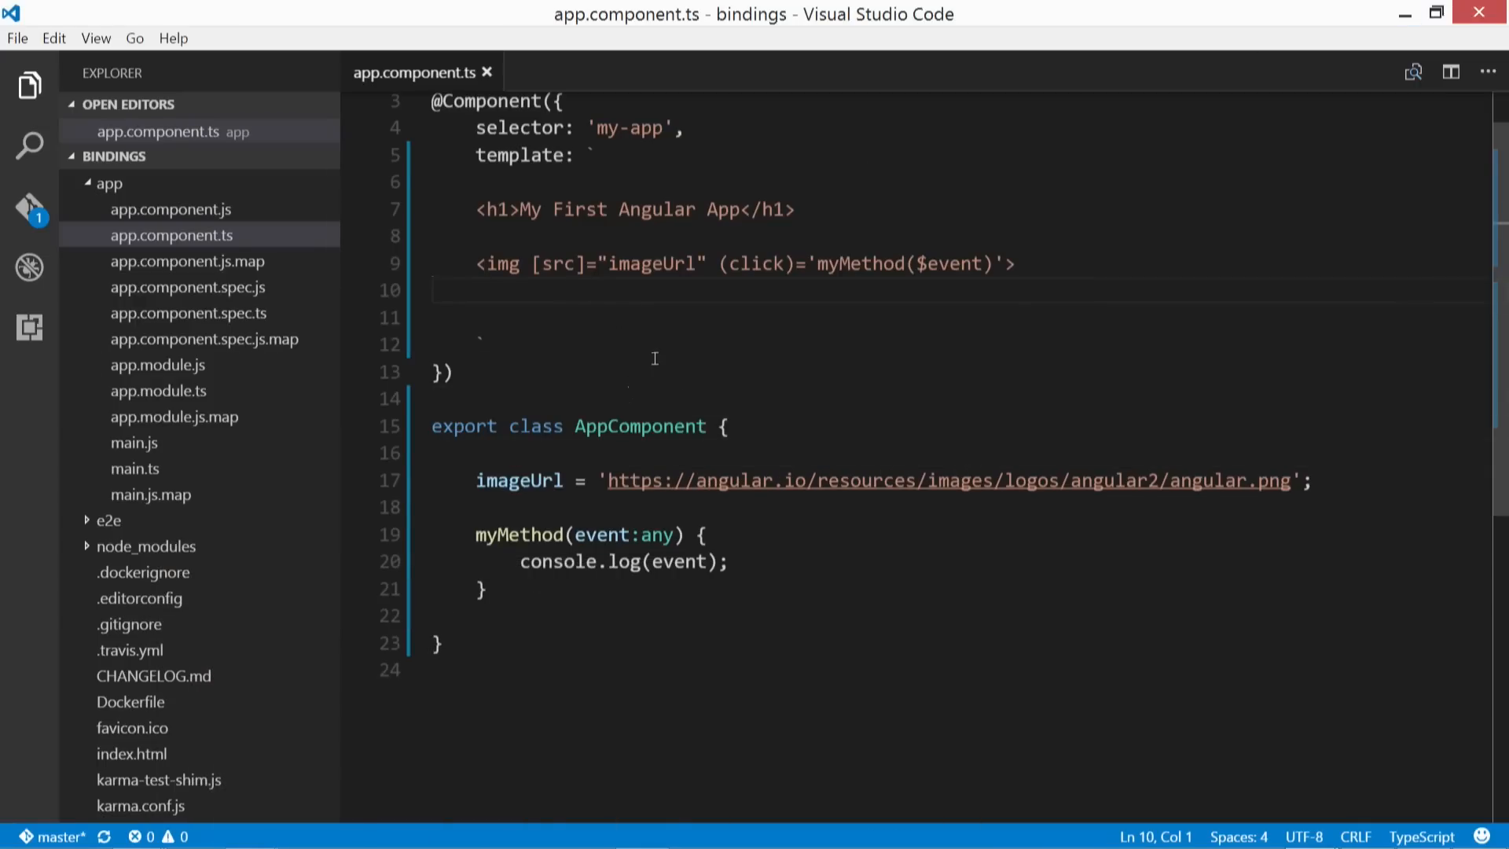
{"action": "mouse_move", "coordinate": [621, 291]}
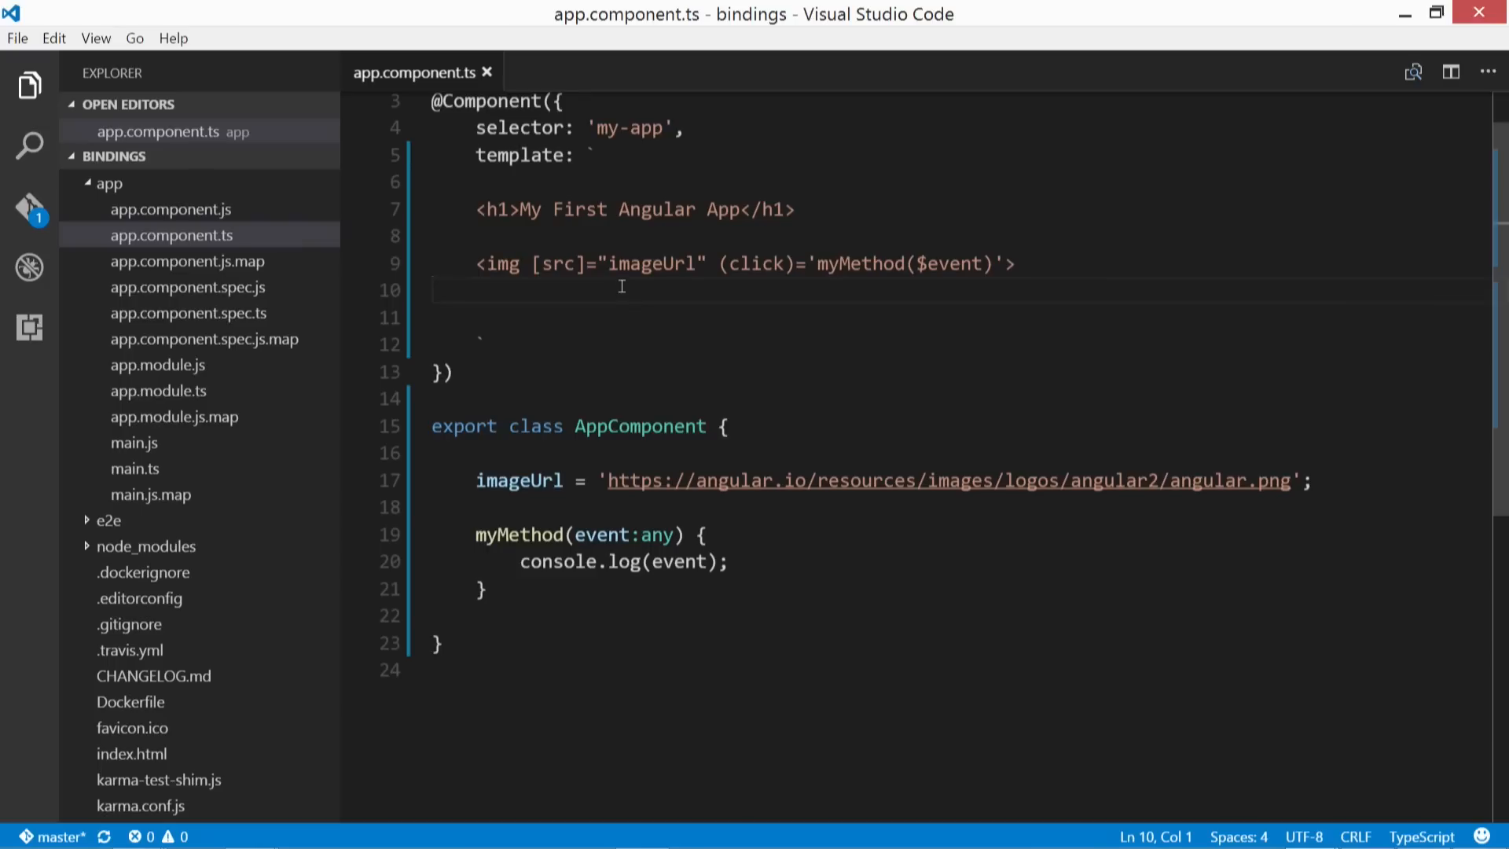
{"action": "mouse_move", "coordinate": [1018, 257]}
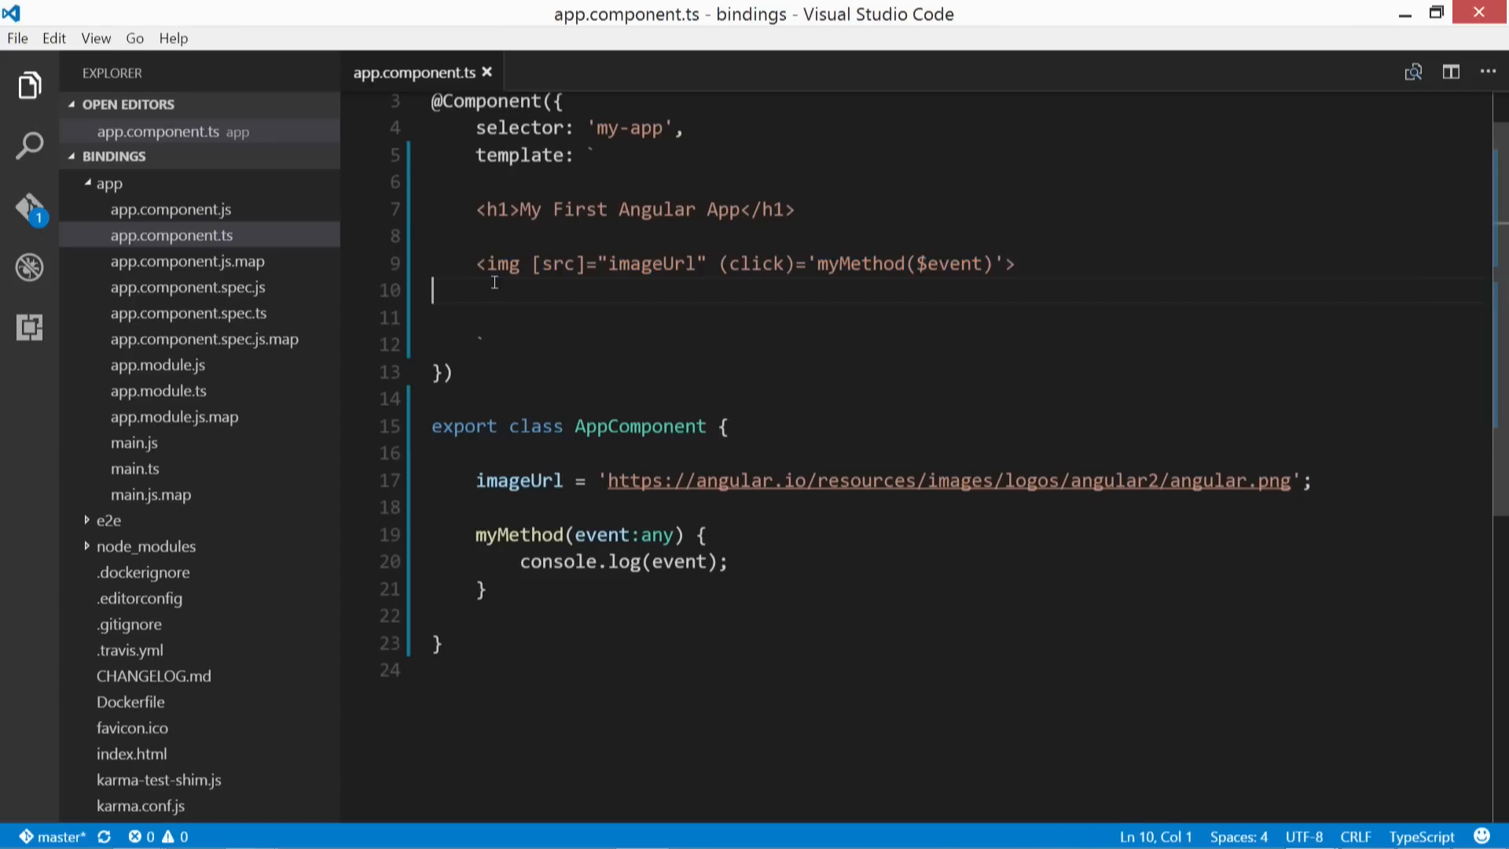
{"action": "type", "text": "<img [src]=\"imageUrl\" (click)='myMethod($event)'>"}
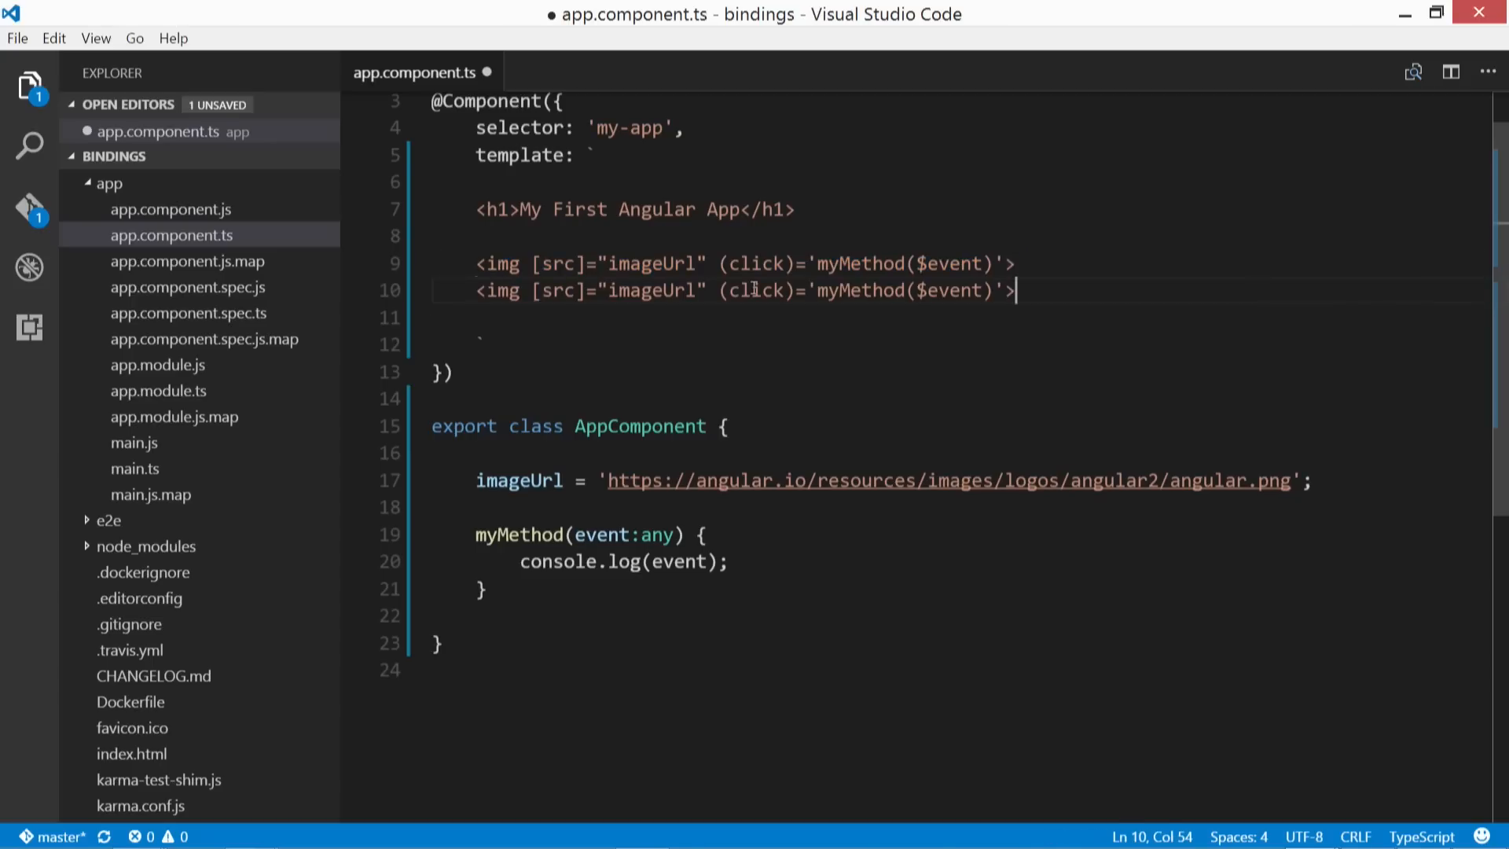
{"action": "double_click", "coordinate": [756, 290]}
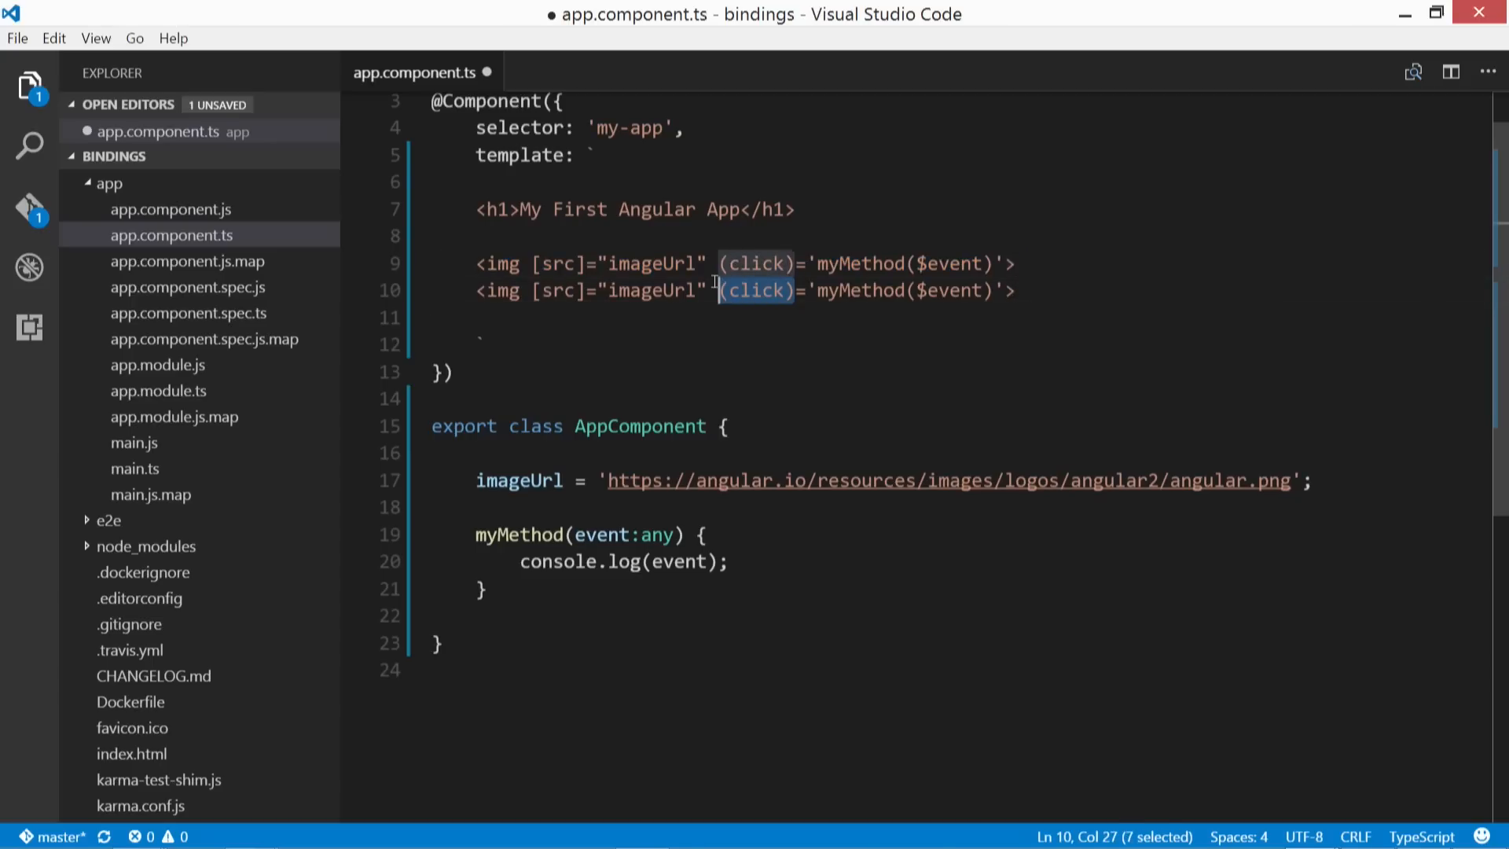
{"action": "double_click", "coordinate": [758, 290]}
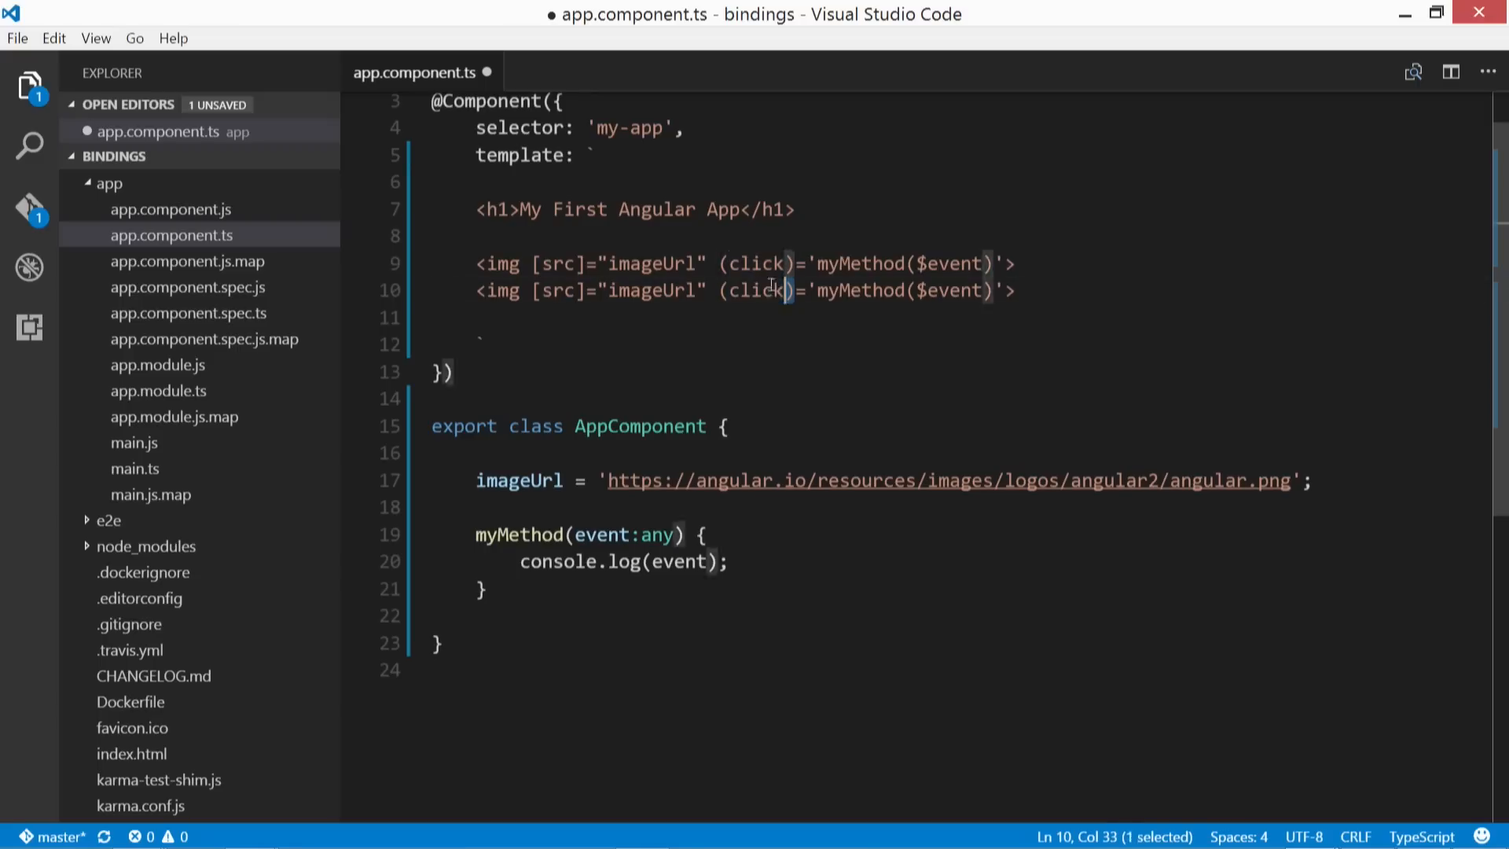
{"action": "double_click", "coordinate": [755, 290]}
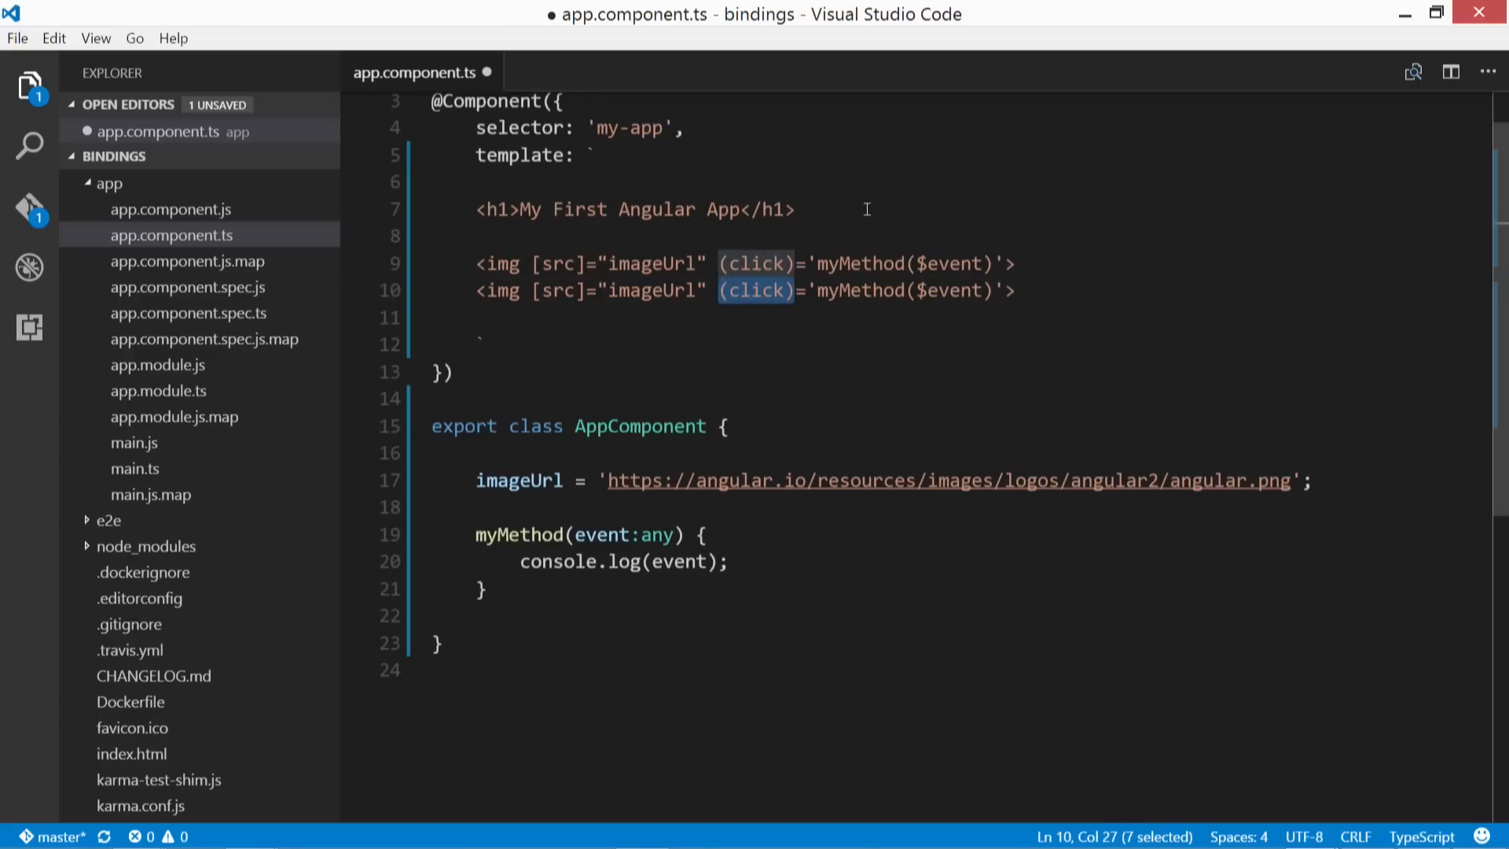
{"action": "type", "text": "on-"}
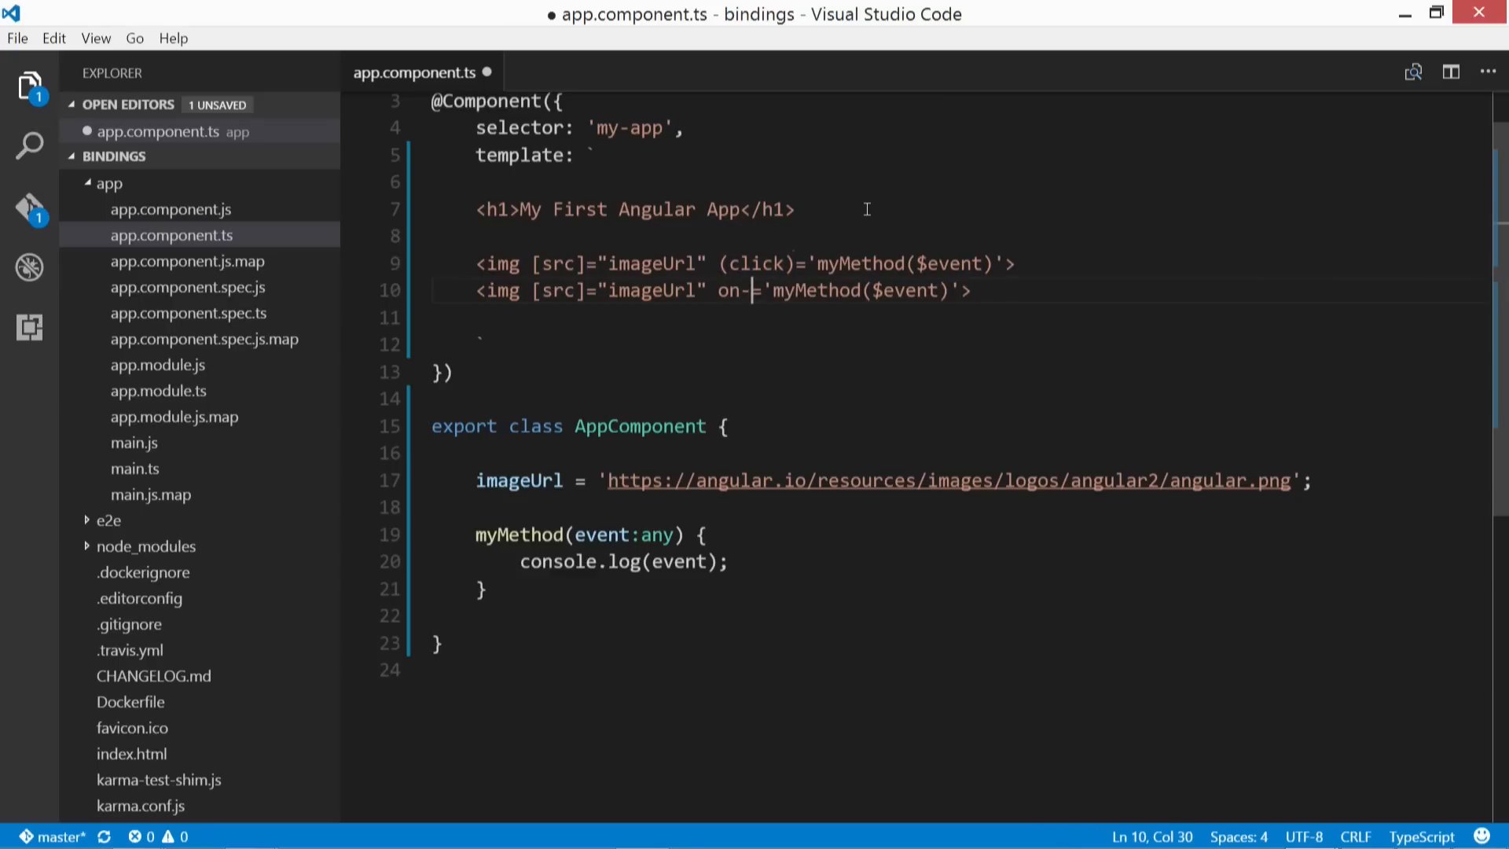
{"action": "type", "text": "mouseover"}
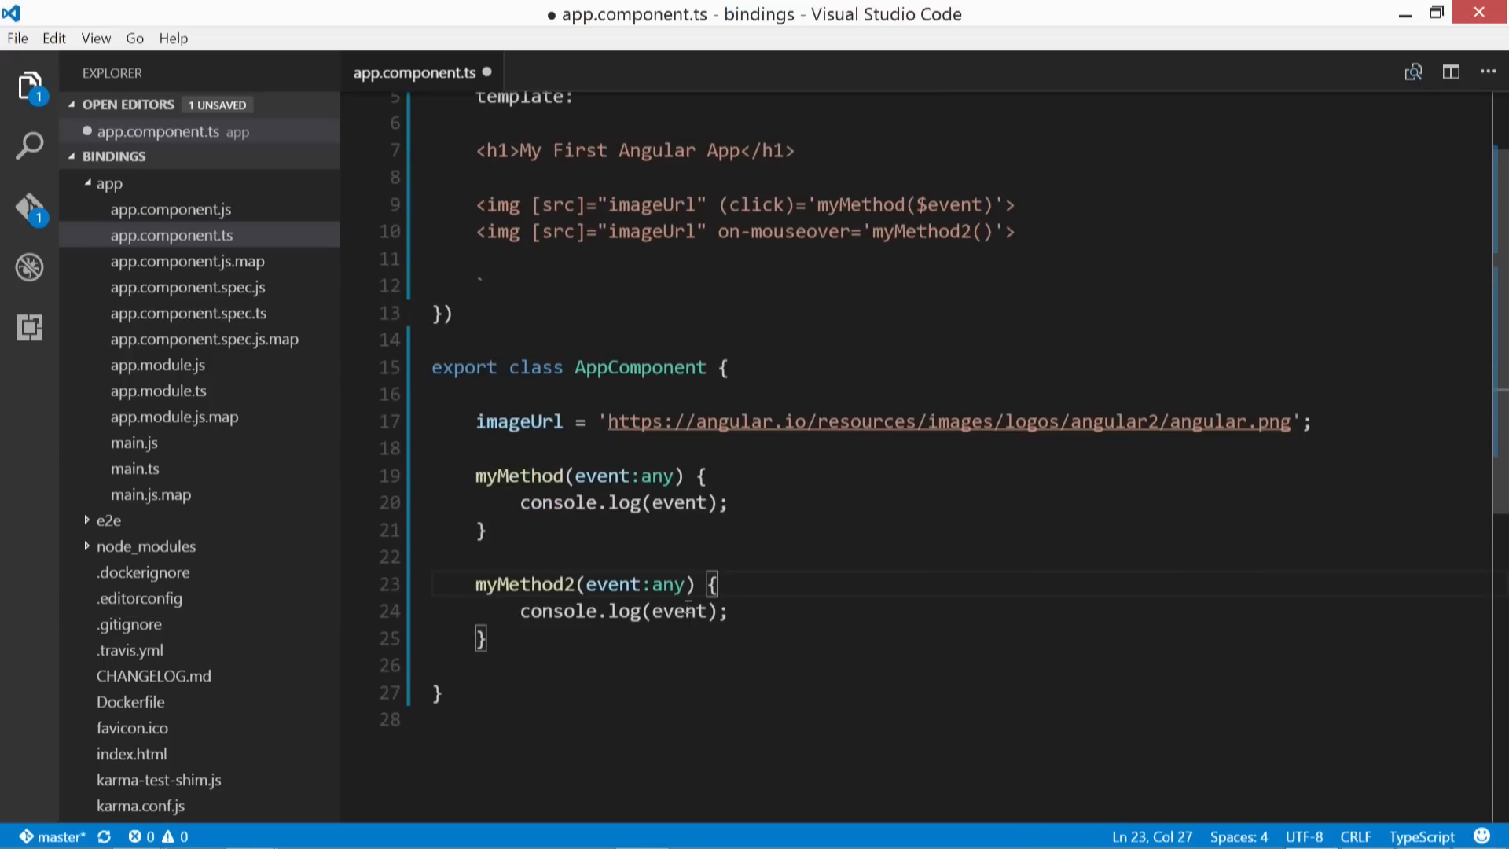
{"action": "type", "text": "'You'"}
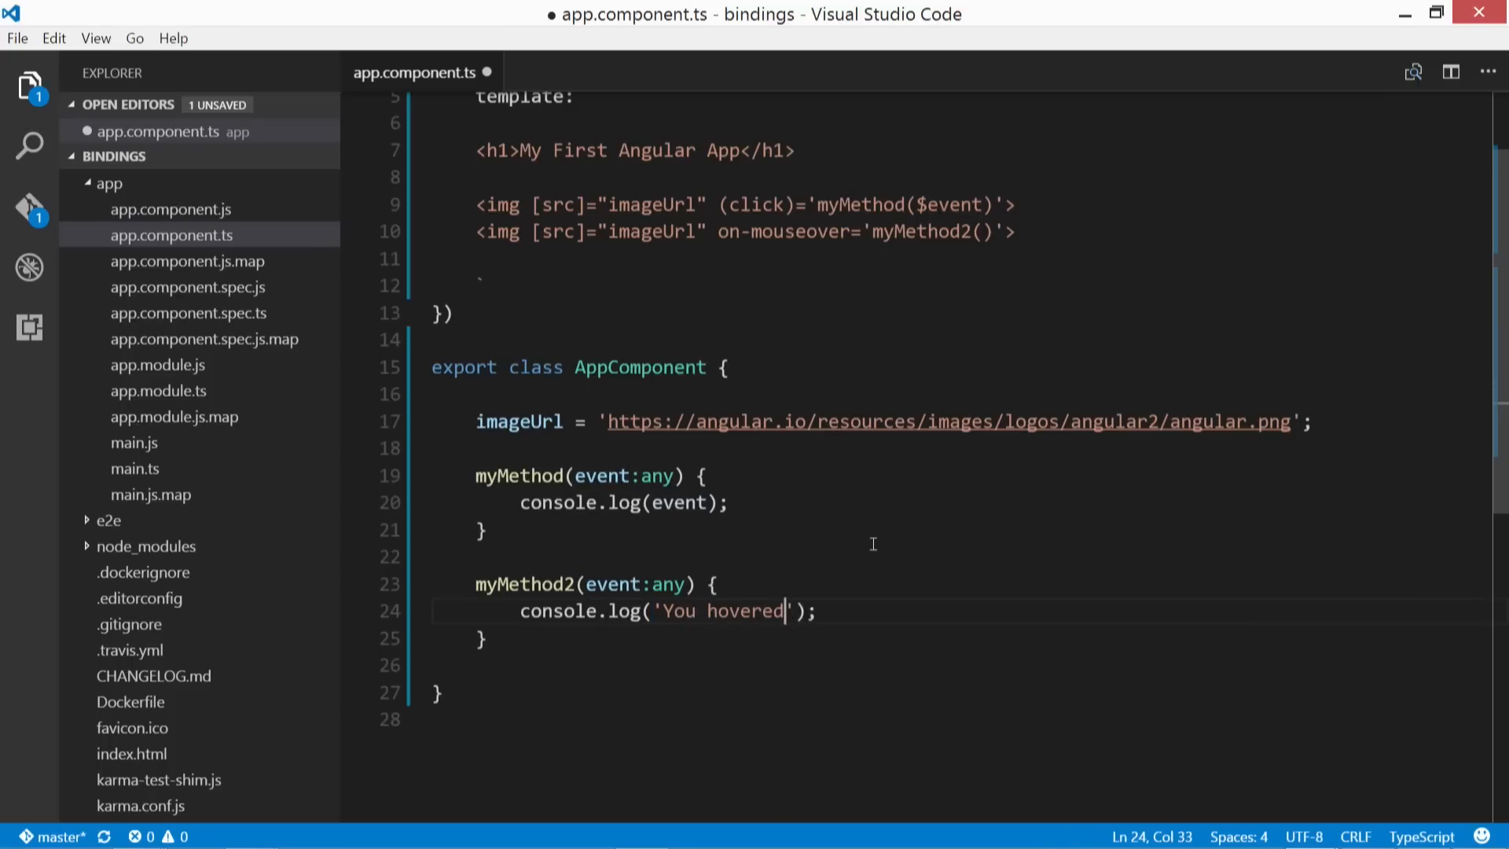
{"action": "type", "text": "!"}
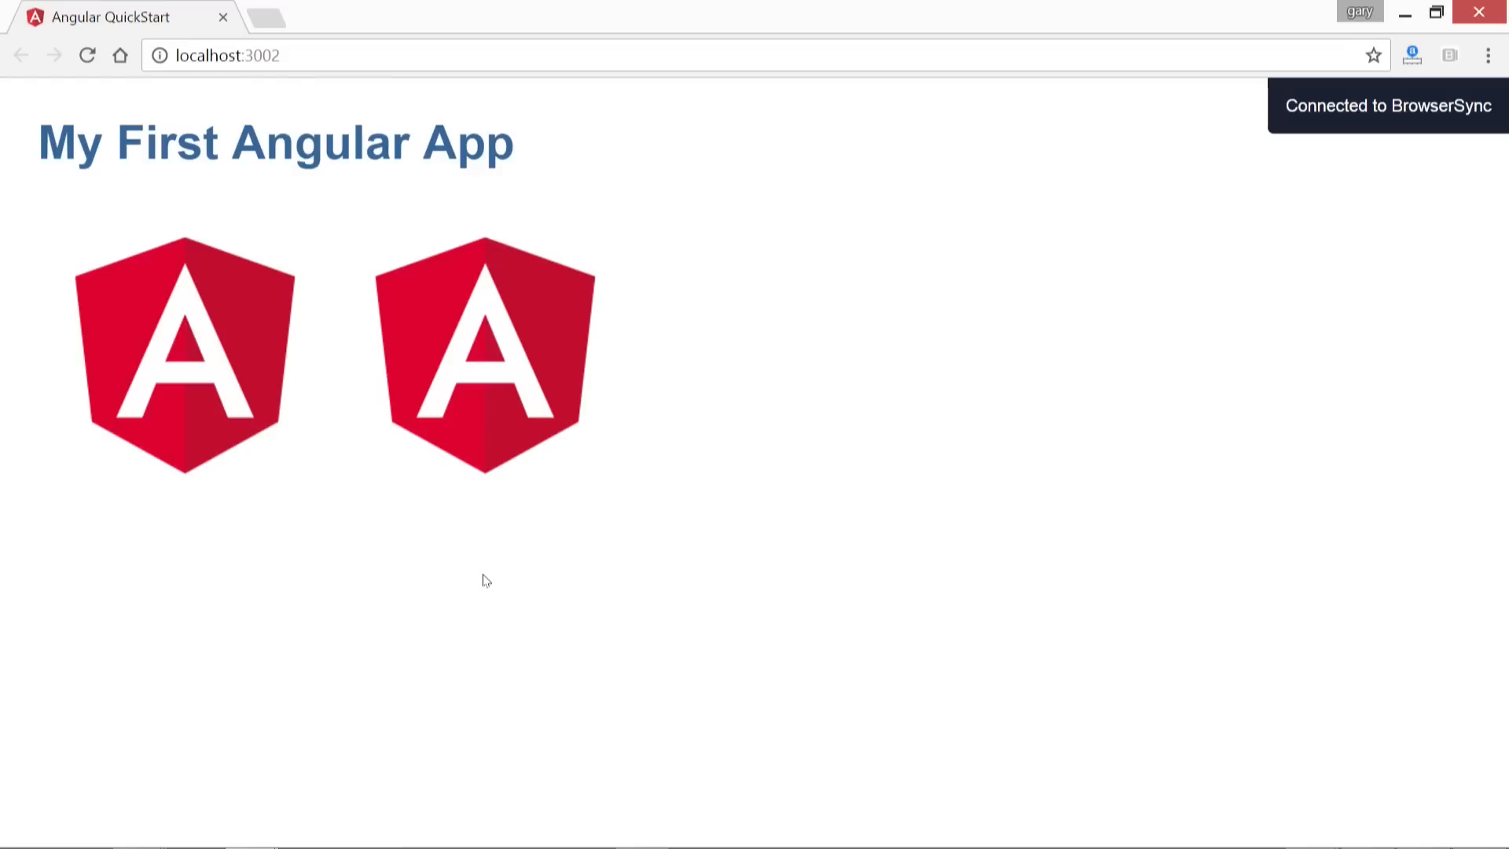
Step: Open Chrome DevTools with F12 beside the two Angular logos
{"action": "key", "text": "F12"}
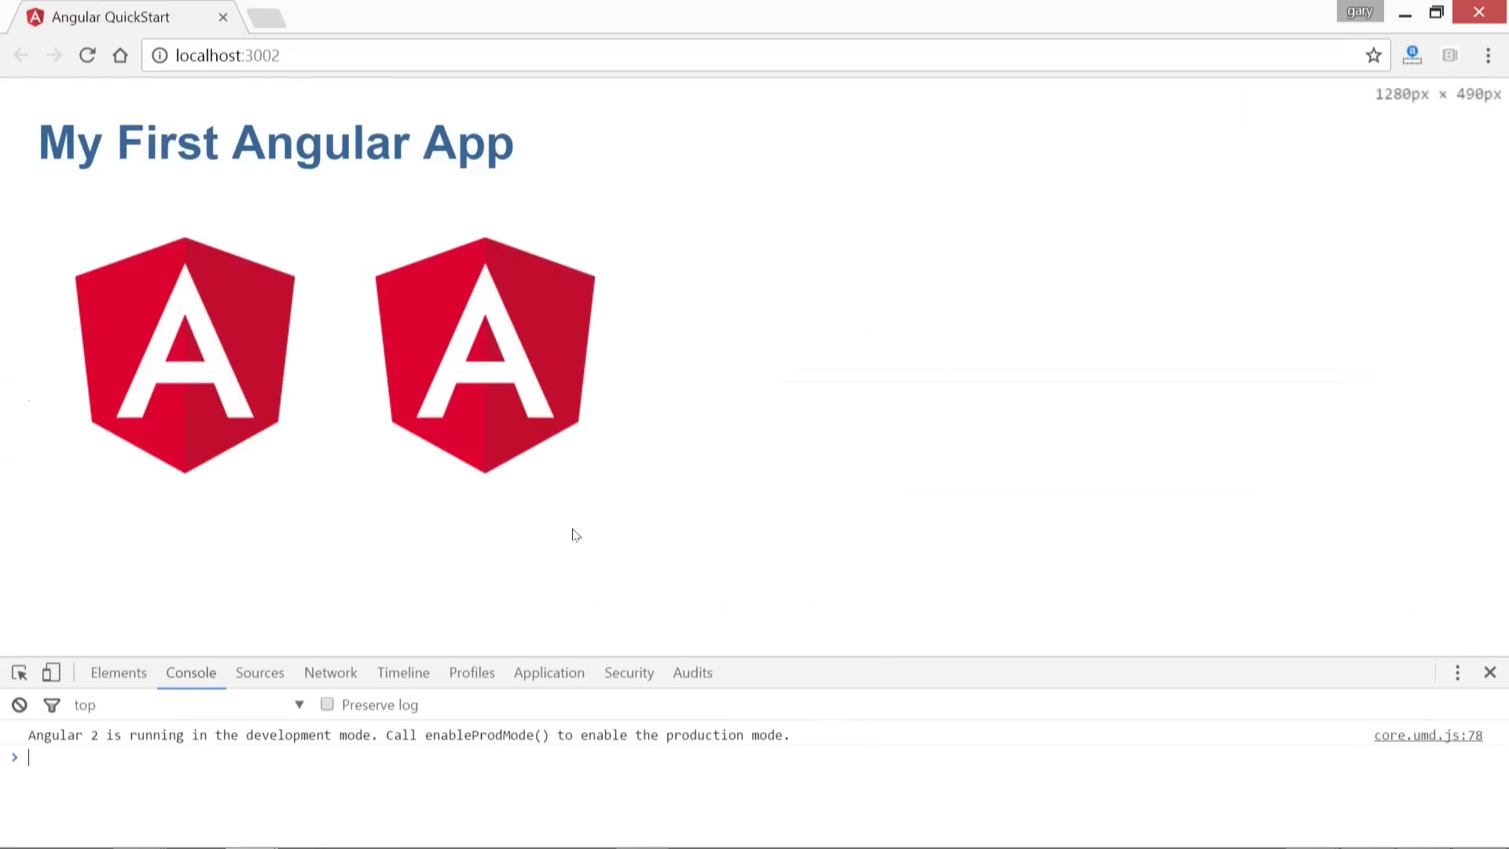
{"action": "mouse_move", "coordinate": [489, 348]}
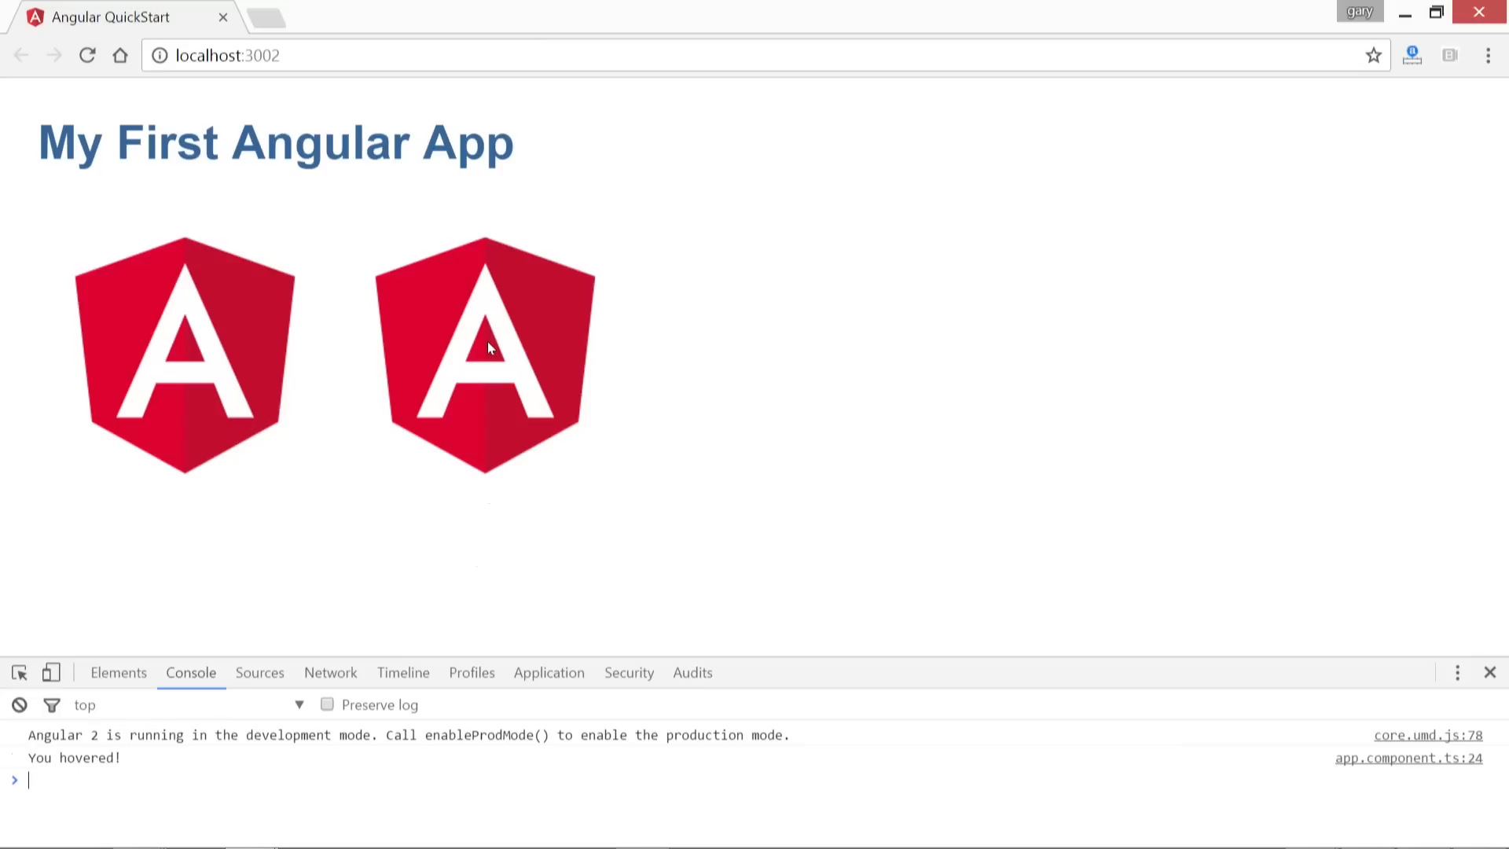
{"action": "mouse_move", "coordinate": [544, 353]}
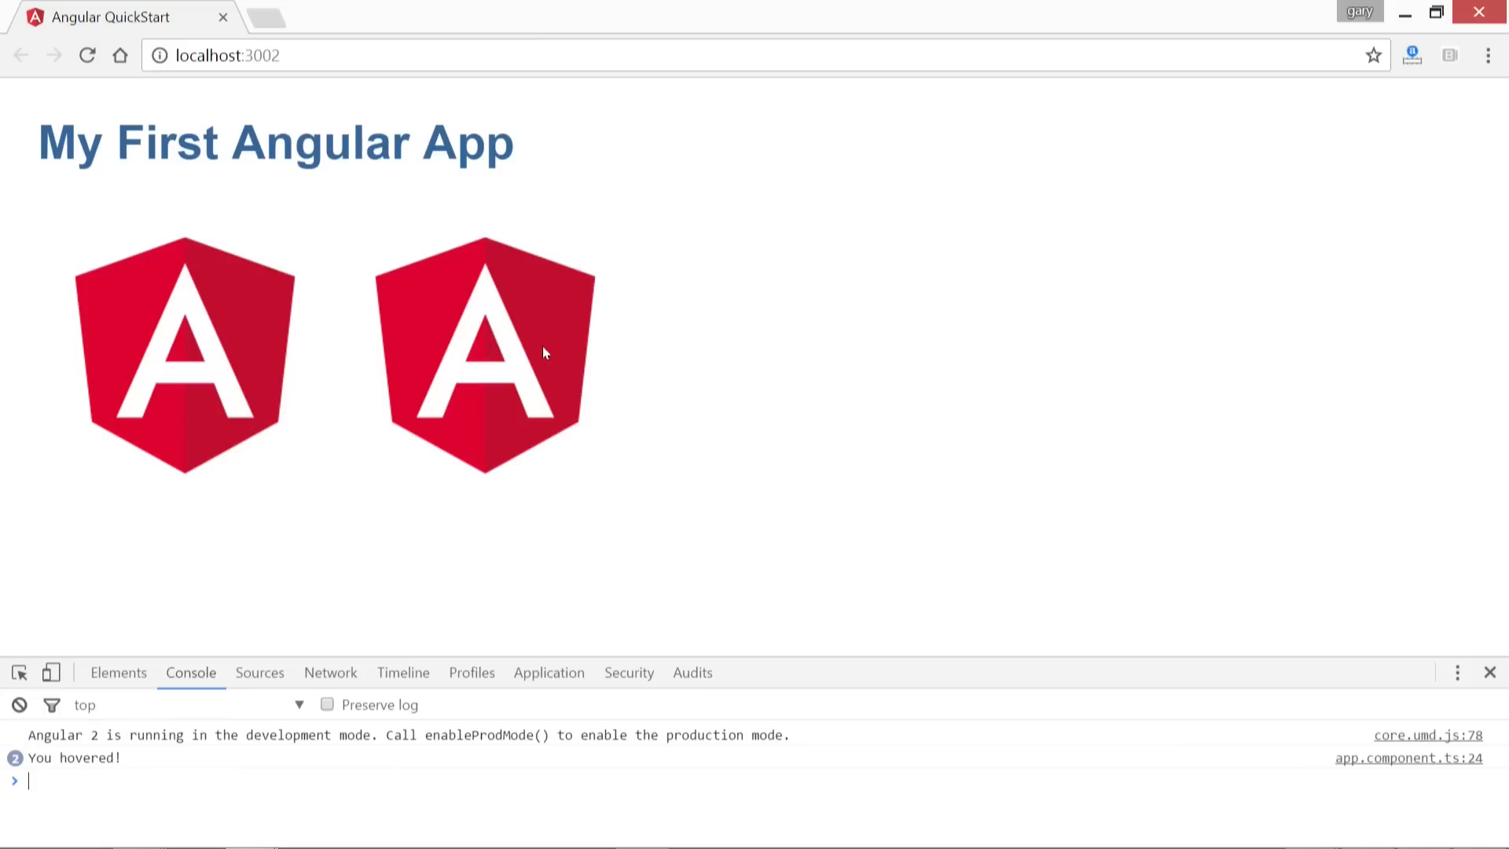
{"action": "mouse_move", "coordinate": [164, 356]}
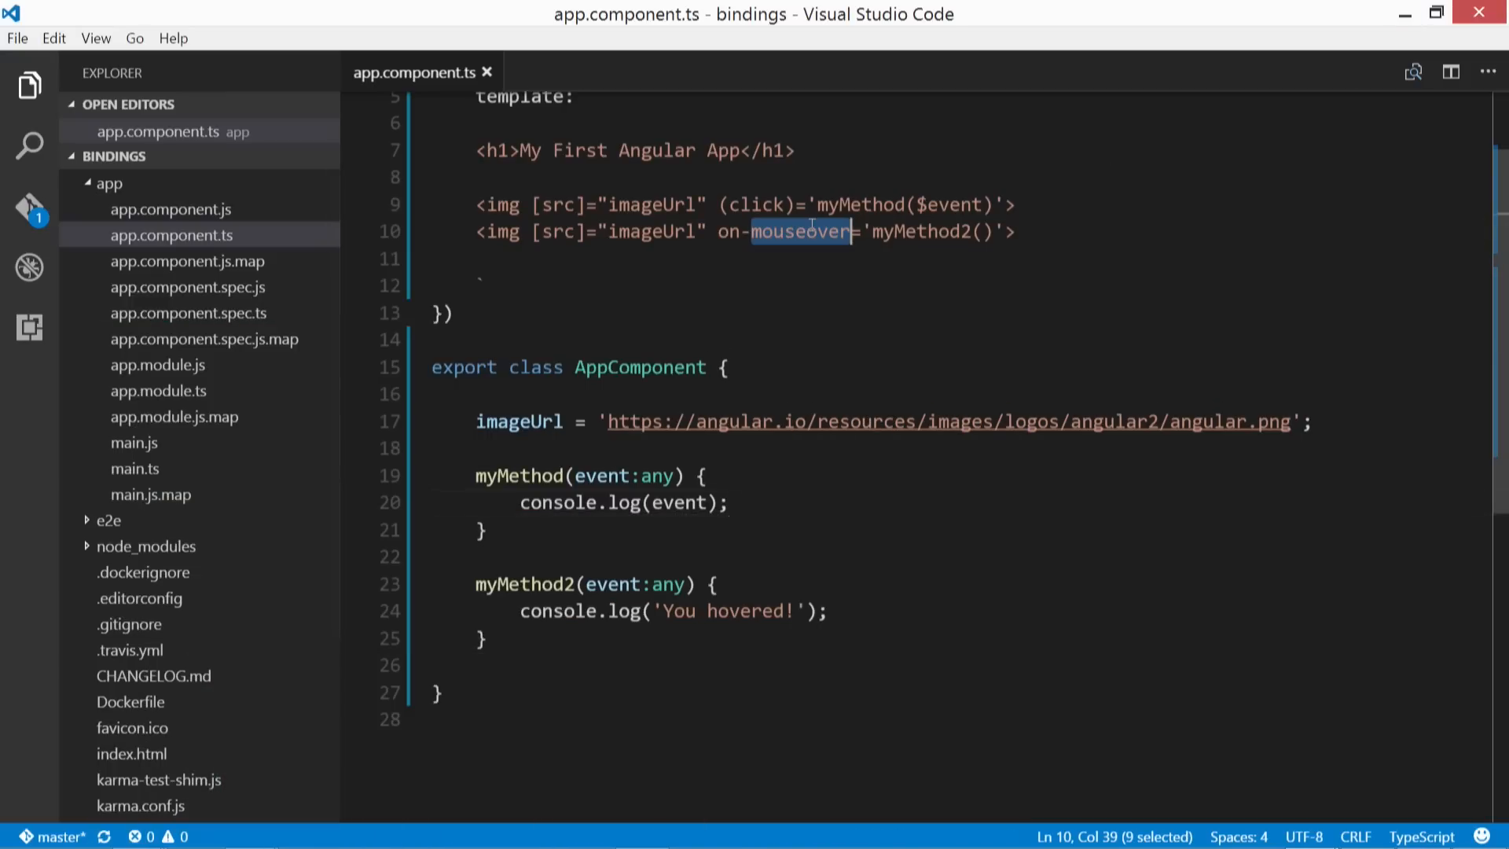
Step: Switch the second logo to on-mouseout and change the log to 'You hovered off!'
{"action": "type", "text": "mouseout"}
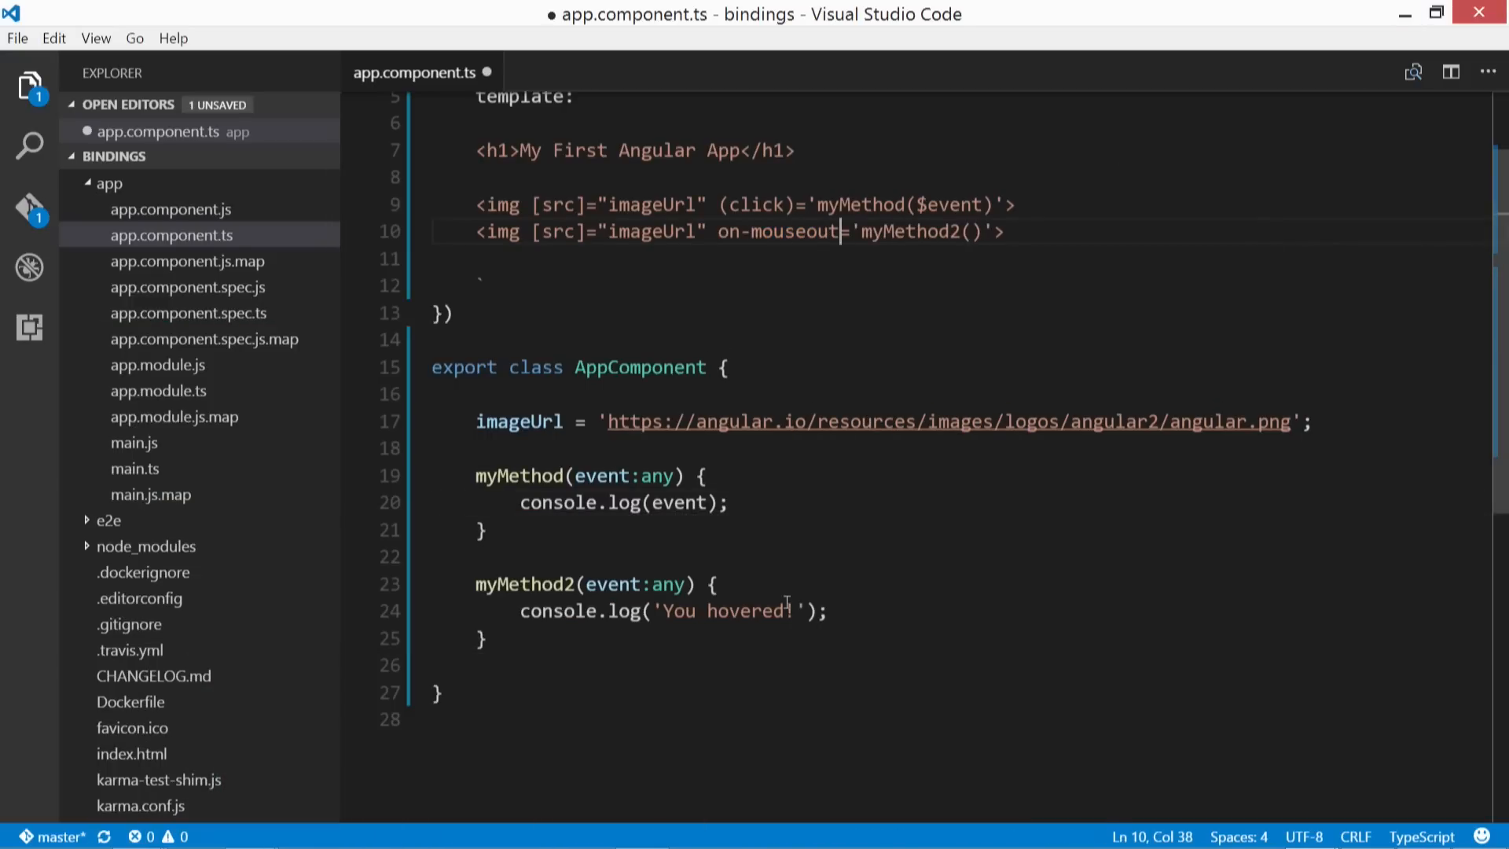
{"action": "type", "text": "off"}
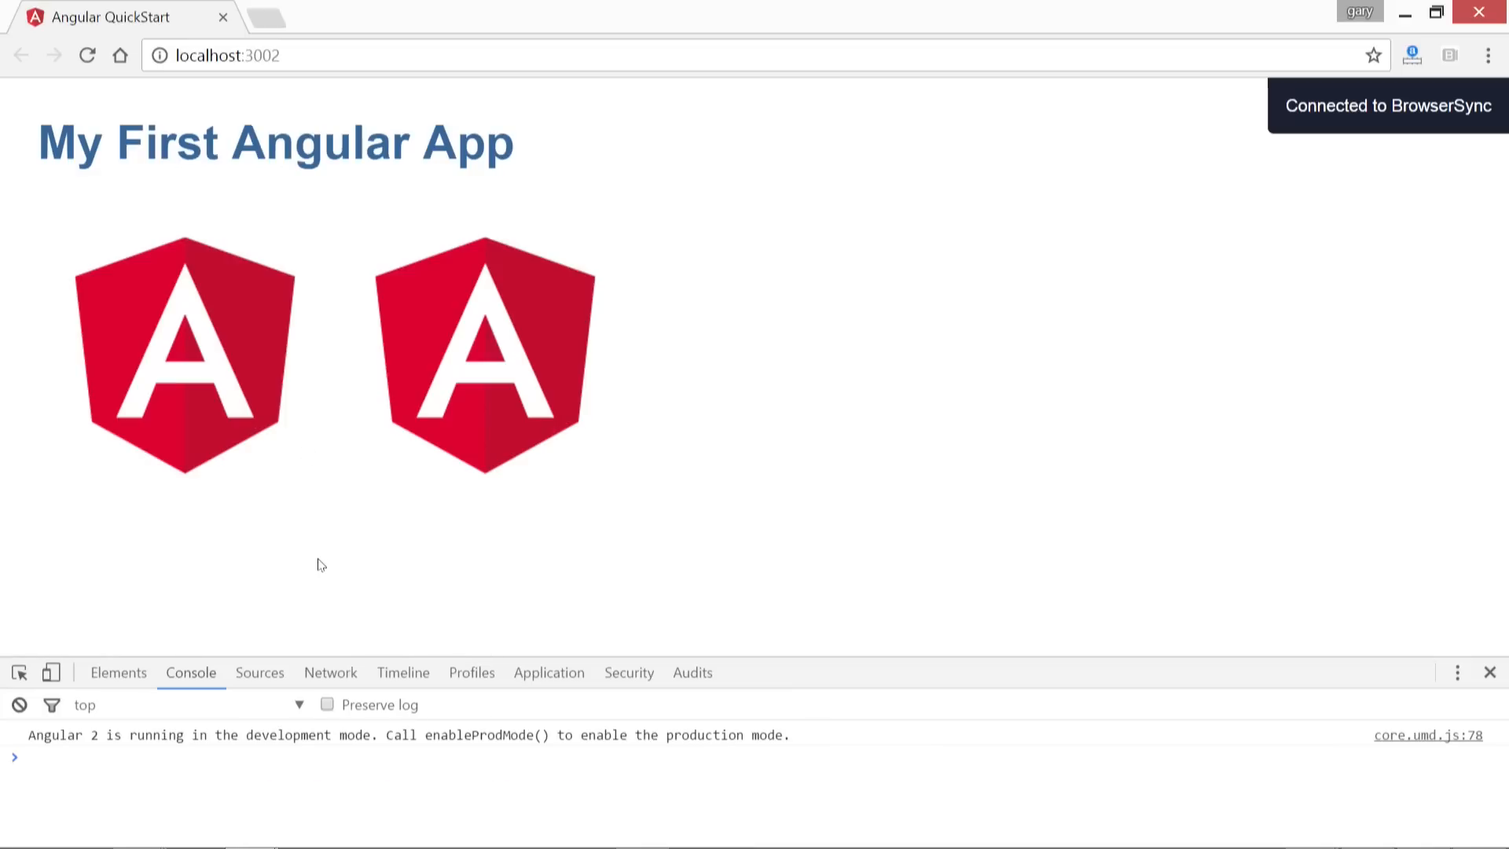
{"action": "mouse_move", "coordinate": [481, 370]}
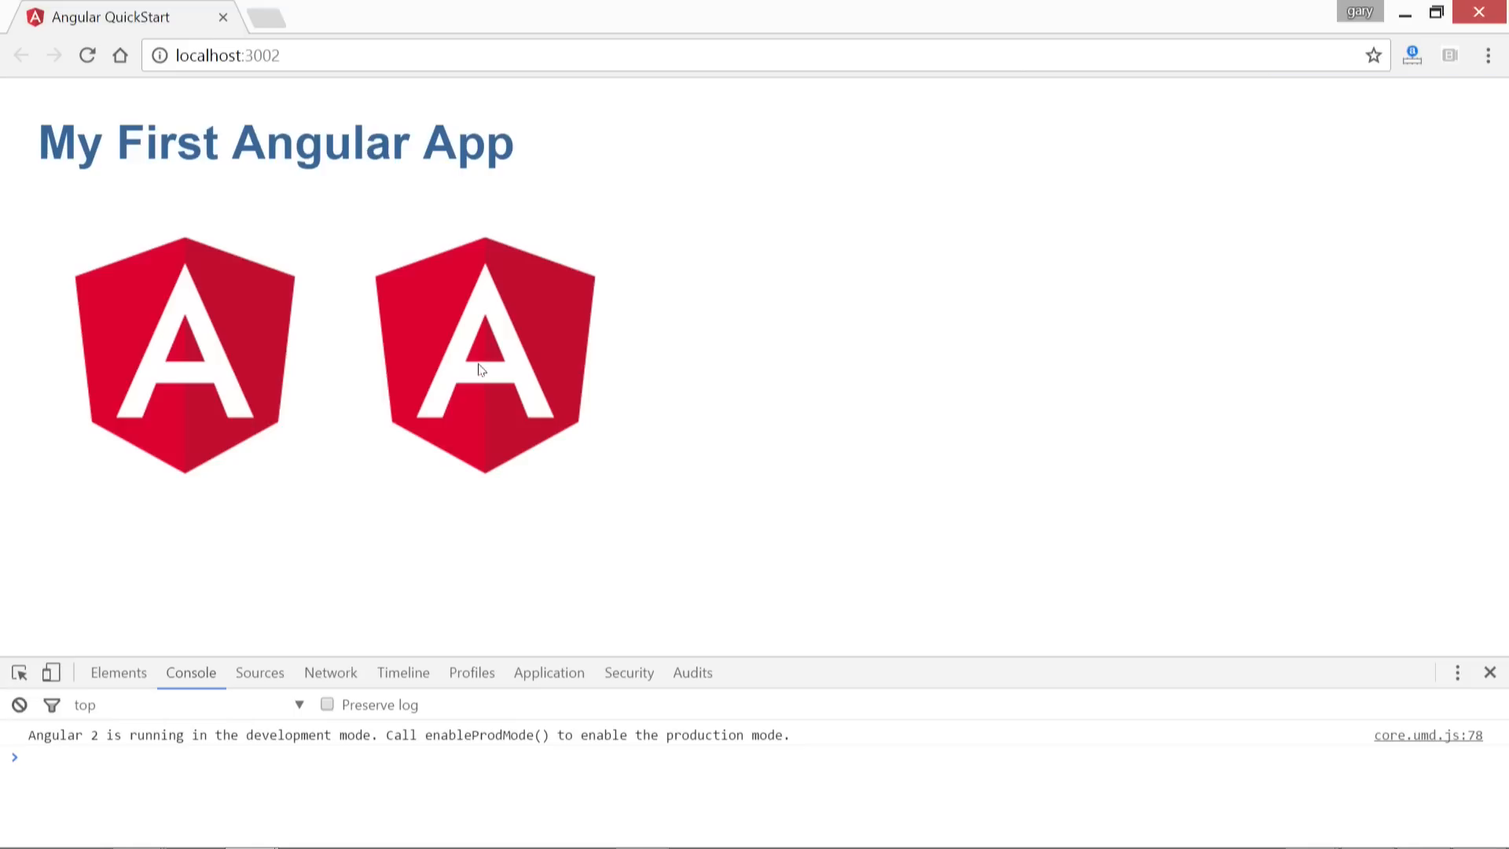
{"action": "mouse_move", "coordinate": [815, 170]}
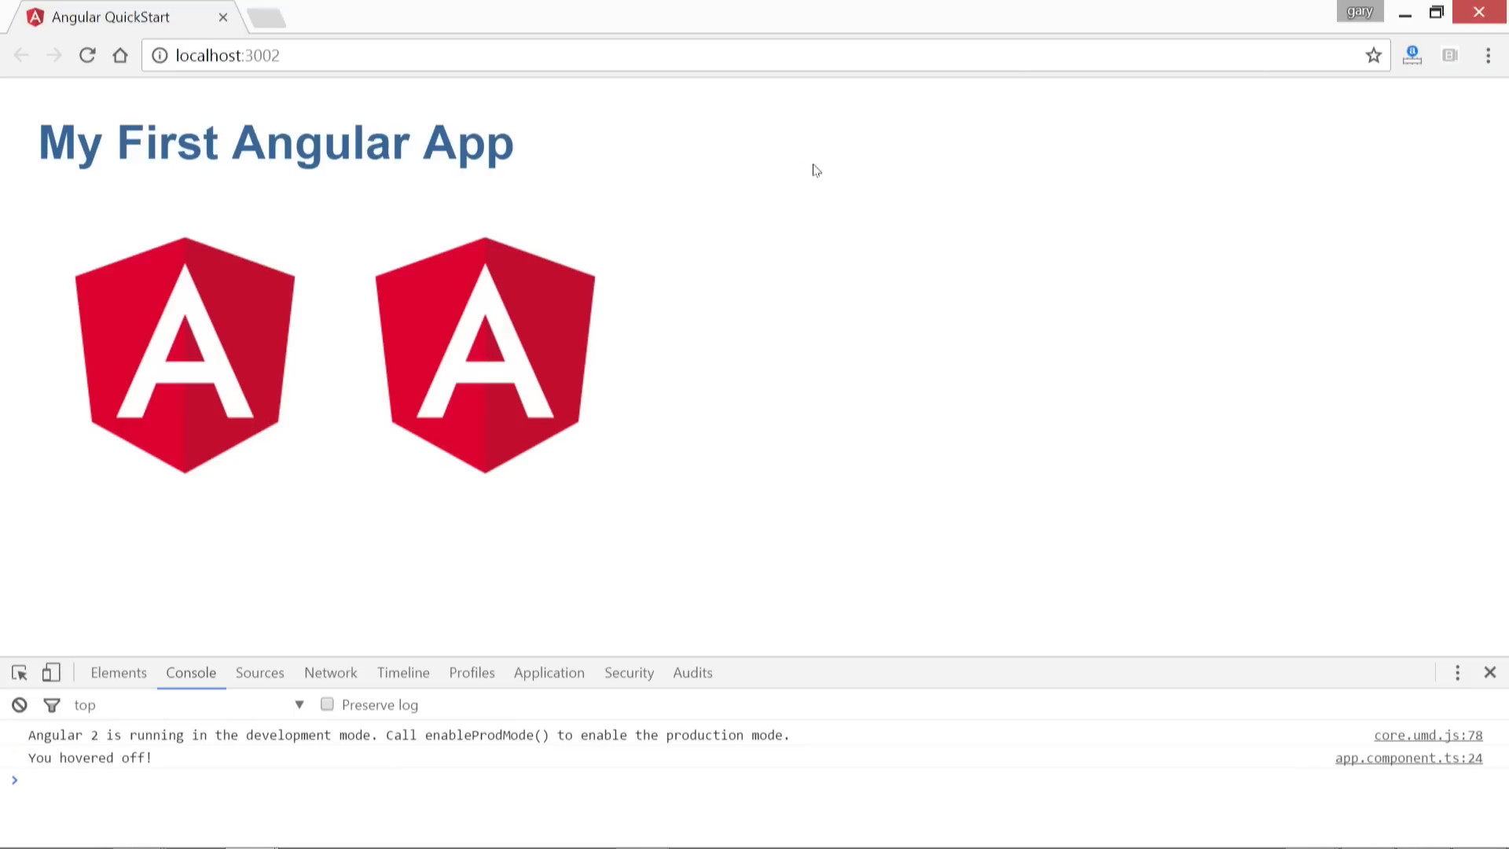
{"action": "mouse_move", "coordinate": [862, 179]}
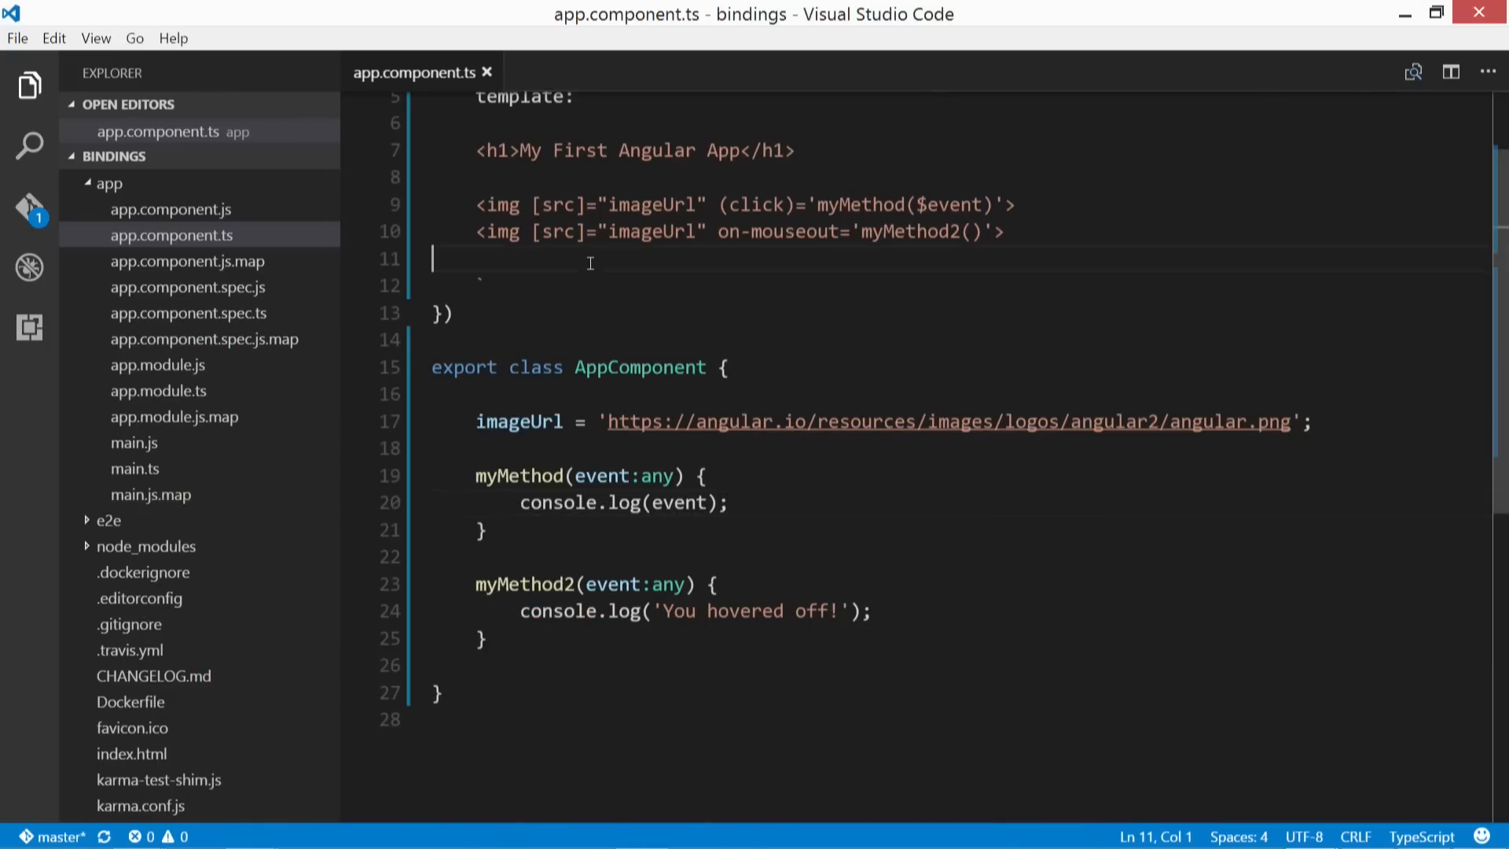
Step: Add an <input> below the second image with (keyup)='userInput($event)'
{"action": "left_click", "coordinate": [1008, 232]}
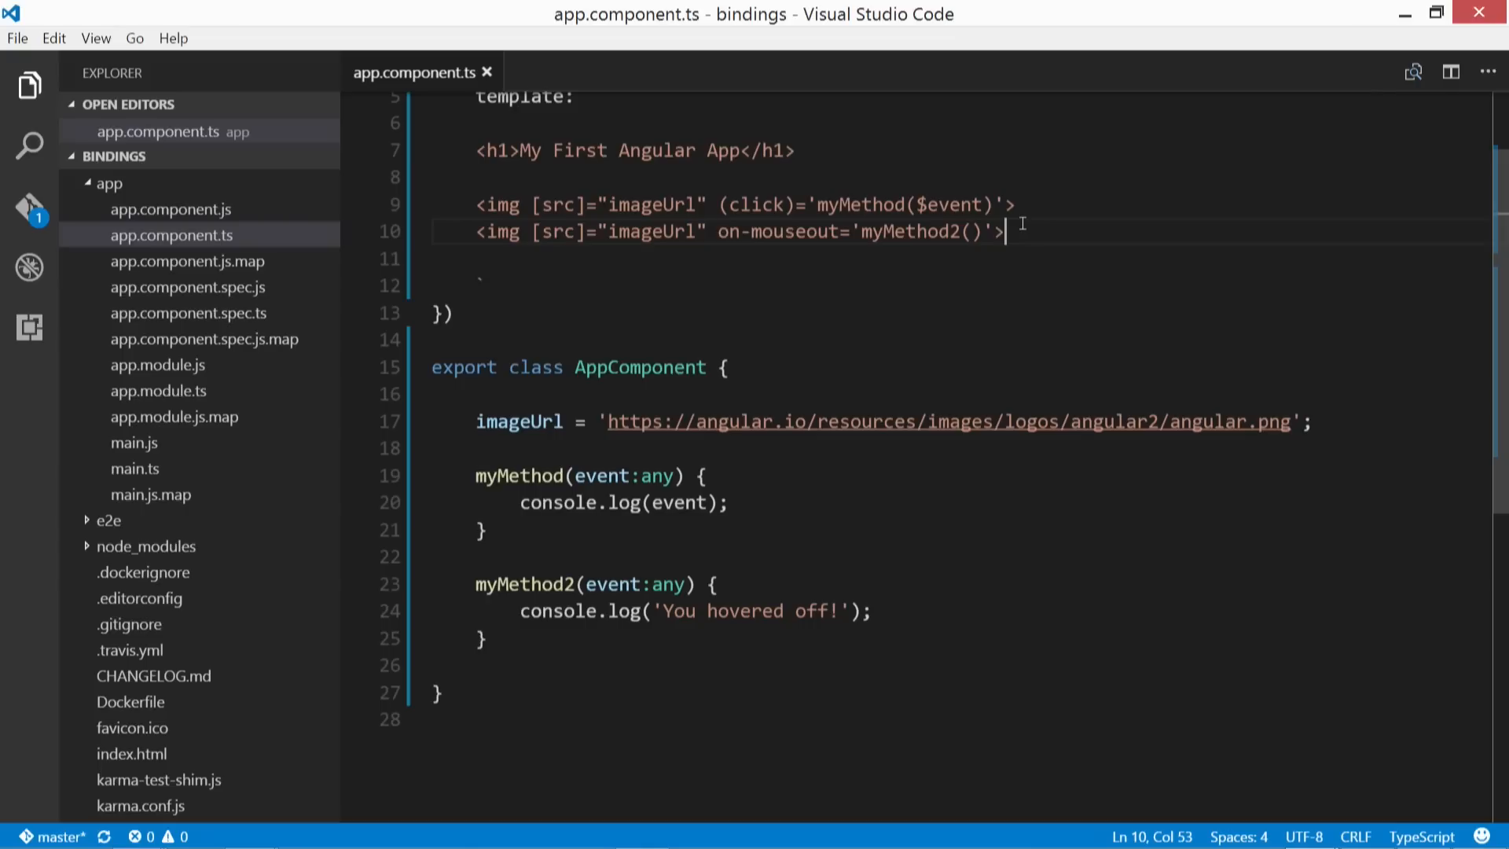
{"action": "key", "text": "Enter"}
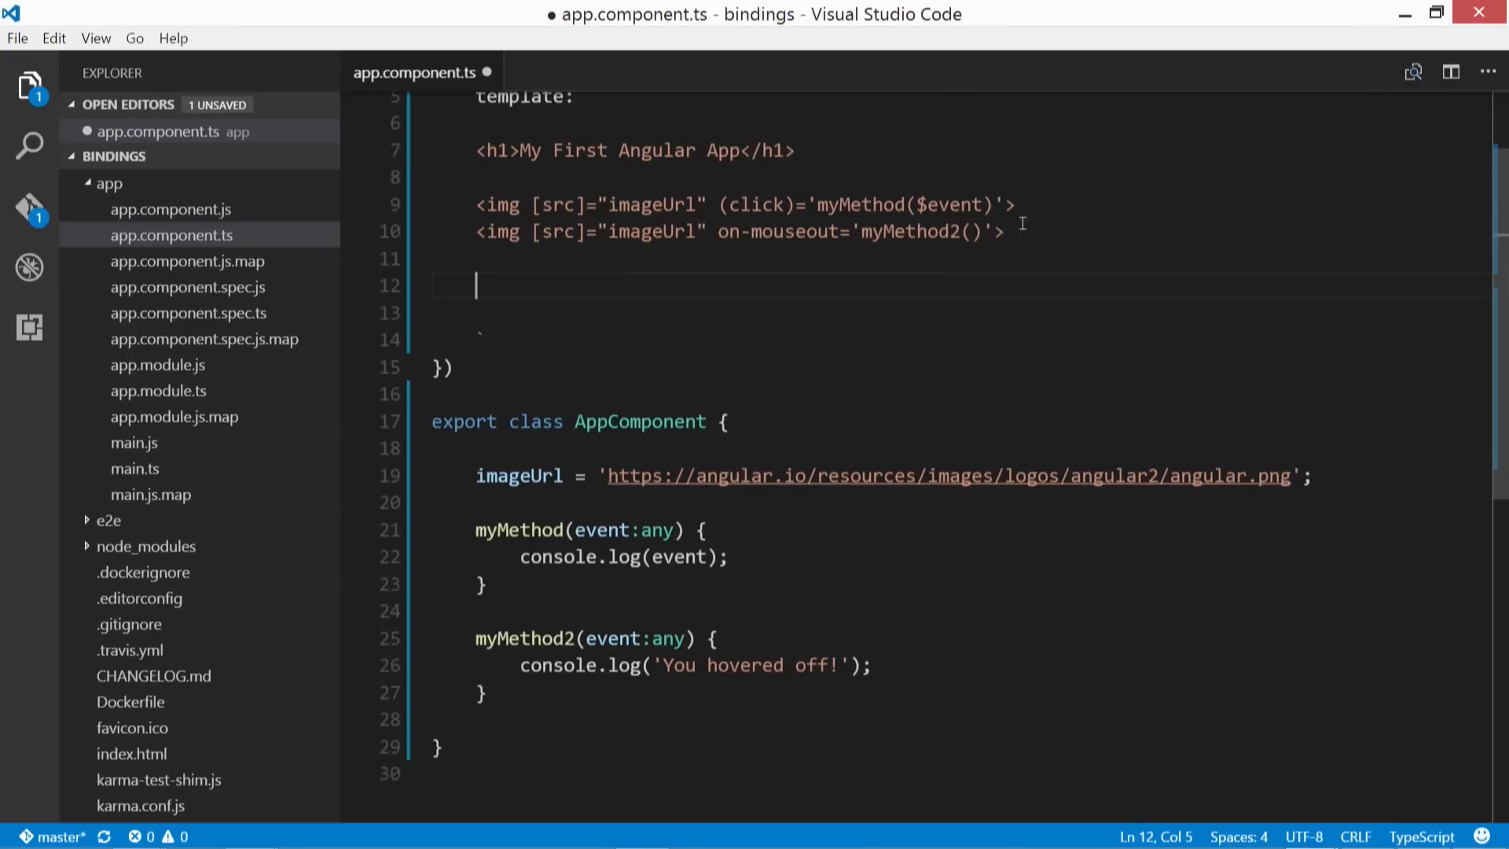
{"action": "type", "text": "<input"}
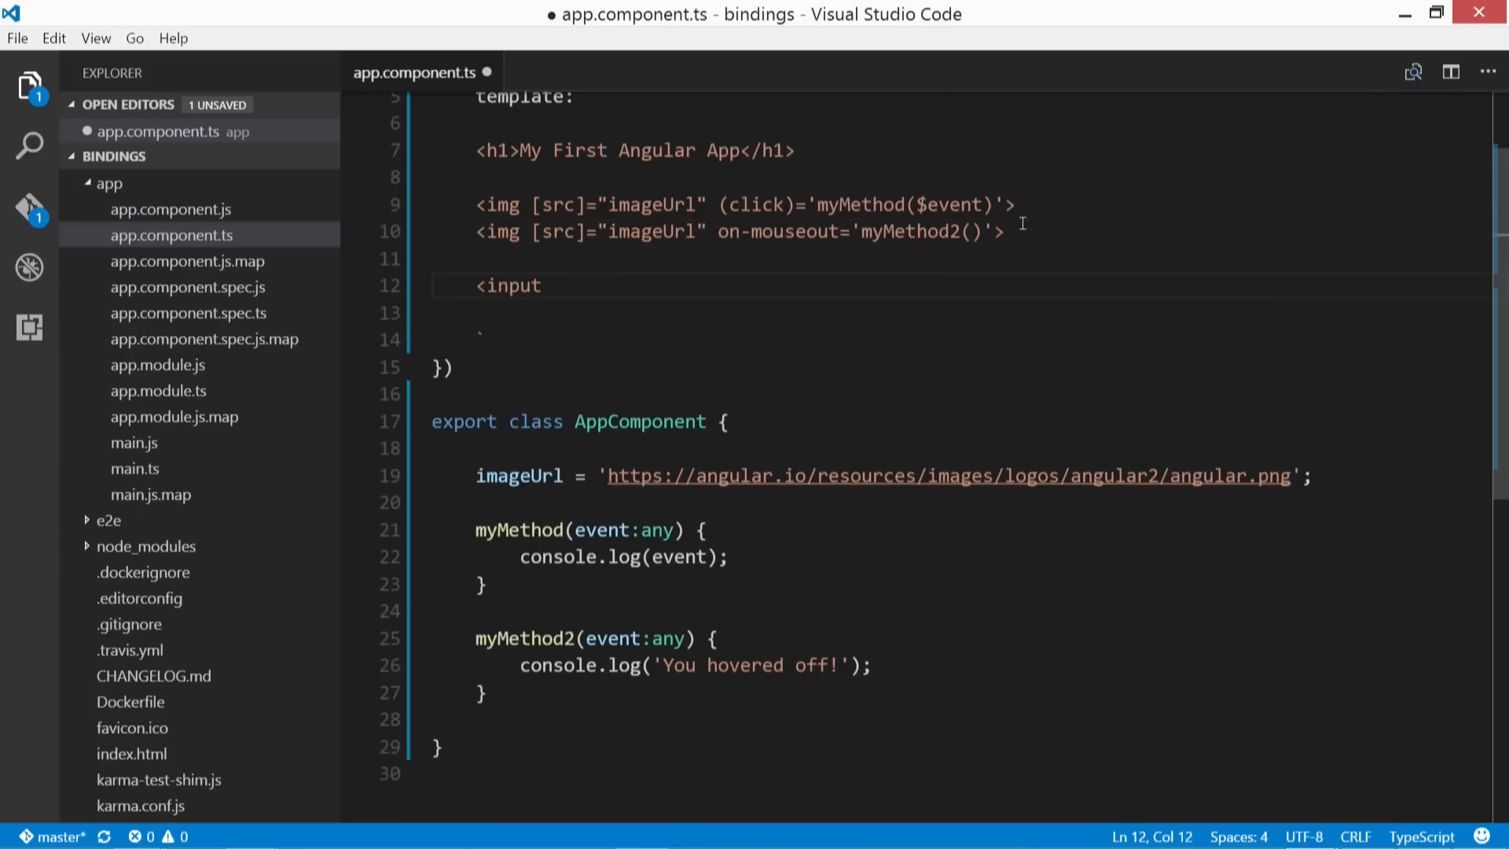
{"action": "type", "text": "()"}
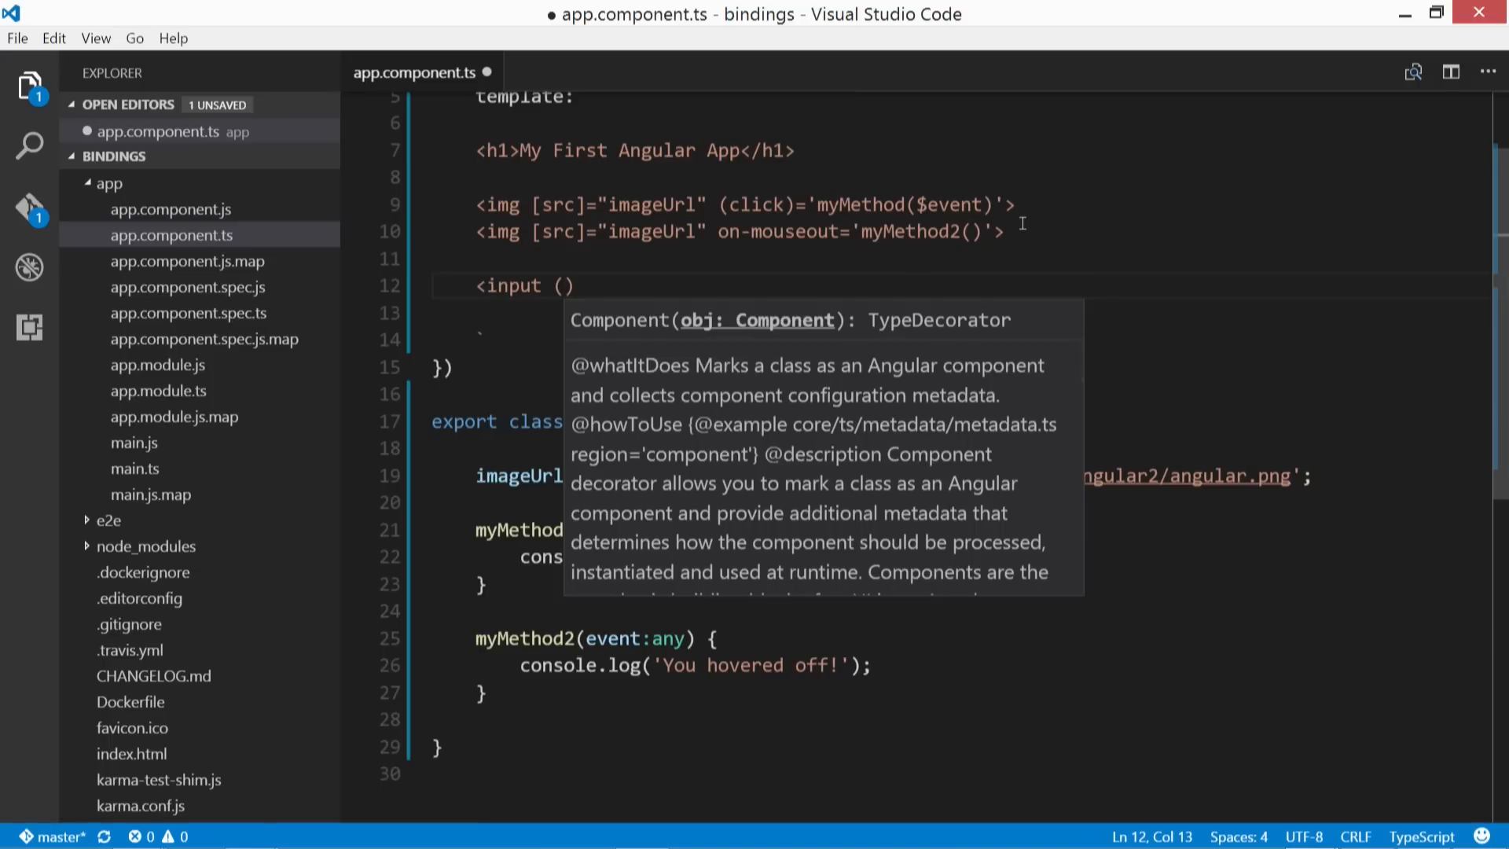
{"action": "type", "text": "keyup"}
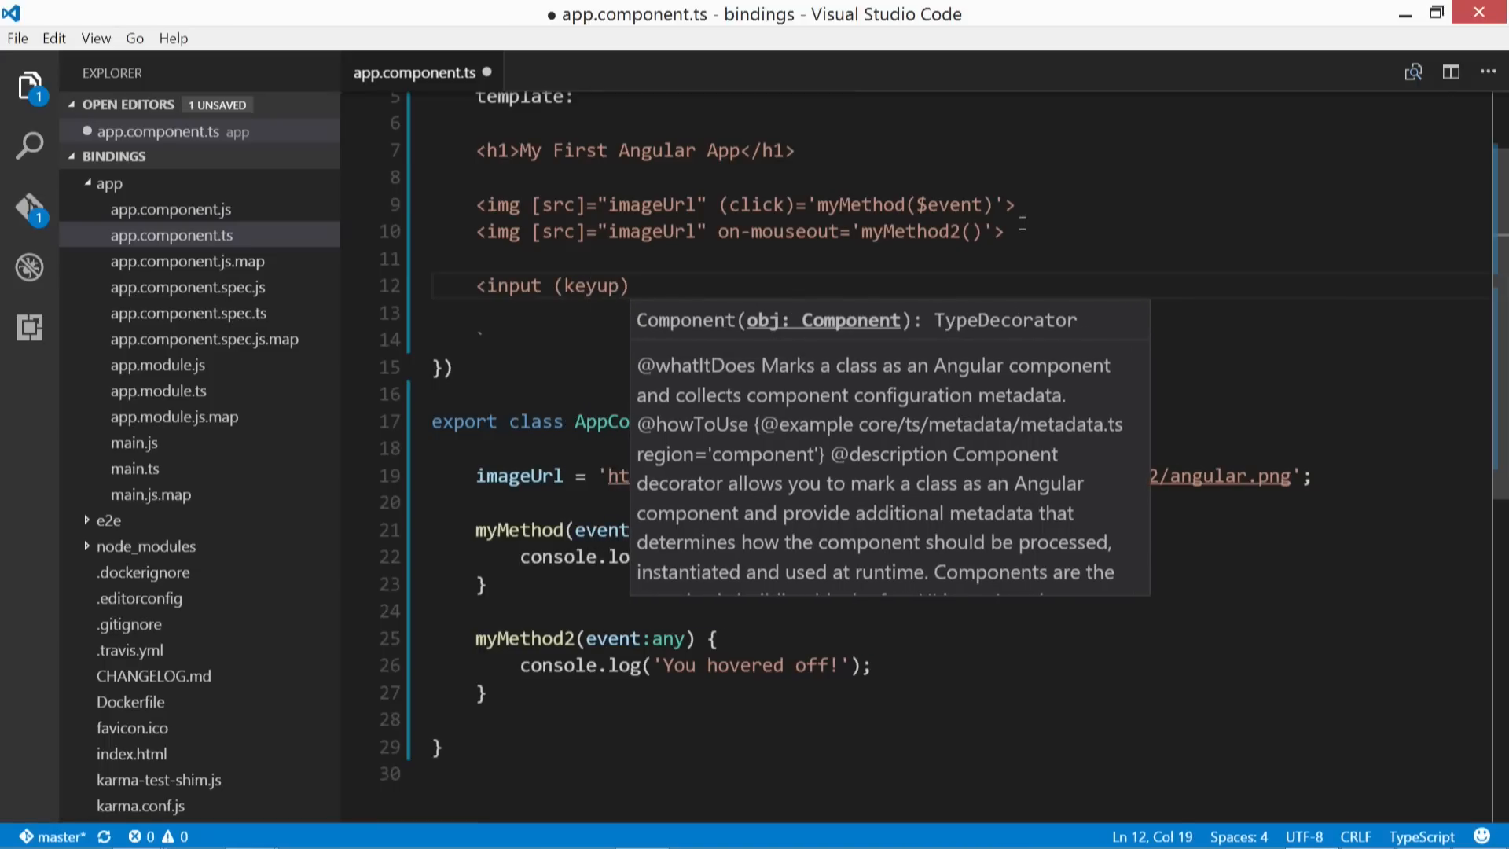
{"action": "type", "text": "='"}
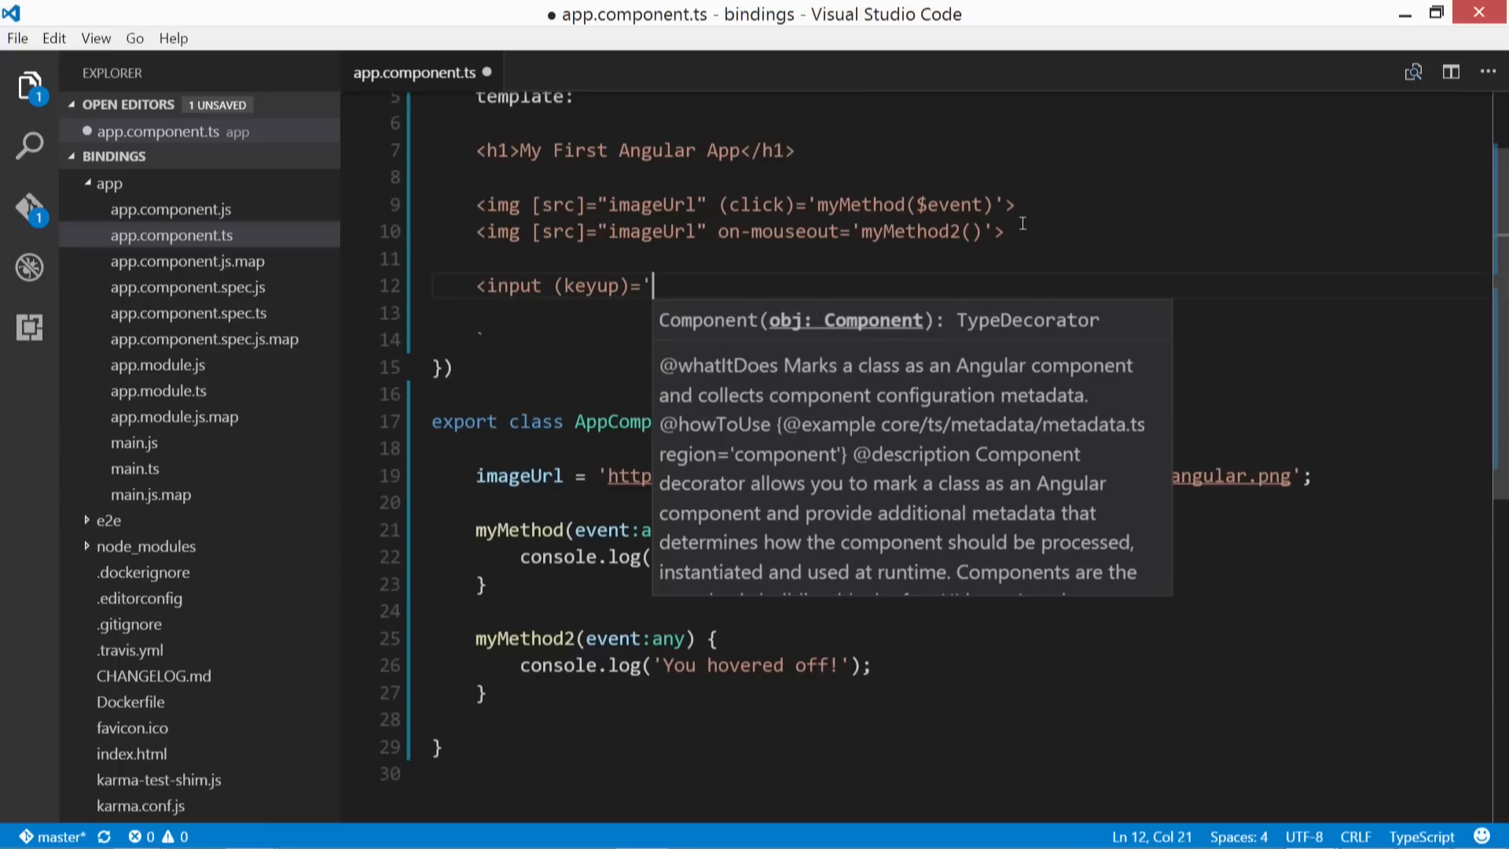
{"action": "type", "text": "userInput($event"}
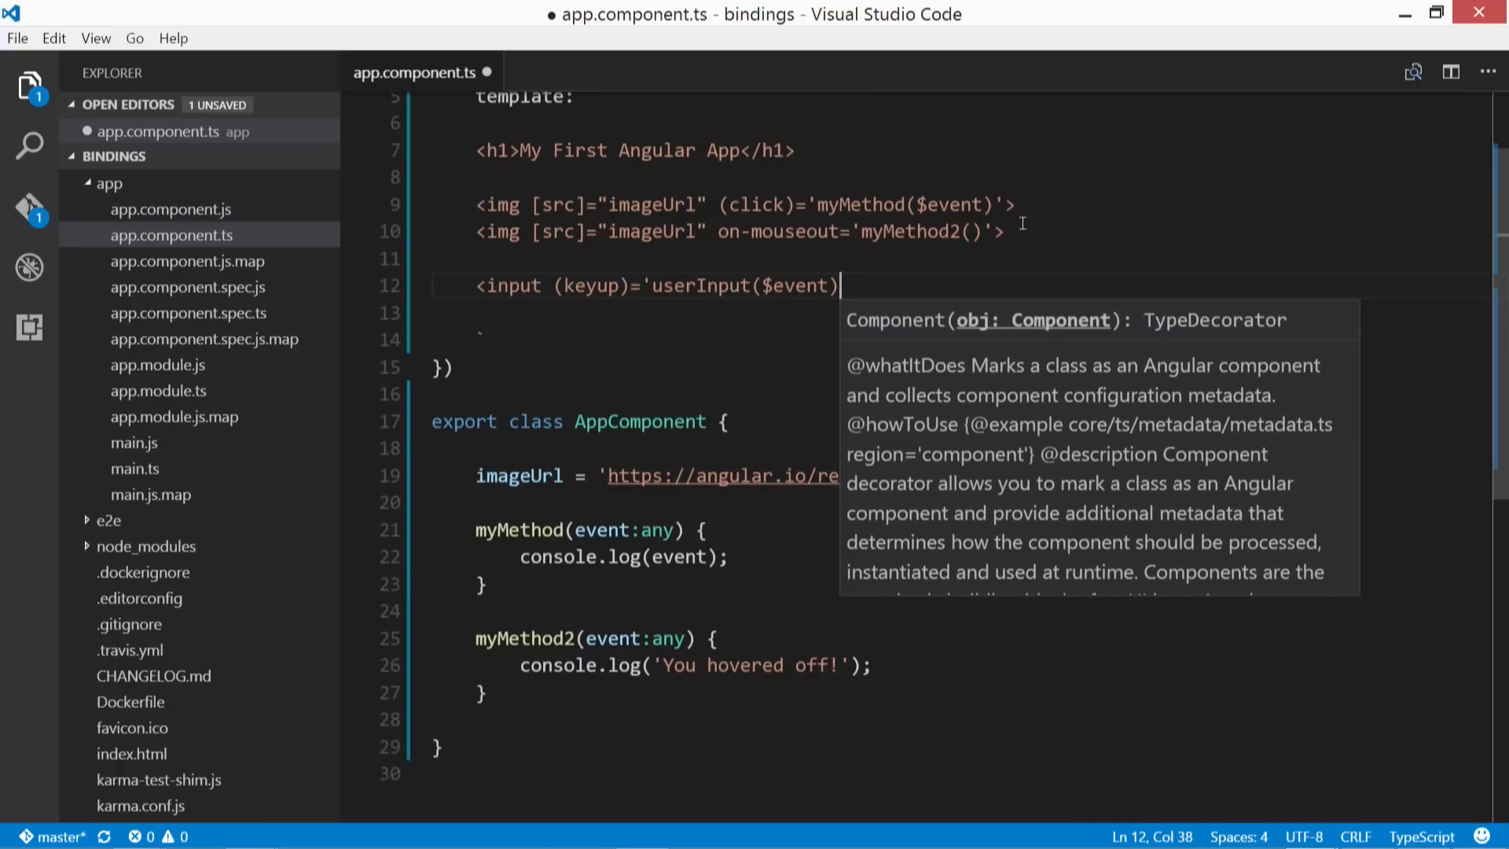
Step: Start an empty userInput(event:string) method at the end of AppComponent
{"action": "left_click", "coordinate": [1015, 205]}
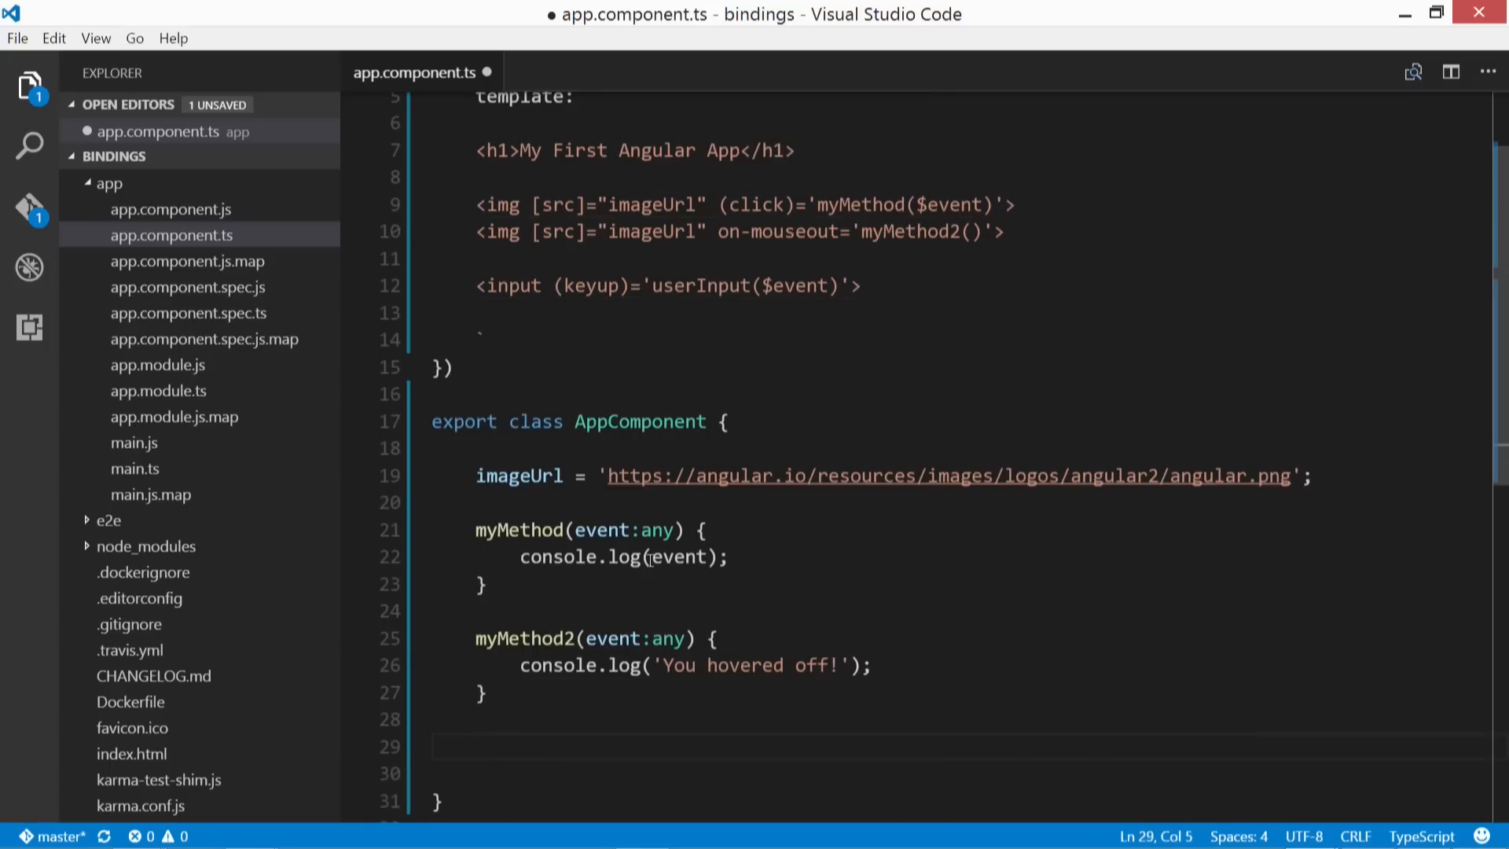
{"action": "type", "text": "user"}
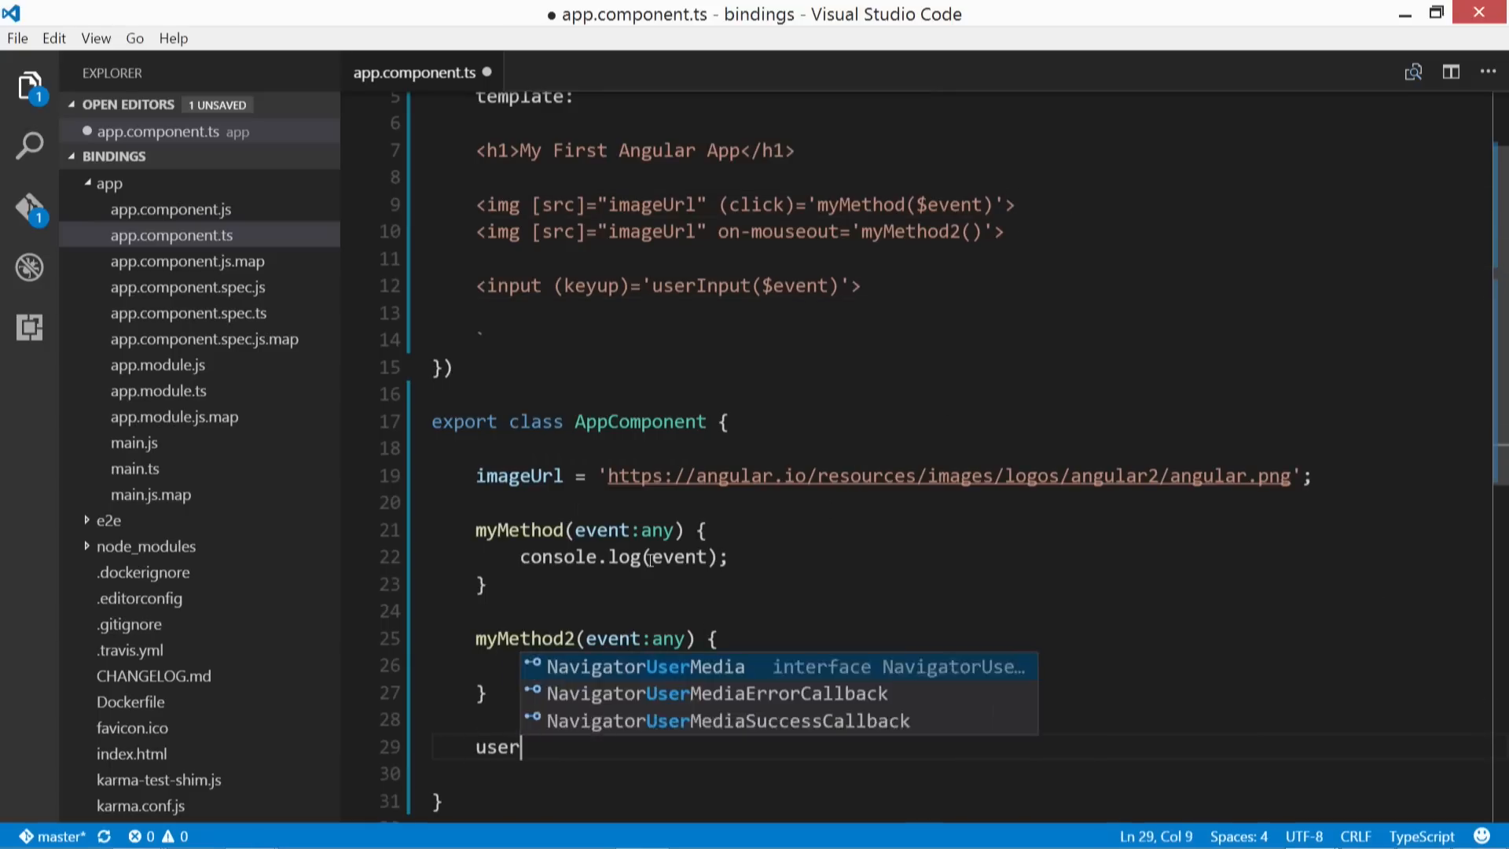
{"action": "type", "text": "Input"}
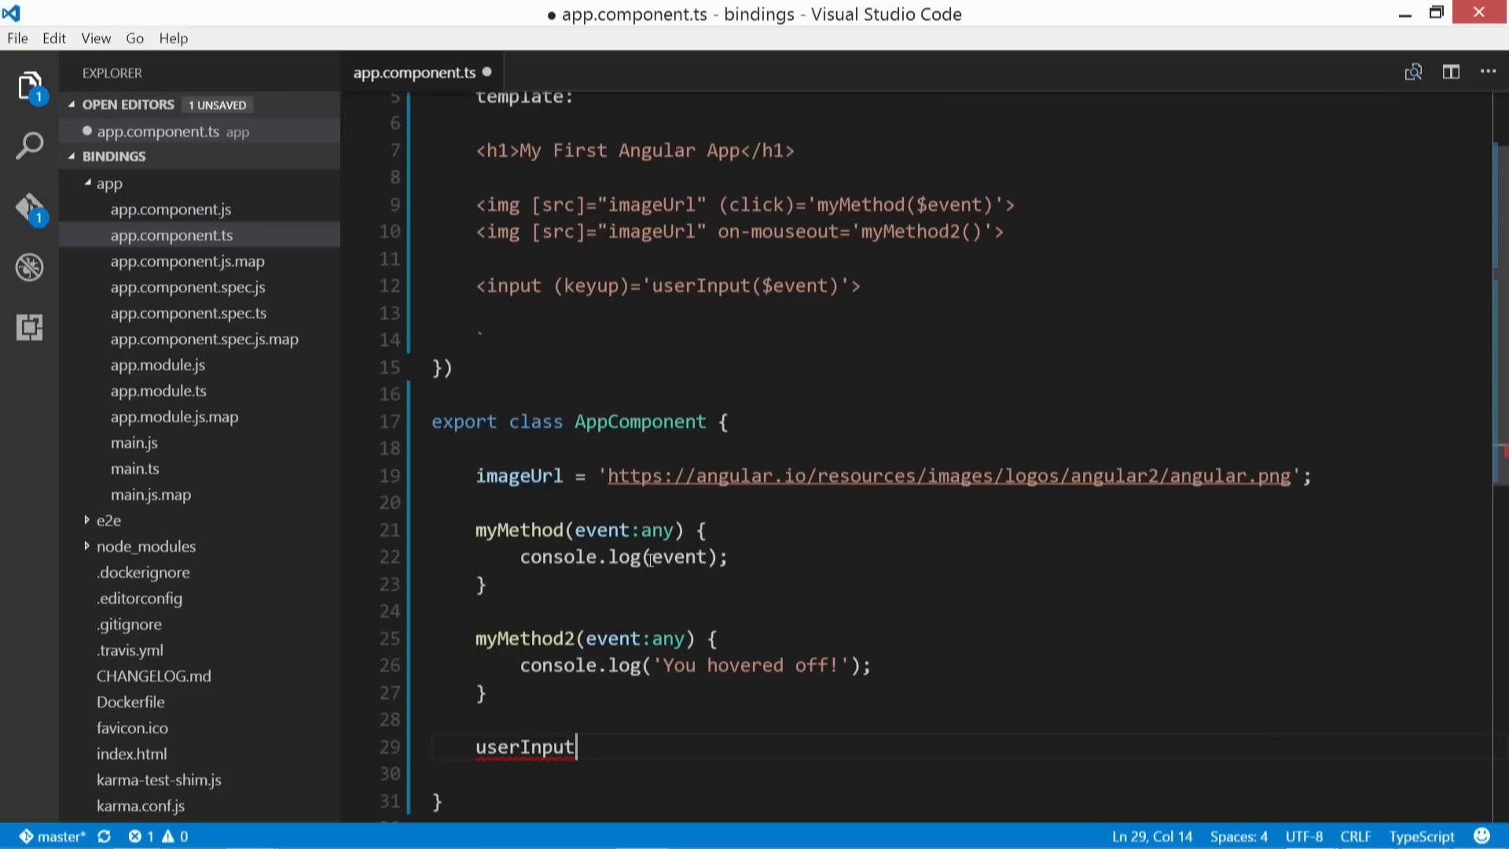
{"action": "type", "text": "(event:"}
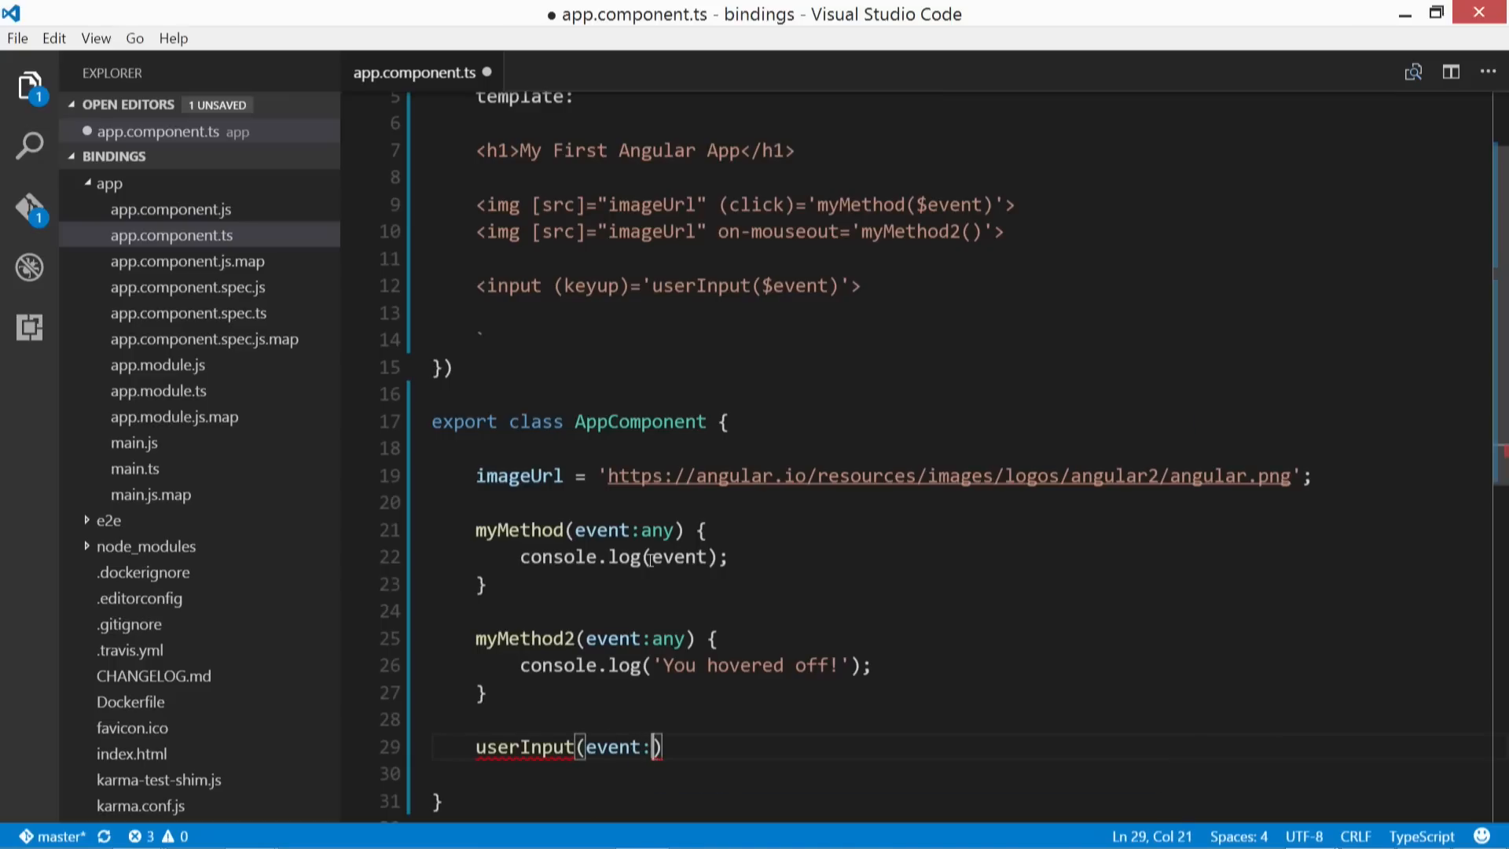
{"action": "type", "text": "string) {"}
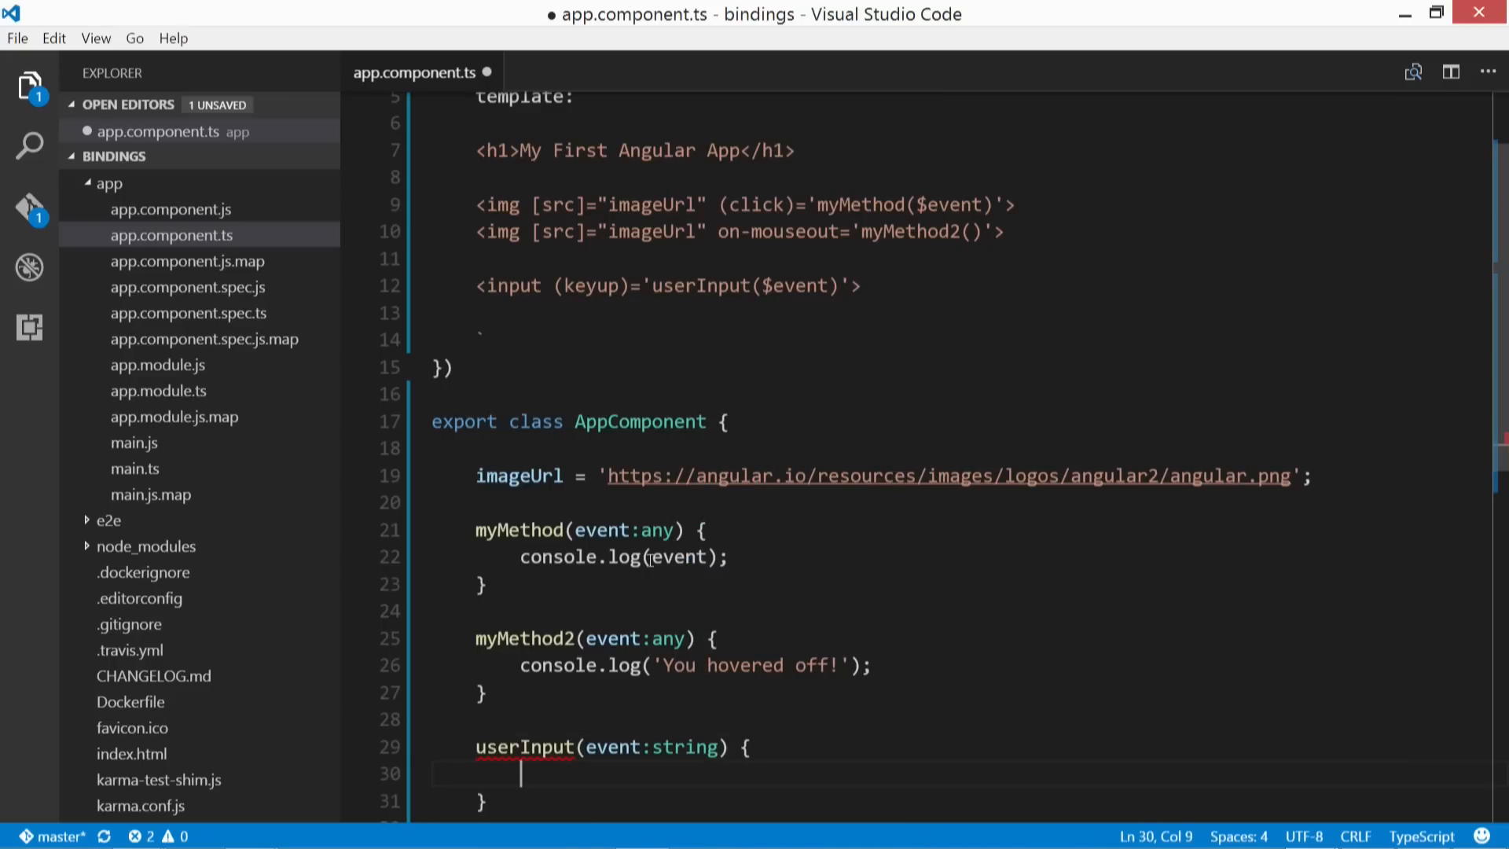
{"action": "scroll", "scroll_direction": "down", "scroll_amount": 3}
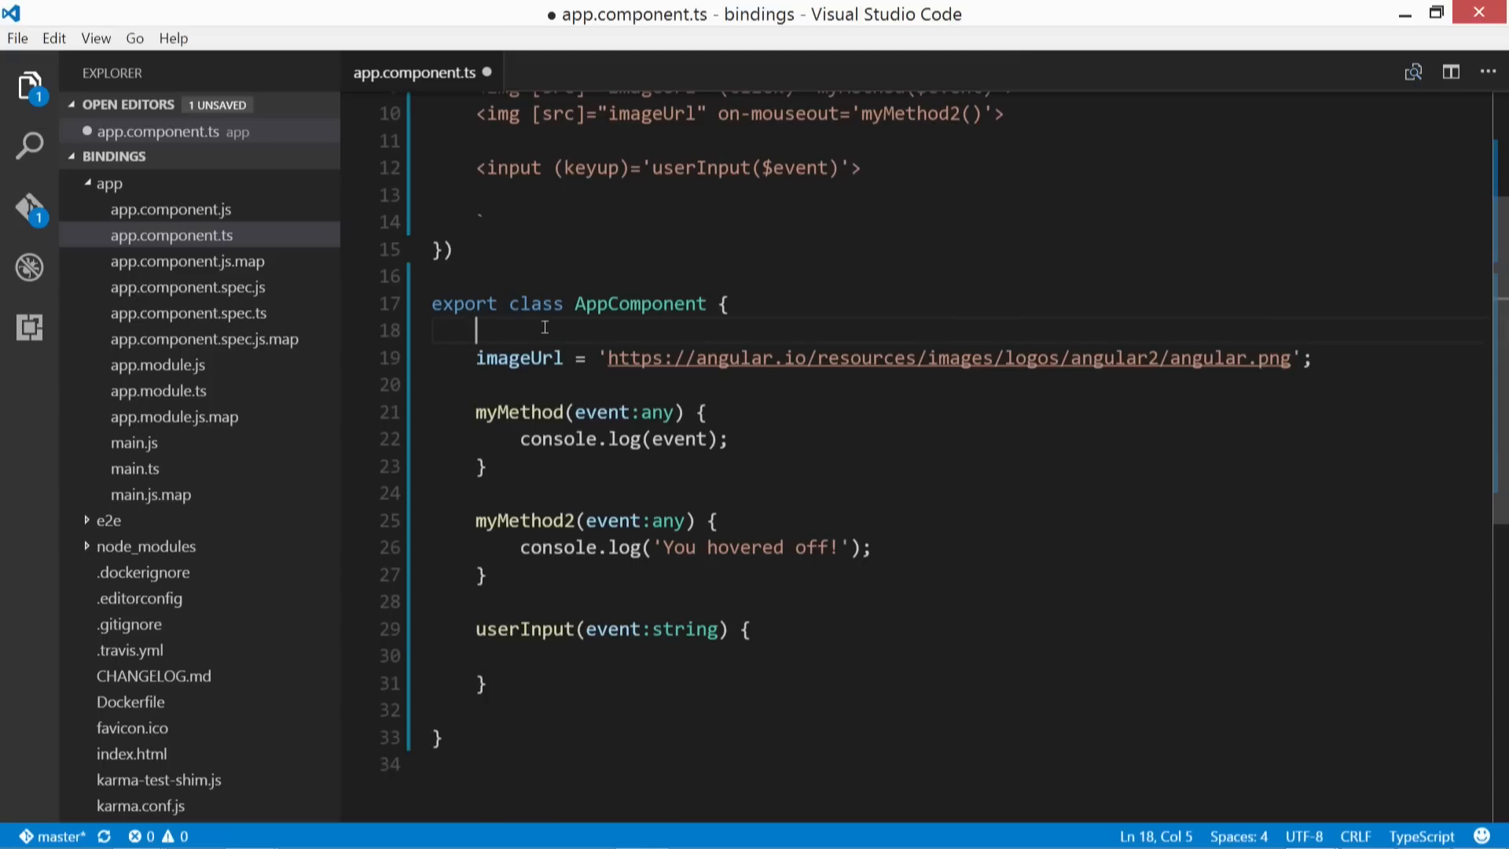
Step: Declare myType = '' and assign this.myType = event.target.value inside userInput
{"action": "type", "text": "my"}
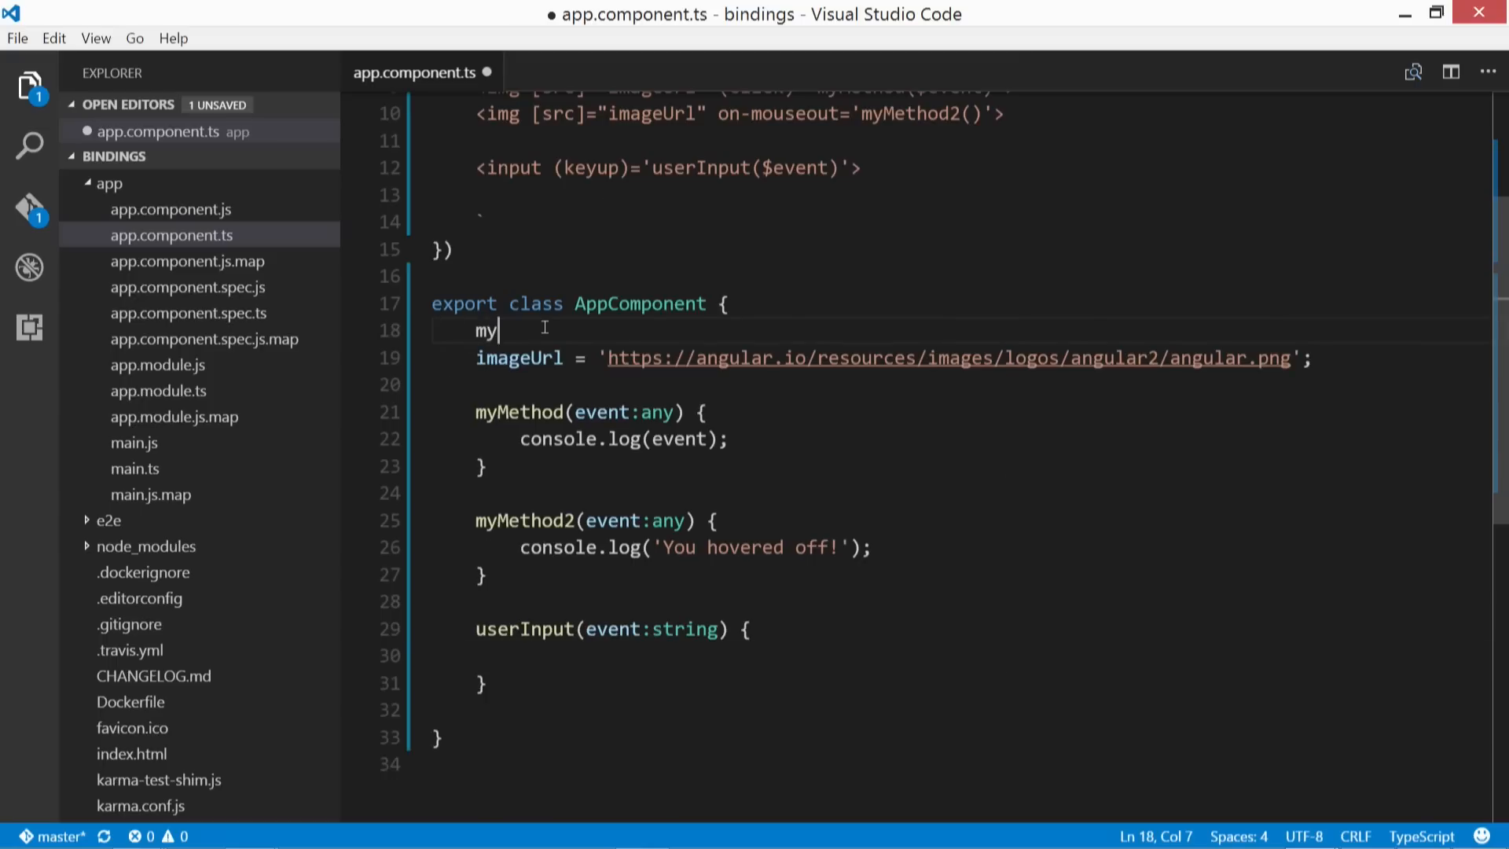
{"action": "type", "text": "Type"}
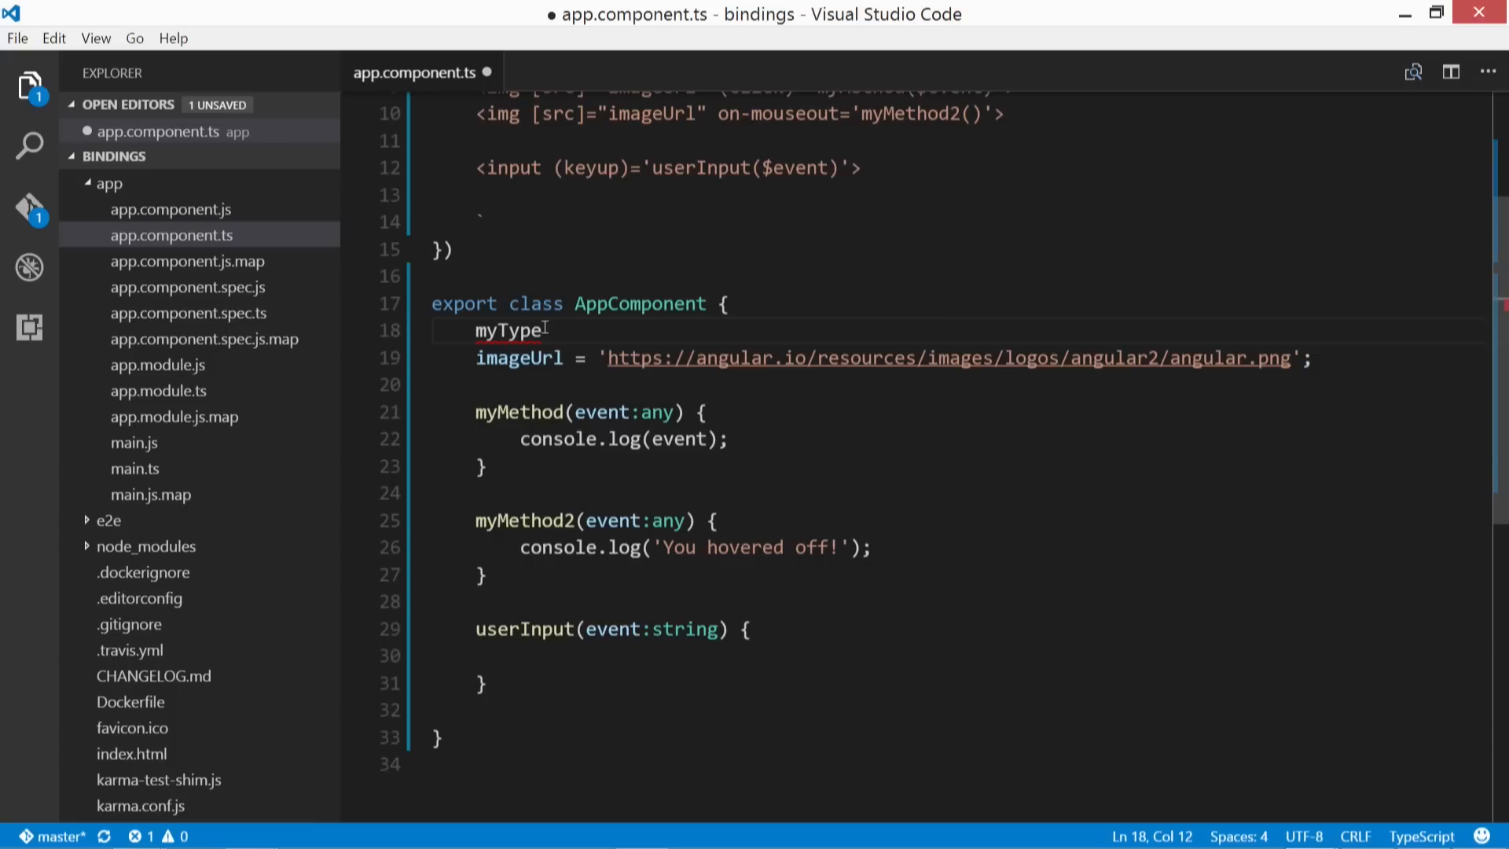
{"action": "type", "text": "= '';"}
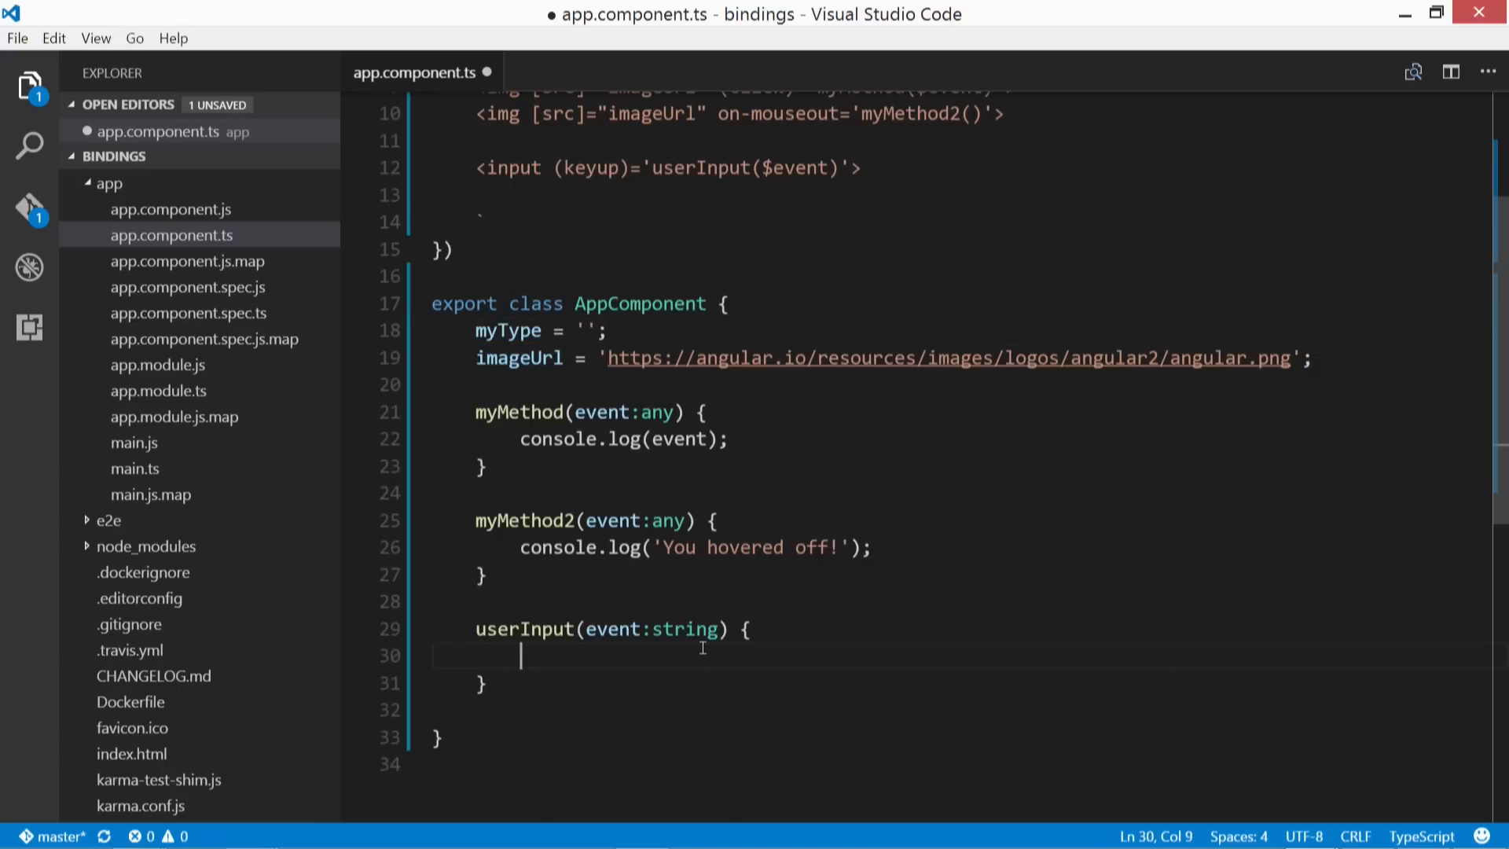
{"action": "type", "text": "this."}
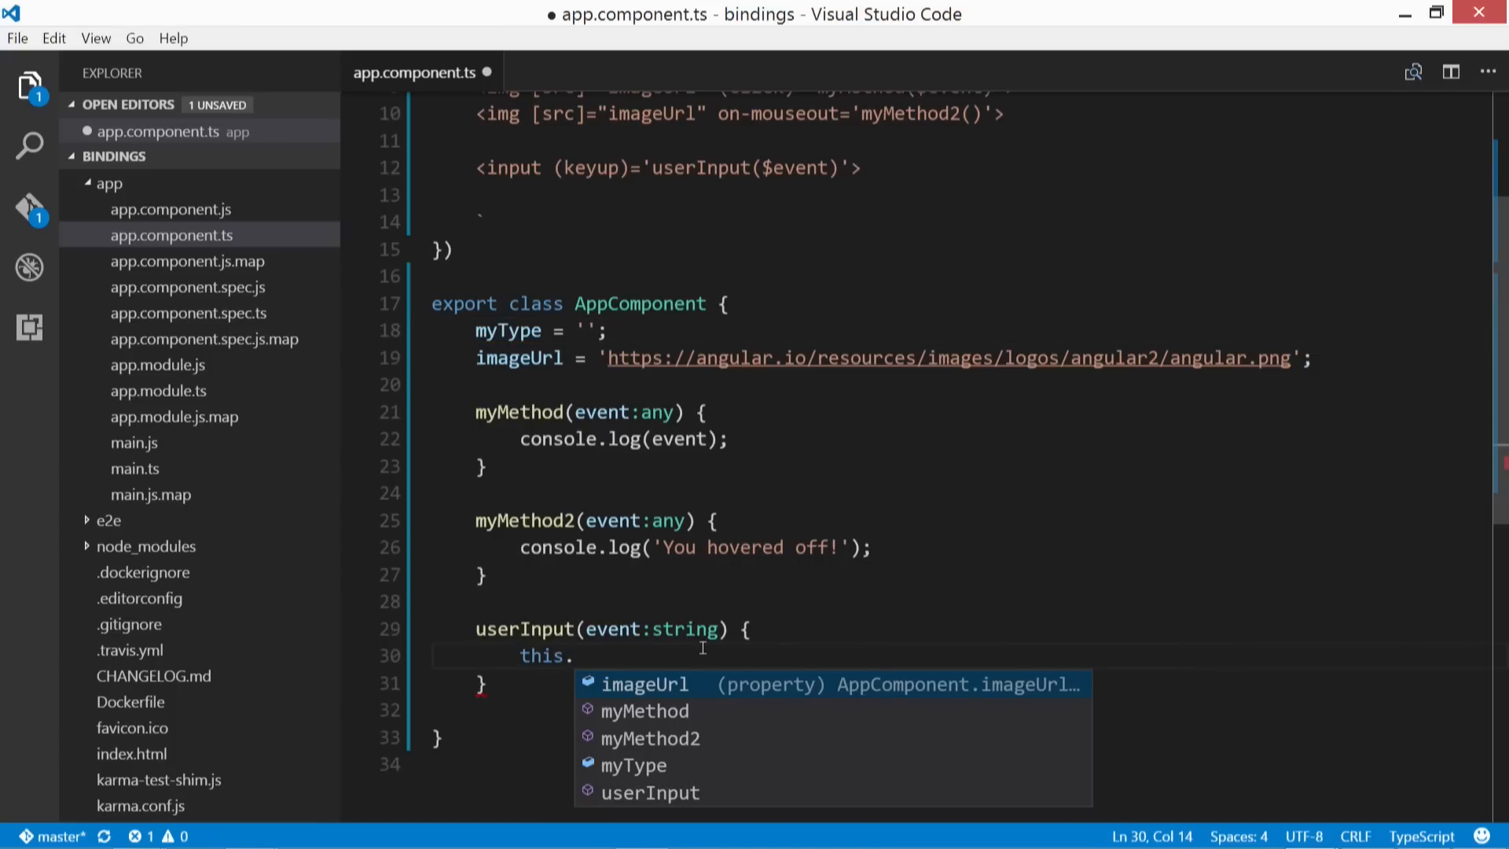
{"action": "type", "text": "myType"}
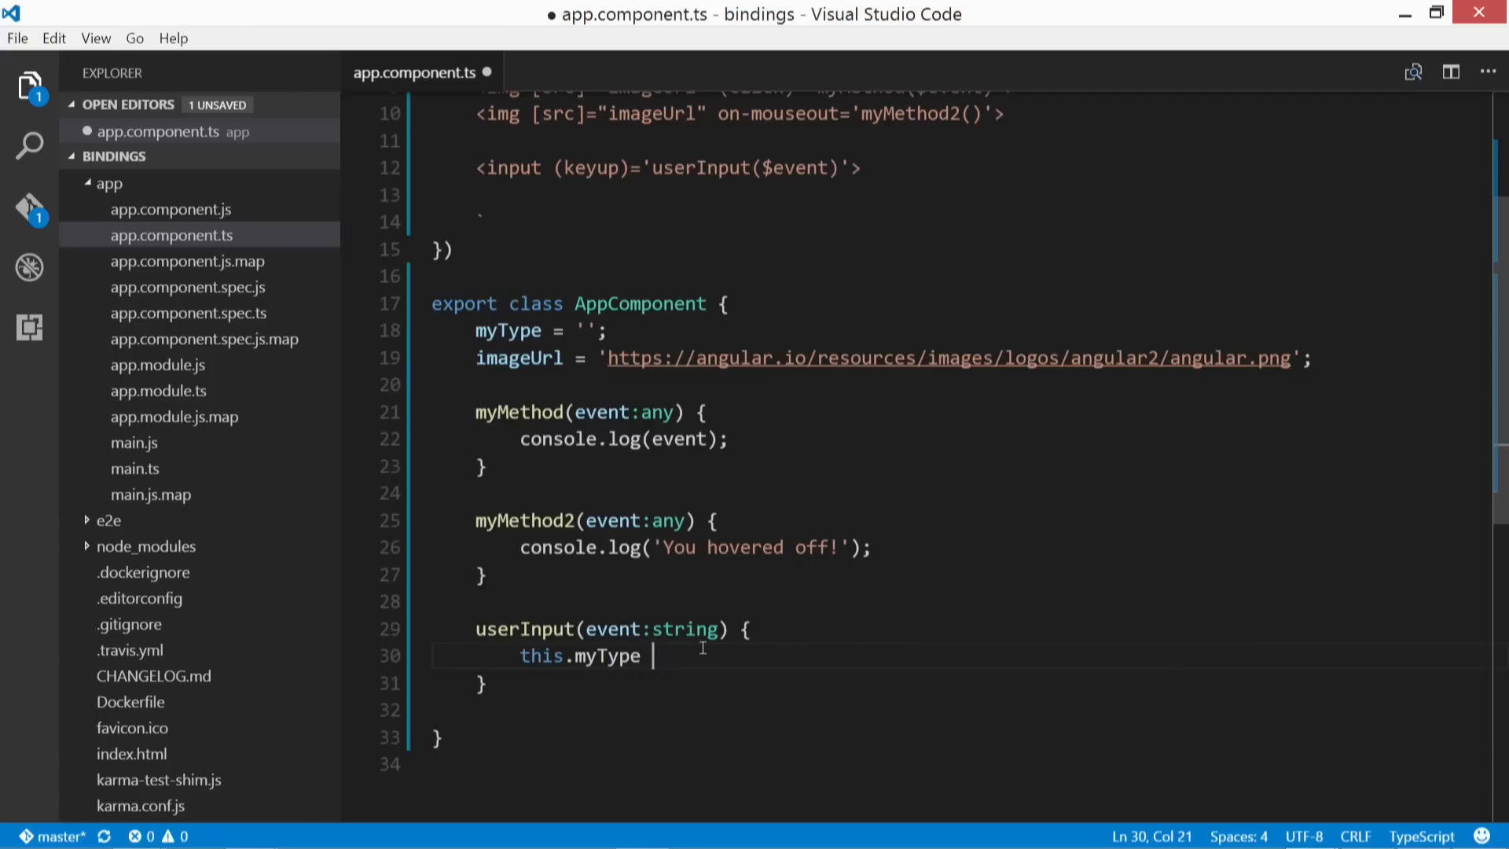
{"action": "type", "text": "= event"}
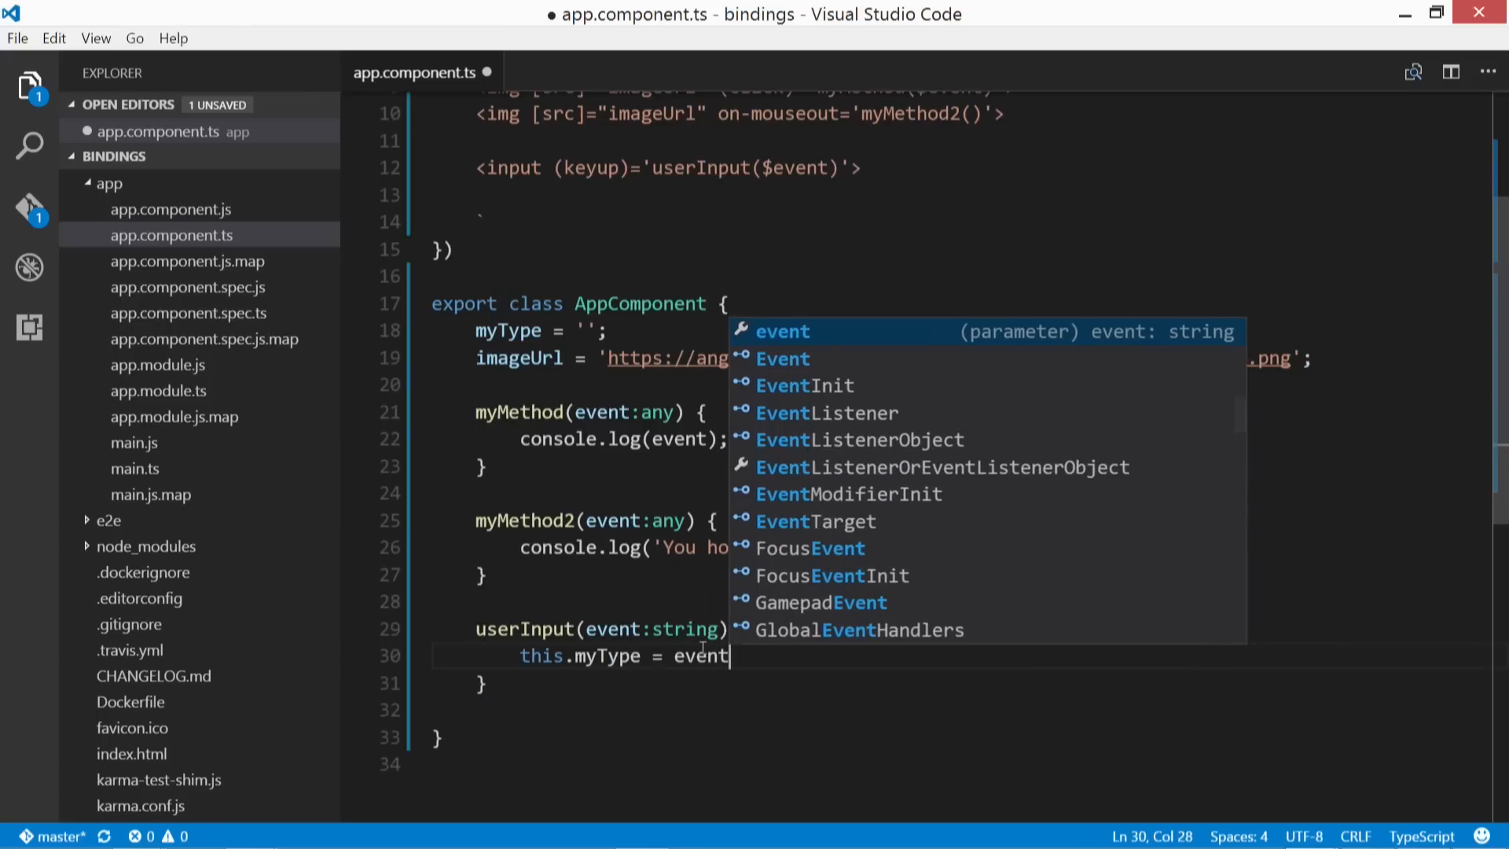
{"action": "type", "text": ".target.value;"}
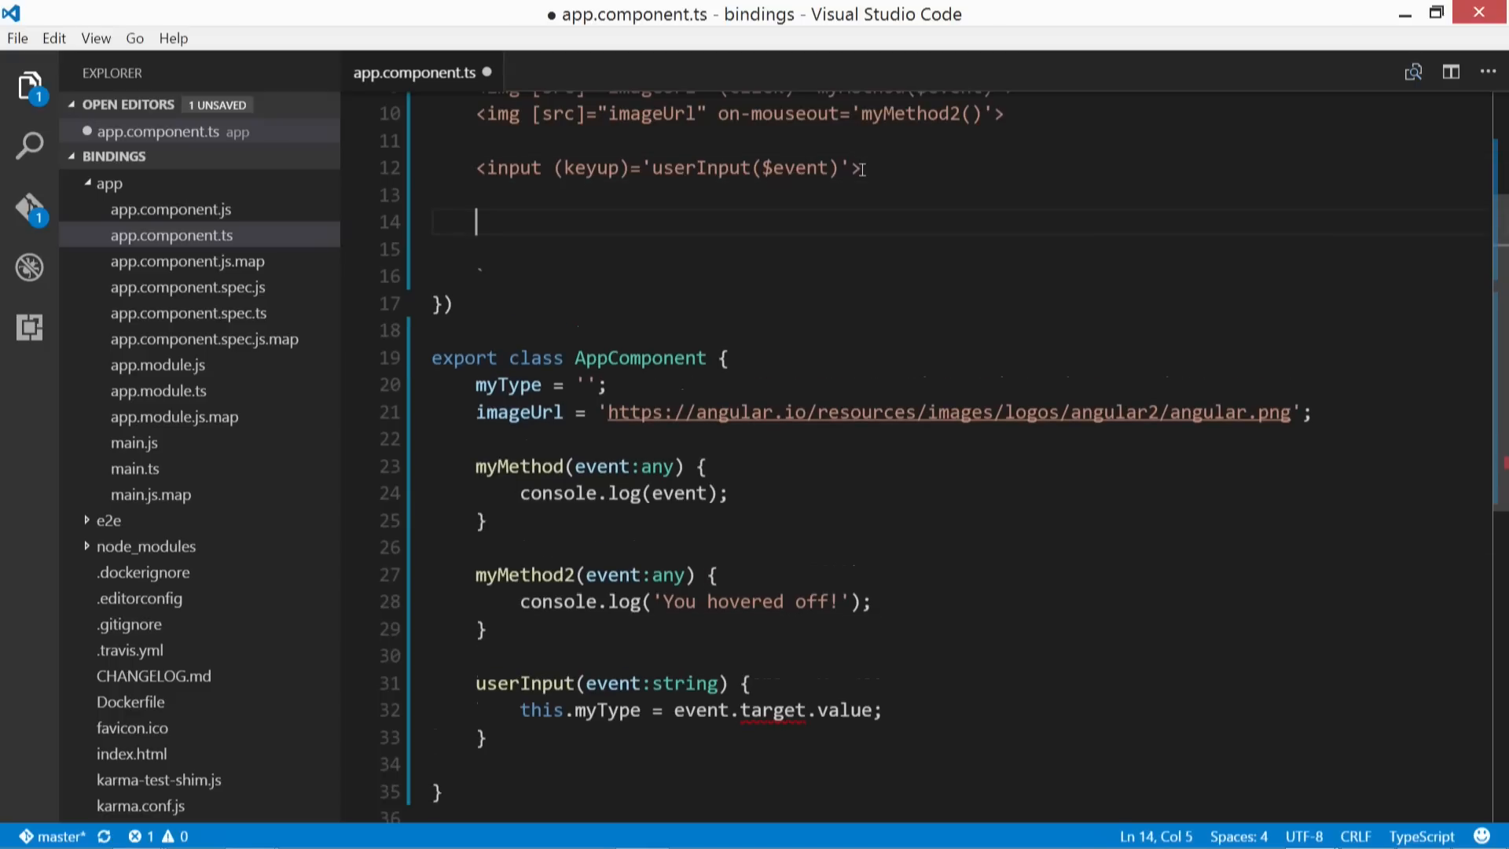
Step: Type <p>{{ myType }}</p> on the blank line below the input tag
{"action": "left_click", "coordinate": [866, 167]}
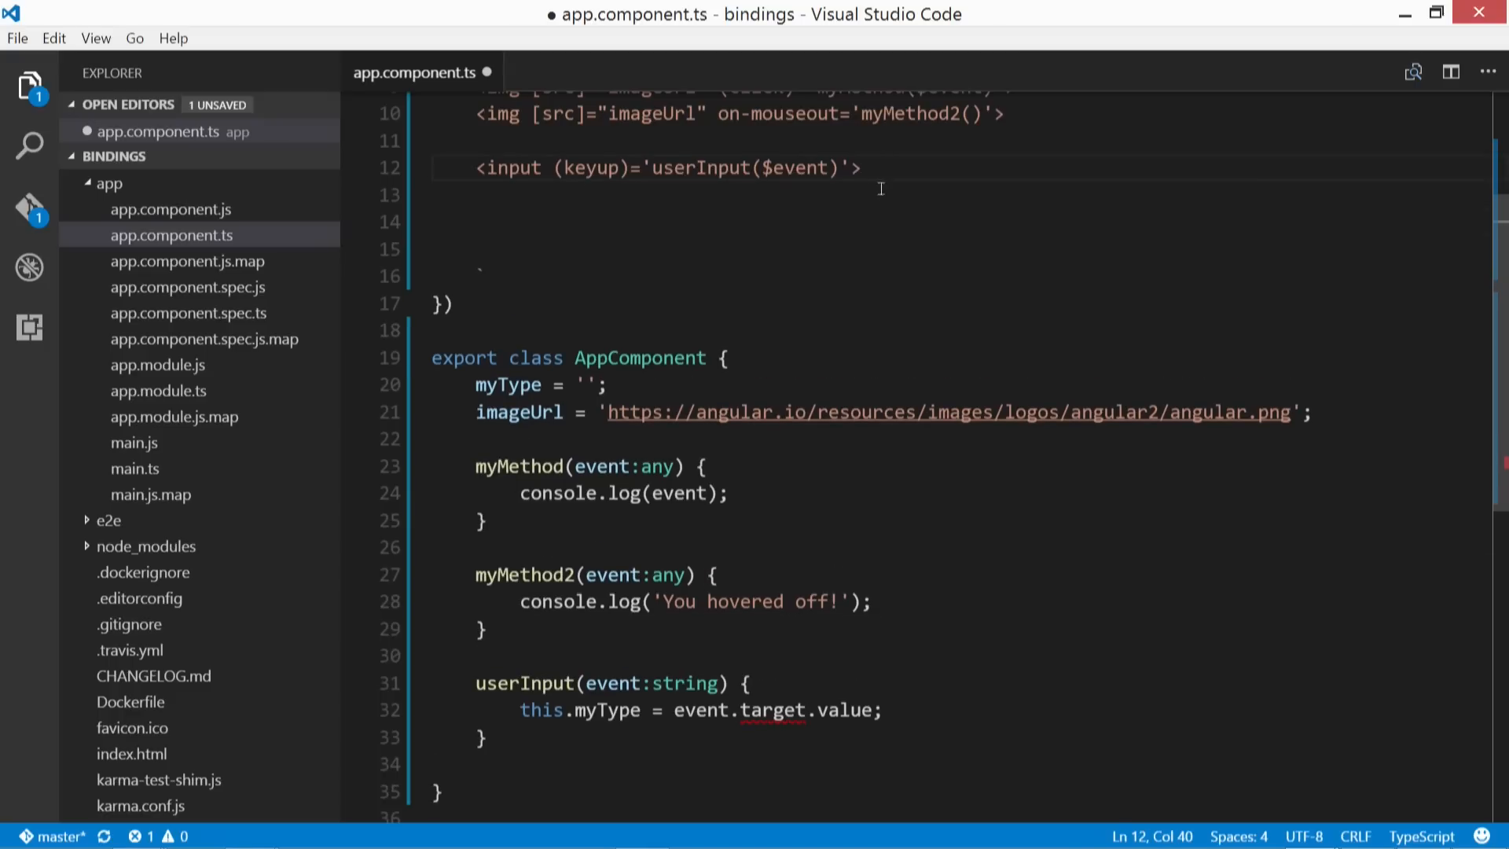
{"action": "left_click", "coordinate": [476, 222]}
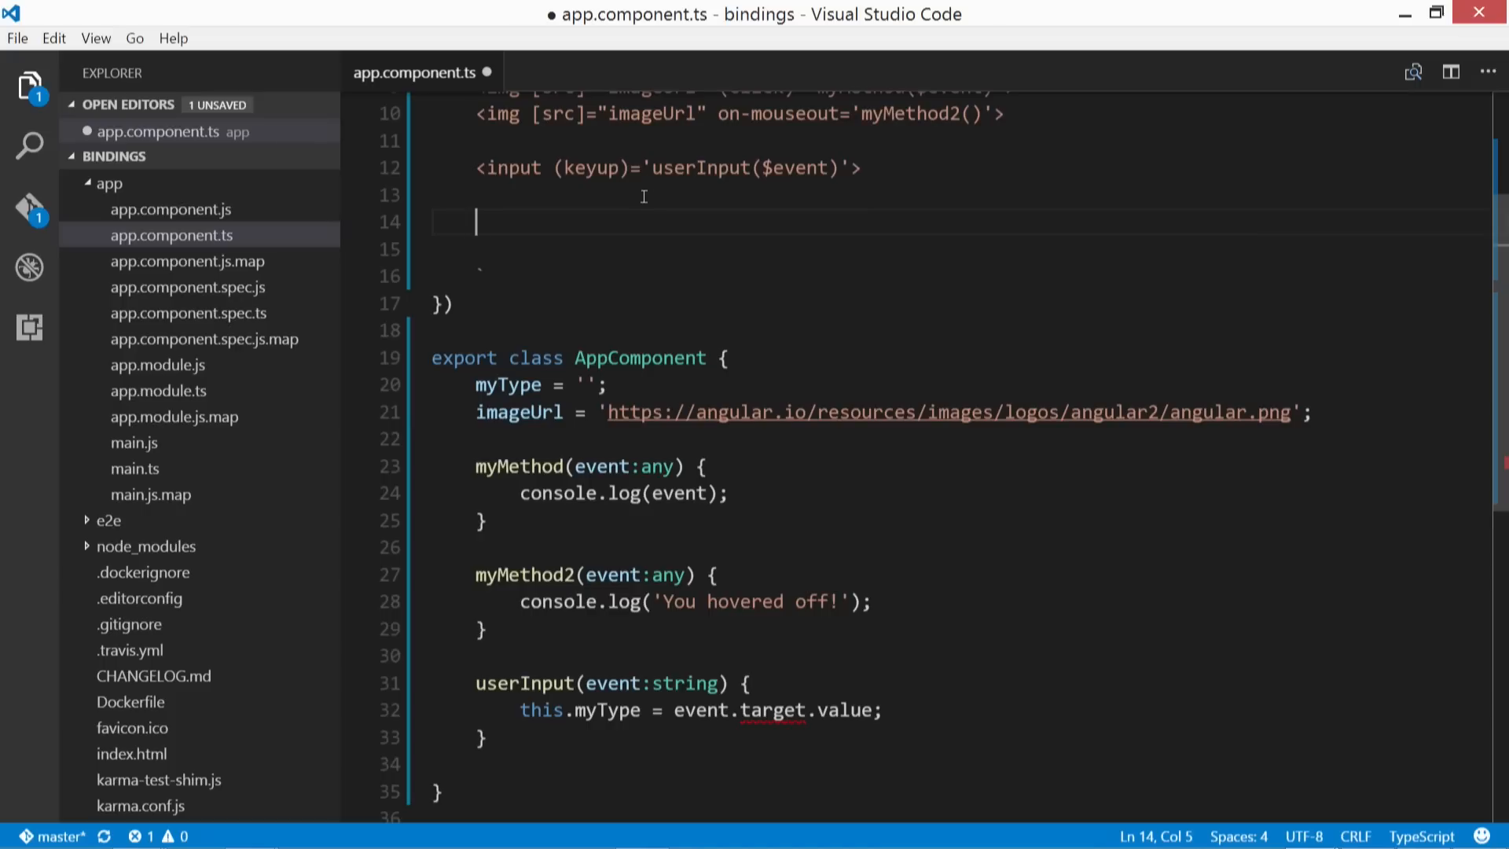
{"action": "type", "text": "<p>"}
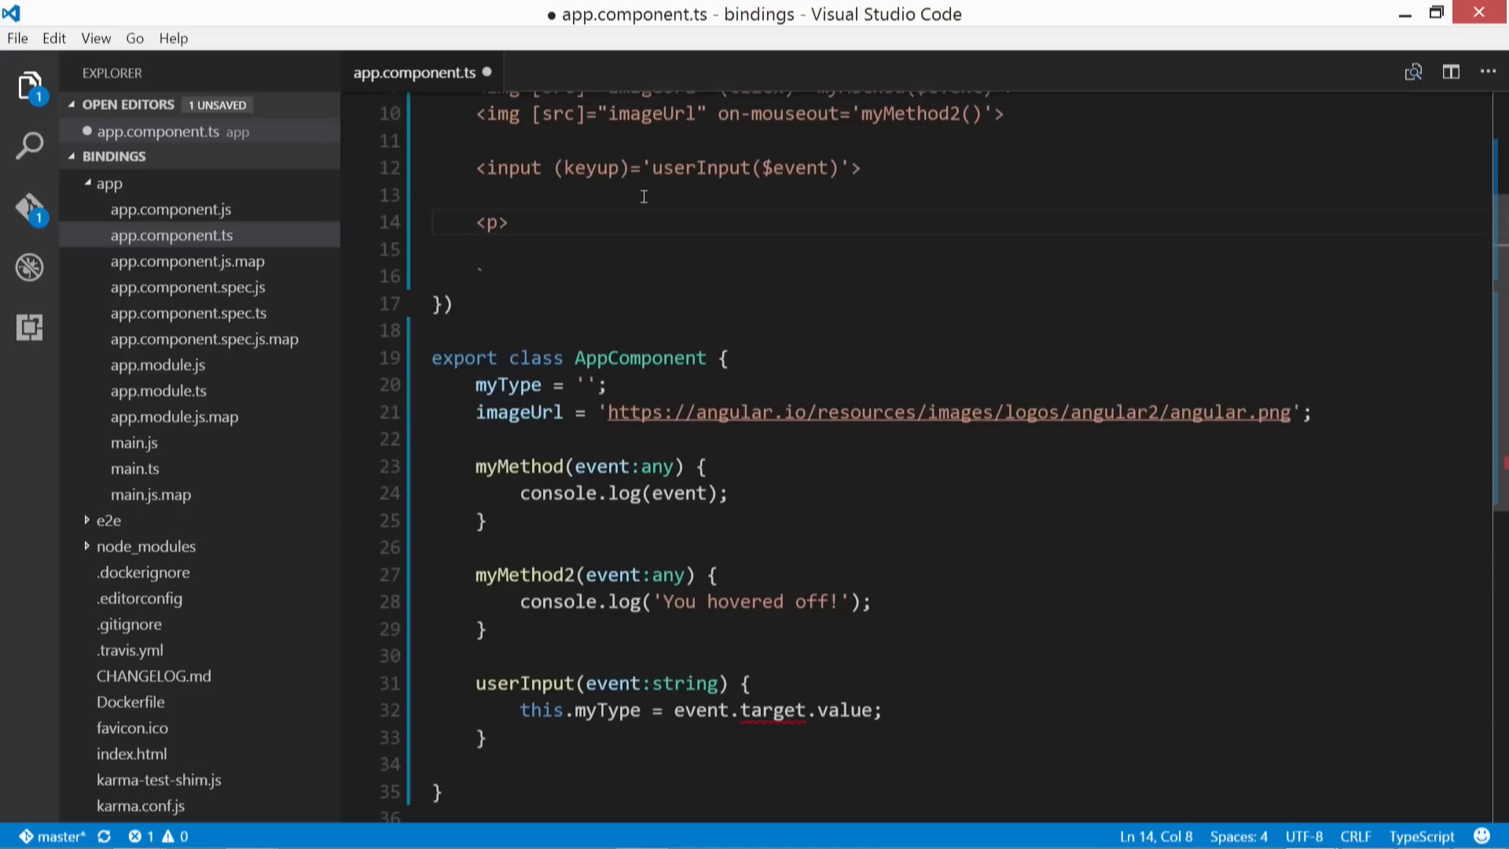
{"action": "type", "text": "{{}}"}
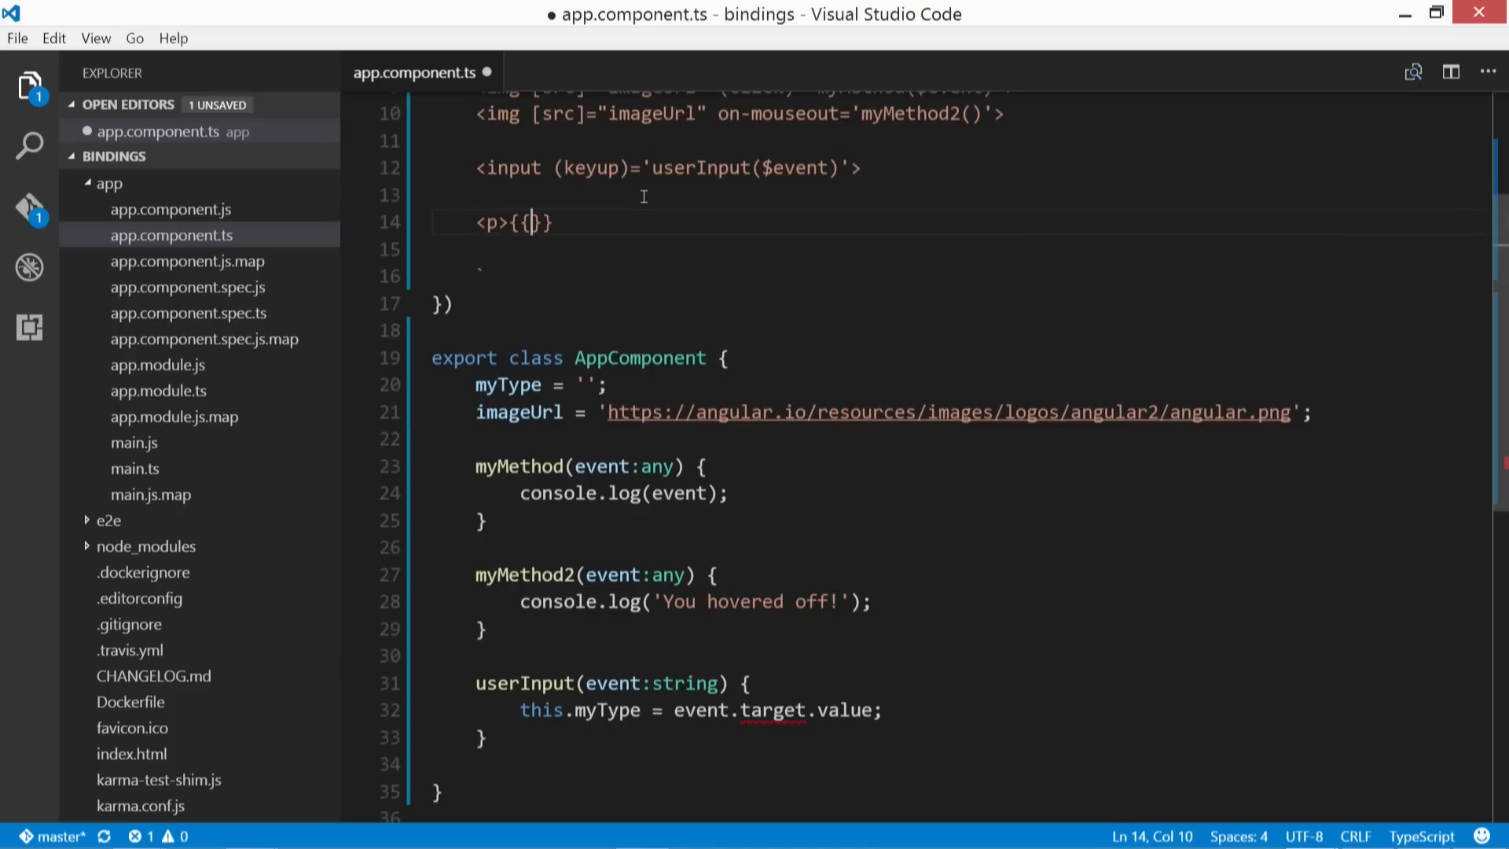
{"action": "type", "text": "myType"}
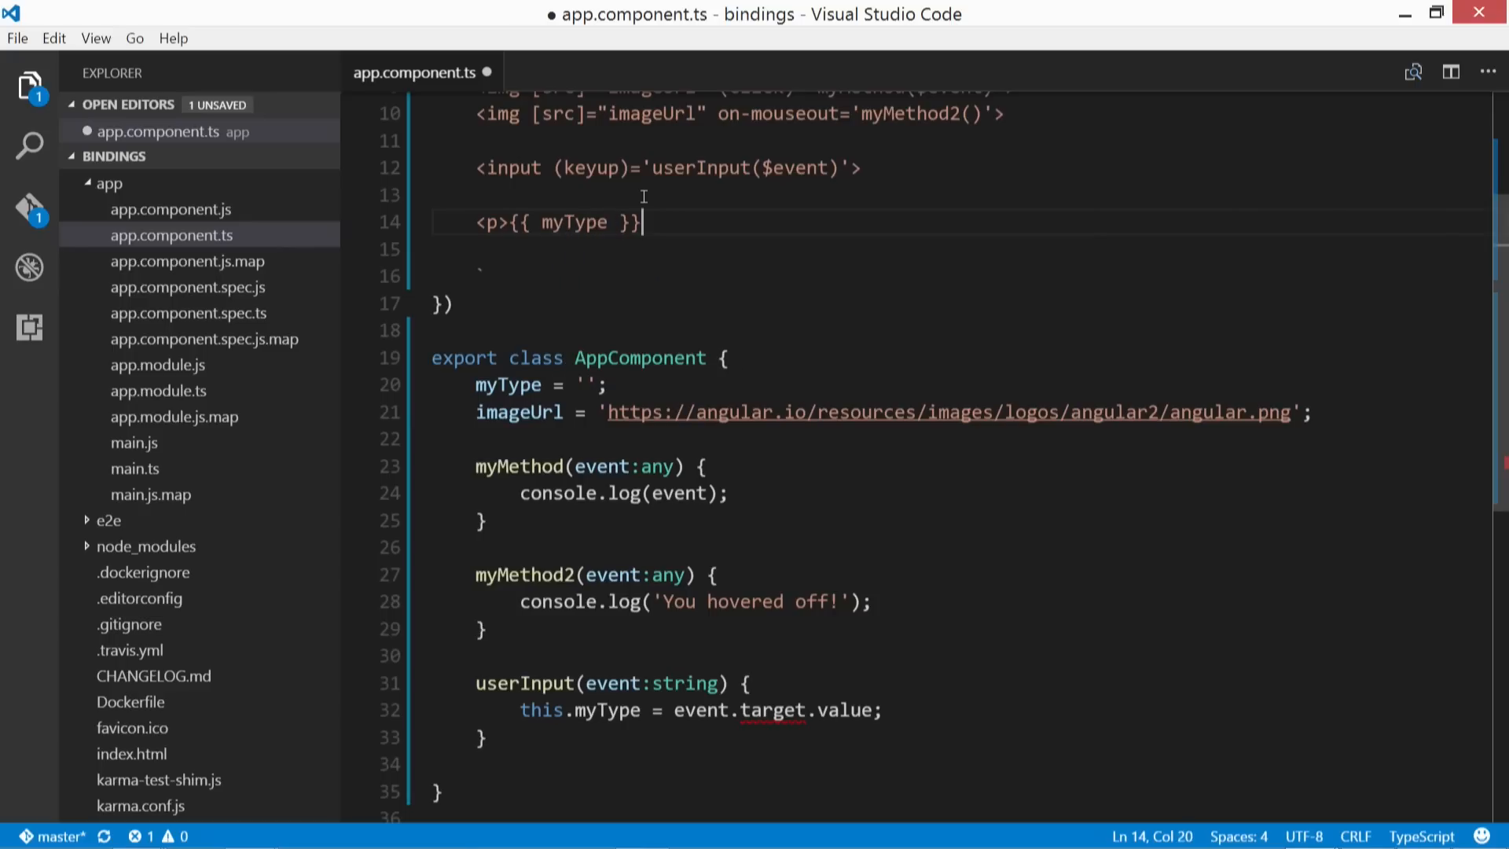
{"action": "type", "text": "</"}
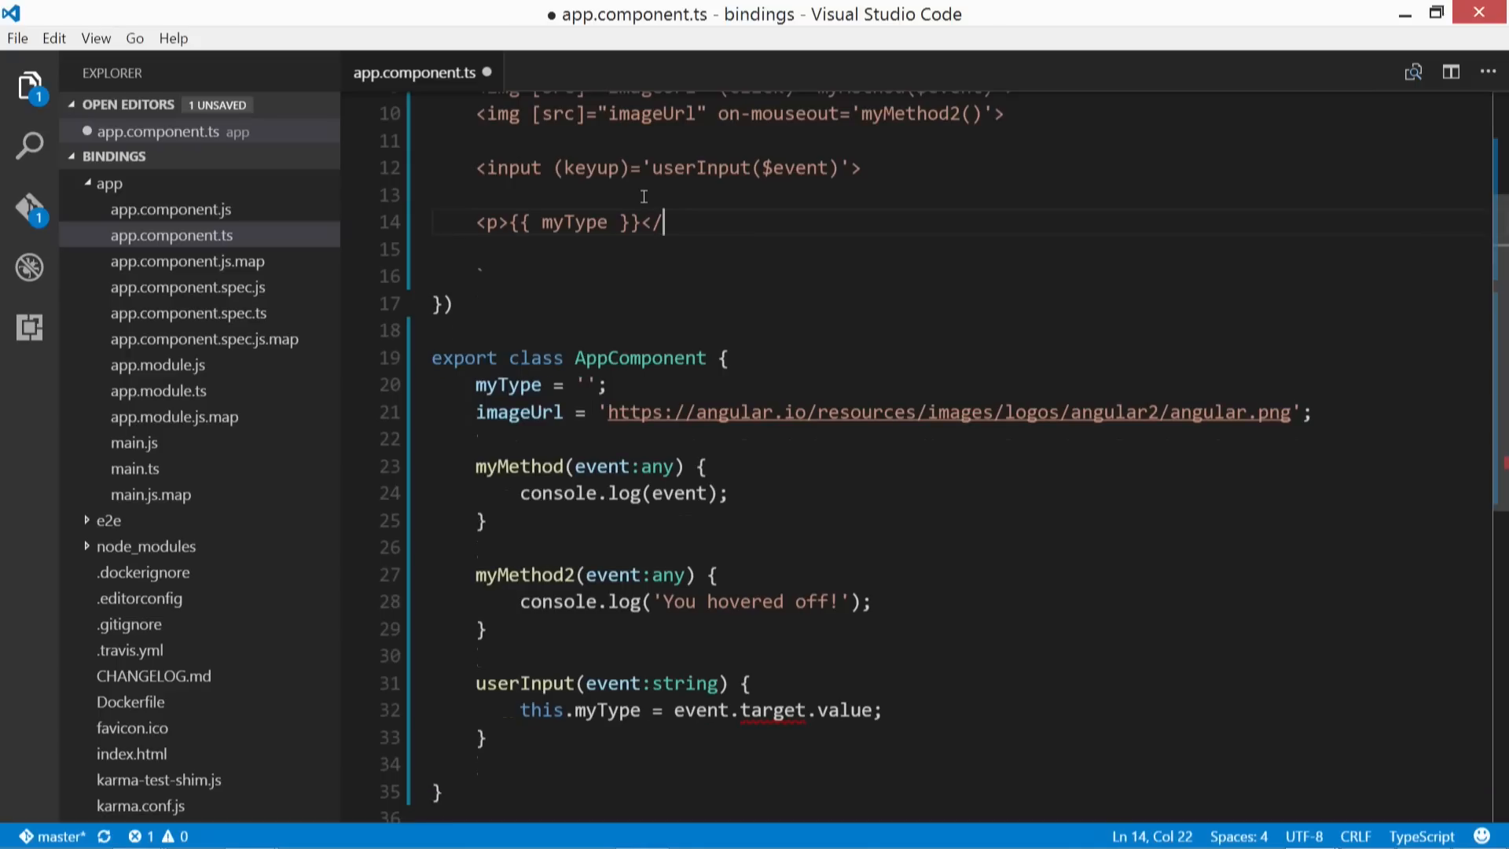
{"action": "type", "text": "p>"}
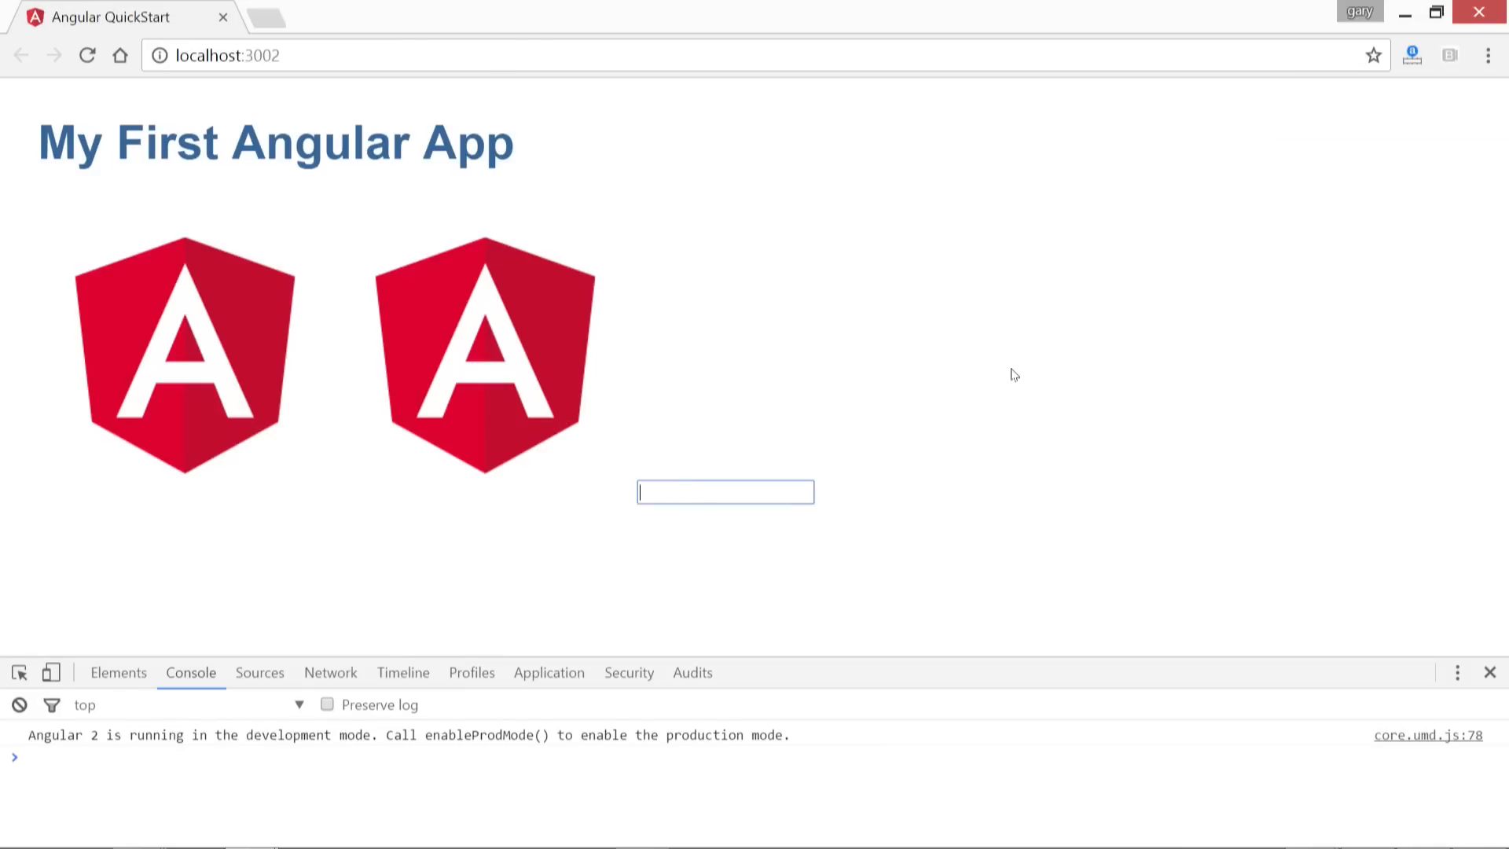
{"action": "mouse_move", "coordinate": [1032, 359]}
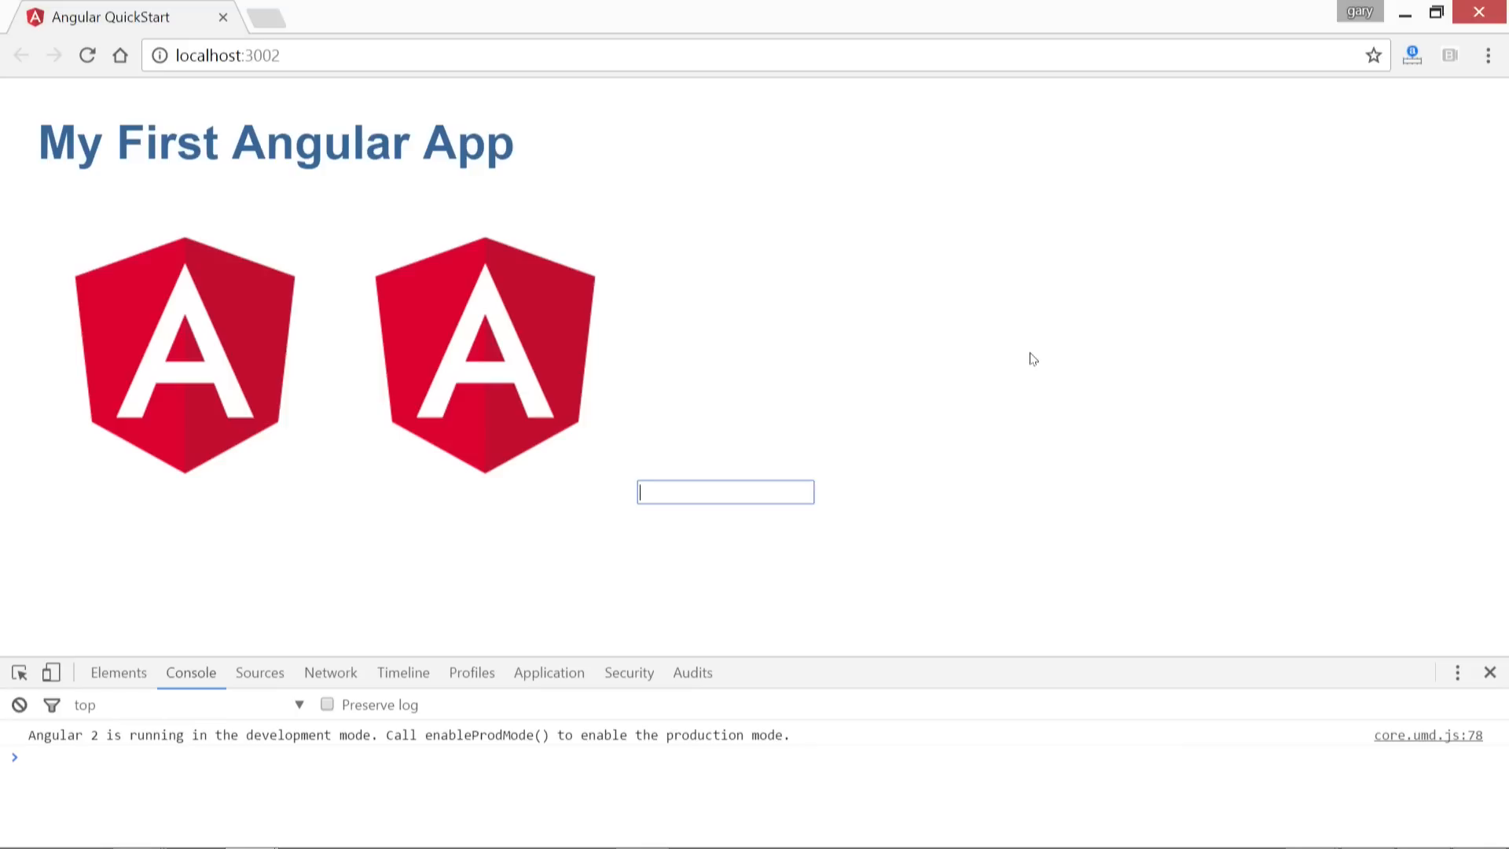
Step: Type 'Hey, how are you doing?' in the text box and select the sentence's end
{"action": "type", "text": "Hey, how are you doing?"}
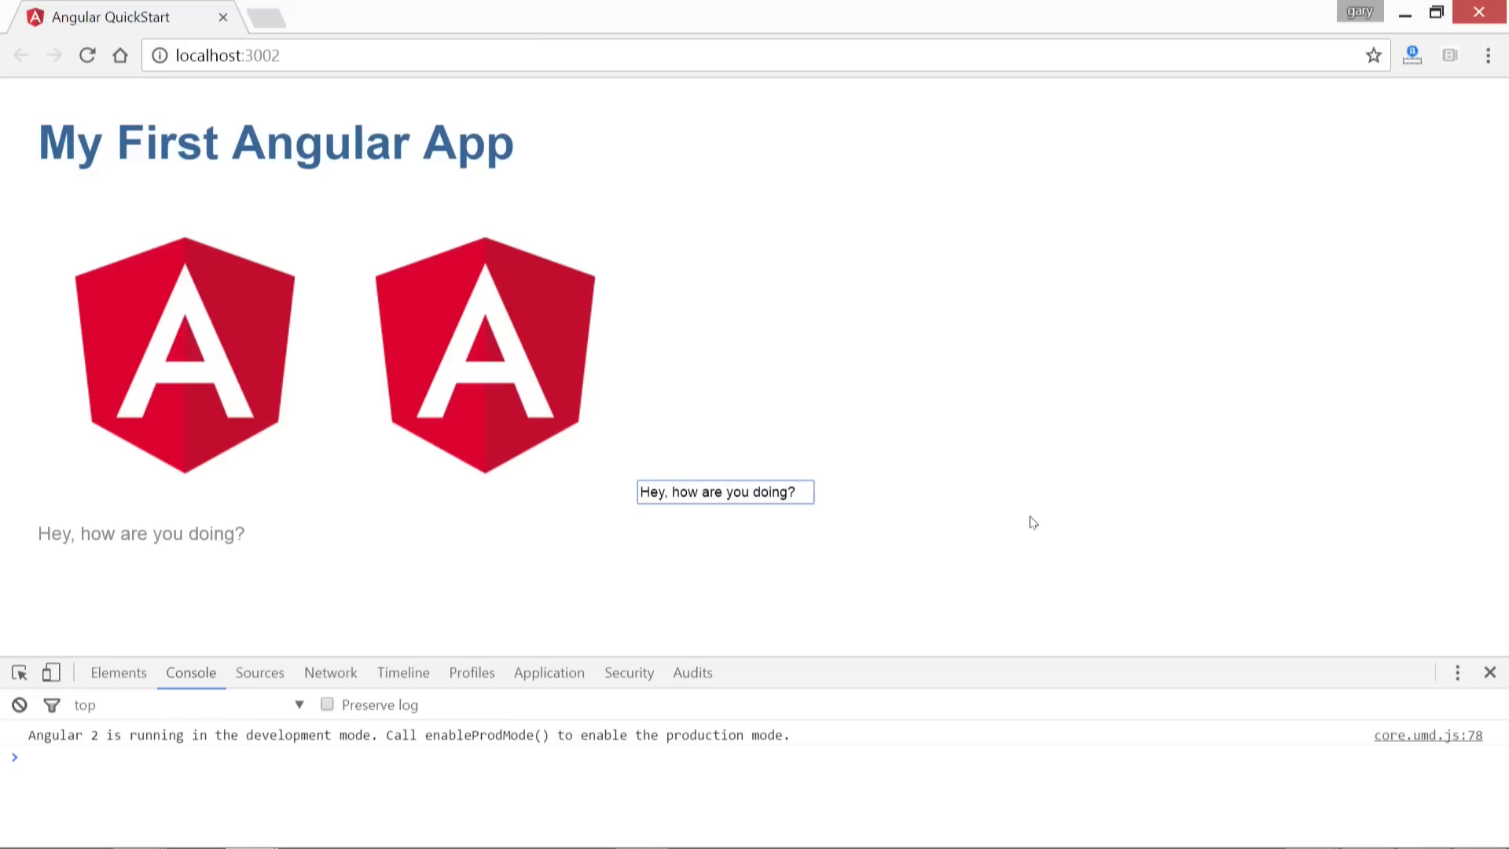
{"action": "left_click_drag", "start_coordinate": [698, 492], "coordinate": [811, 492]}
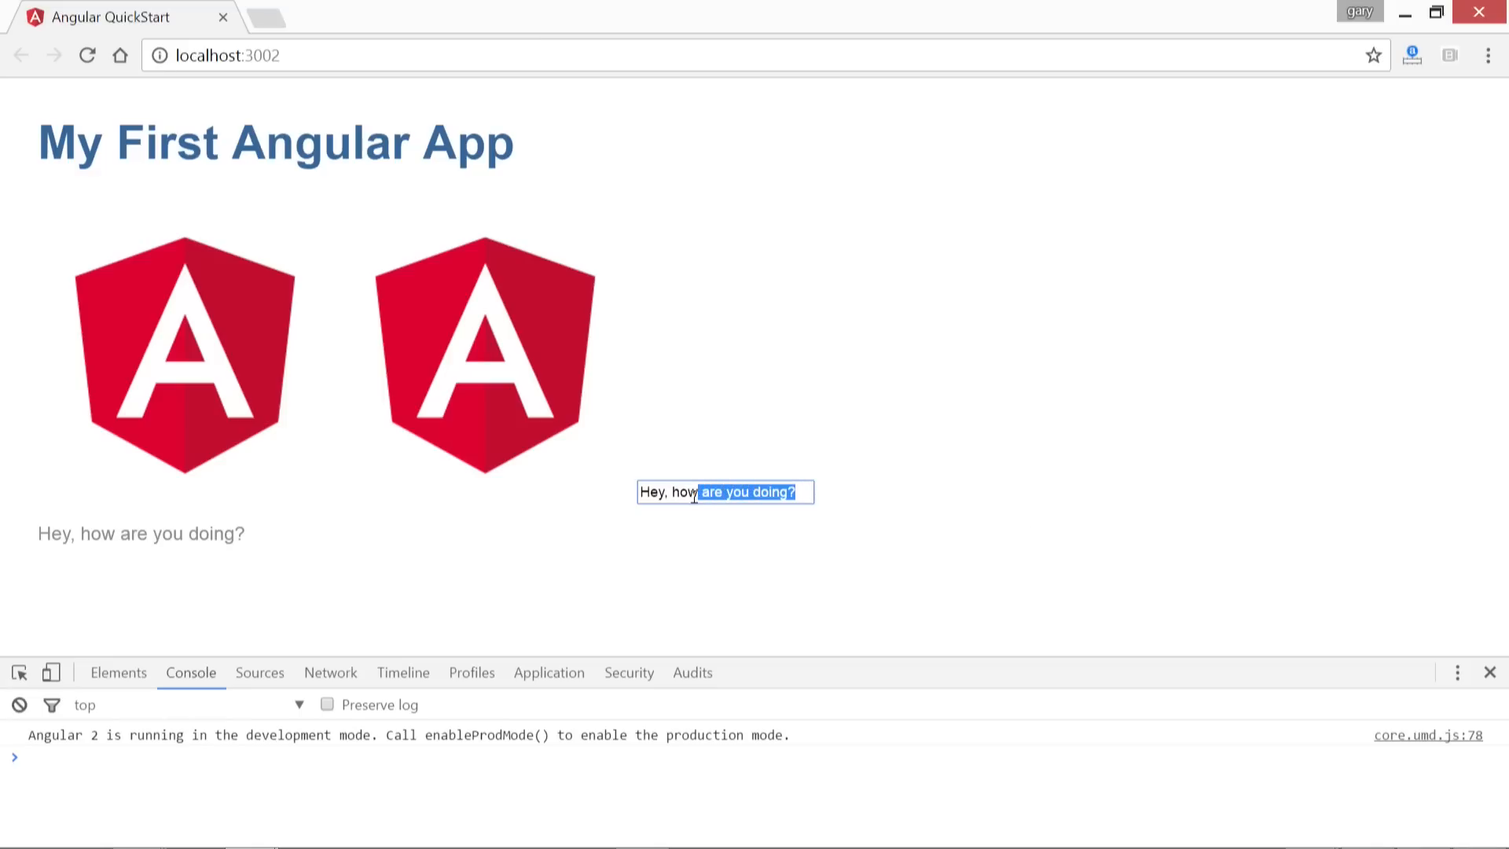